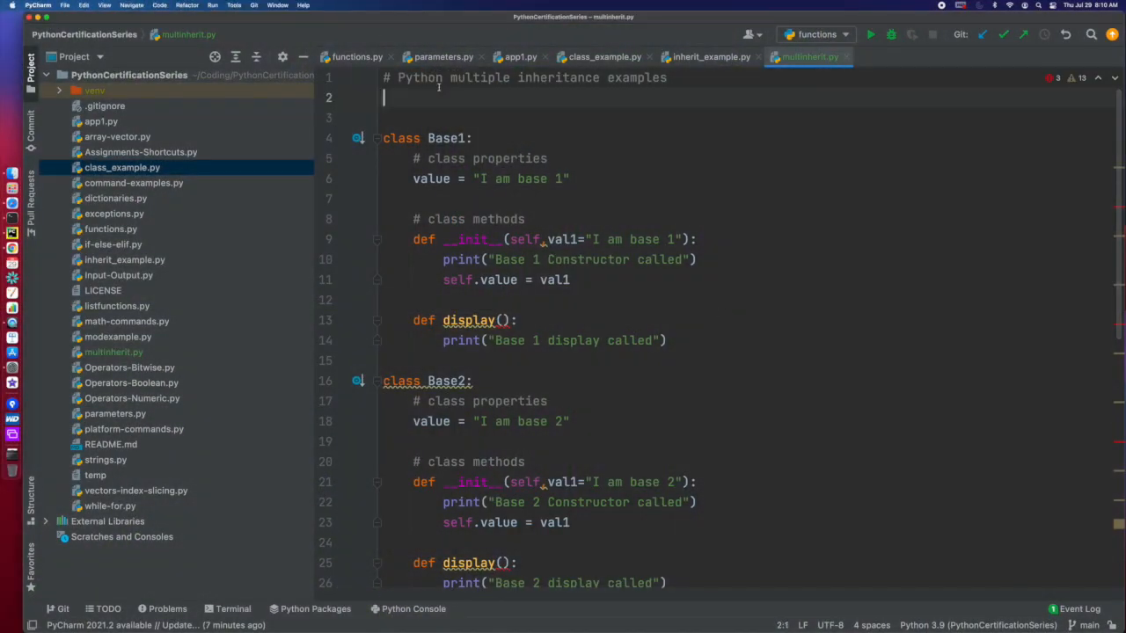
Review the Simple class in inherit_example.py, then switch back to multinherit.py
key(backspace)
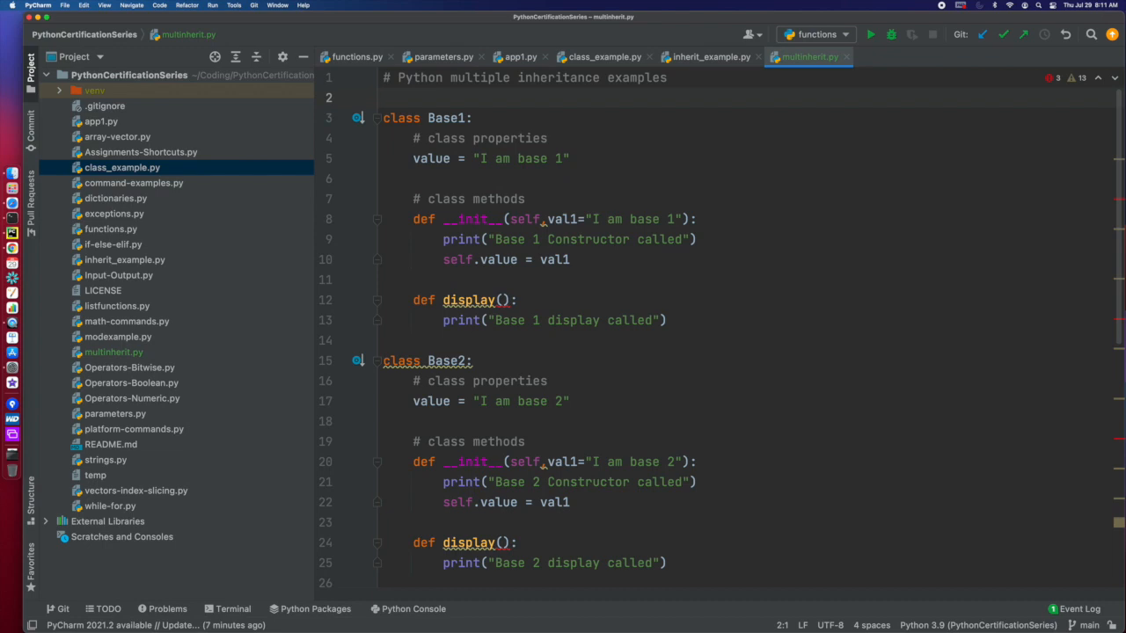
click(123, 261)
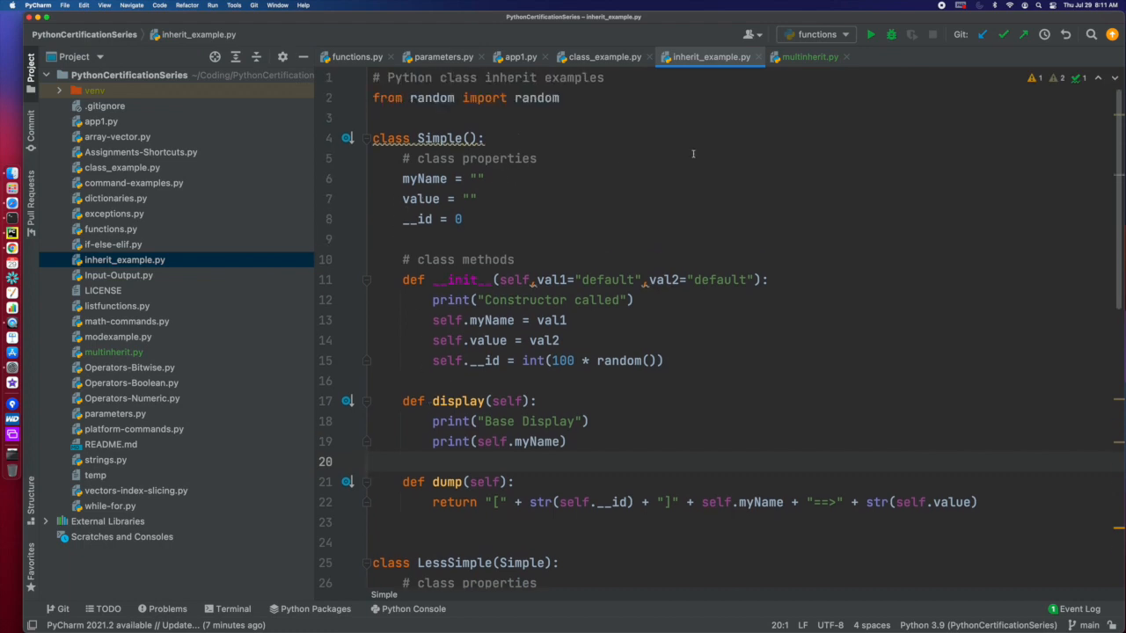
click(809, 56)
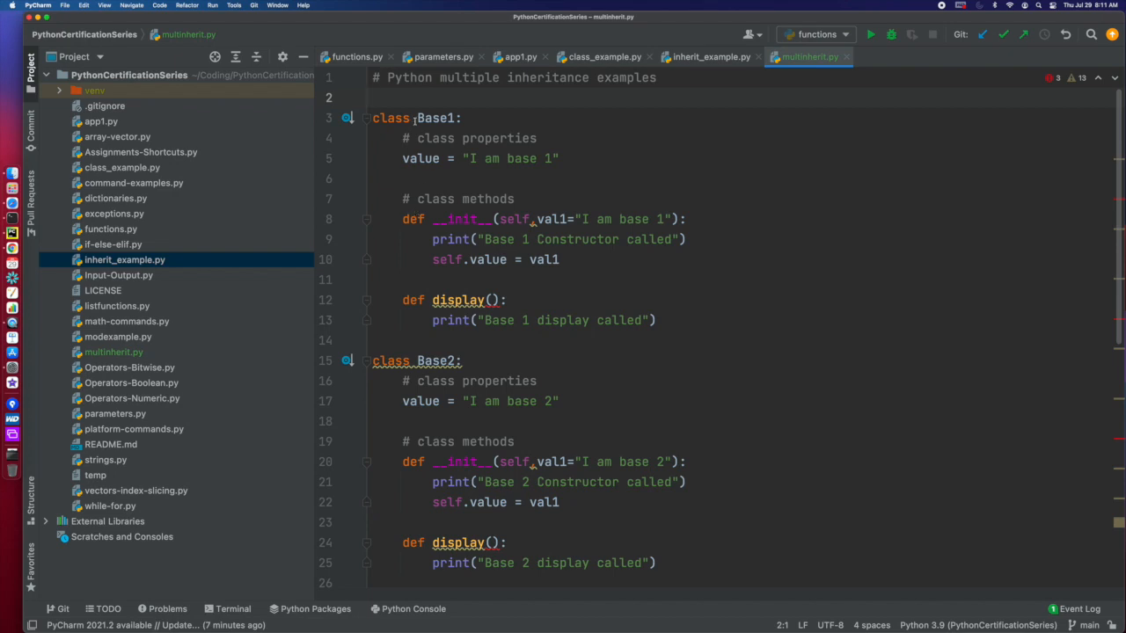
Add a self parameter to the display() methods of Base1 and Base2
click(431, 361)
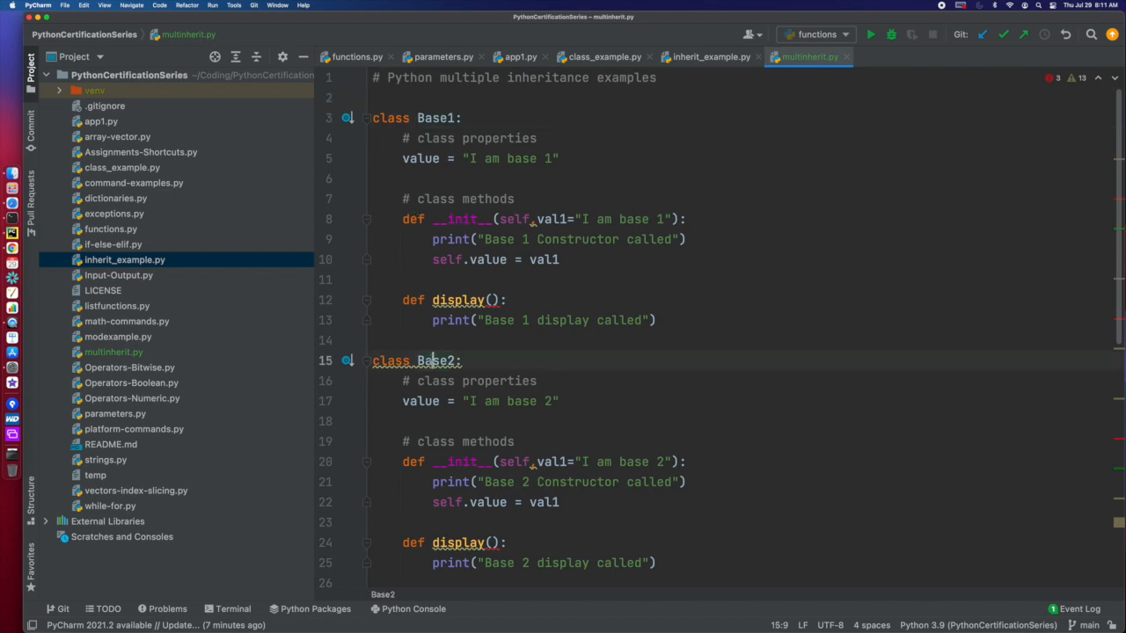
scroll(down, 3)
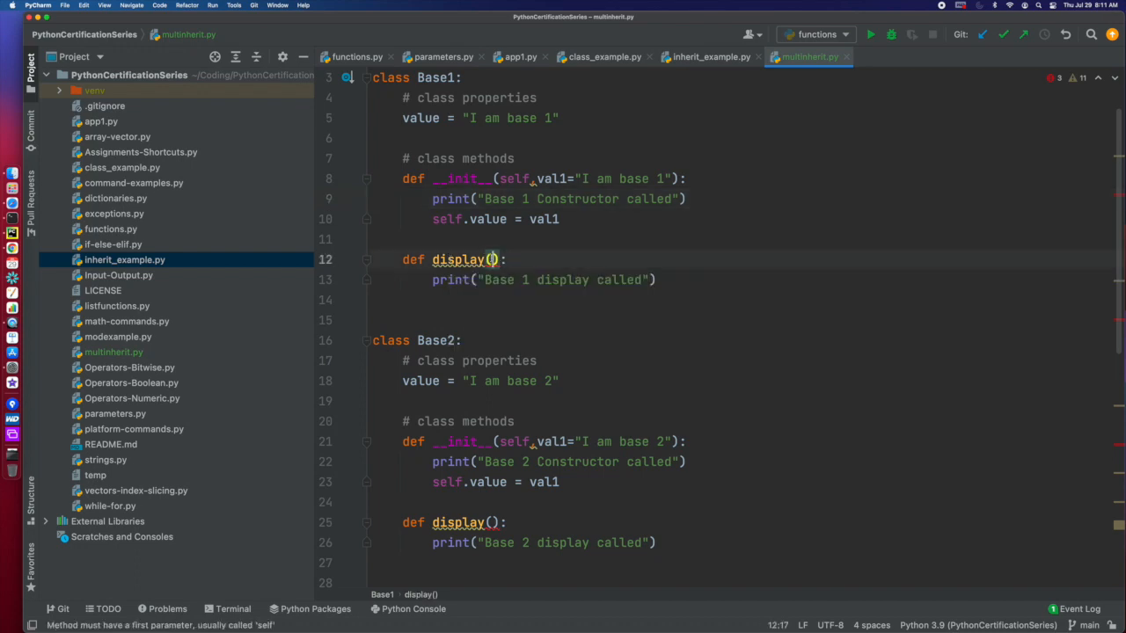
text(self)
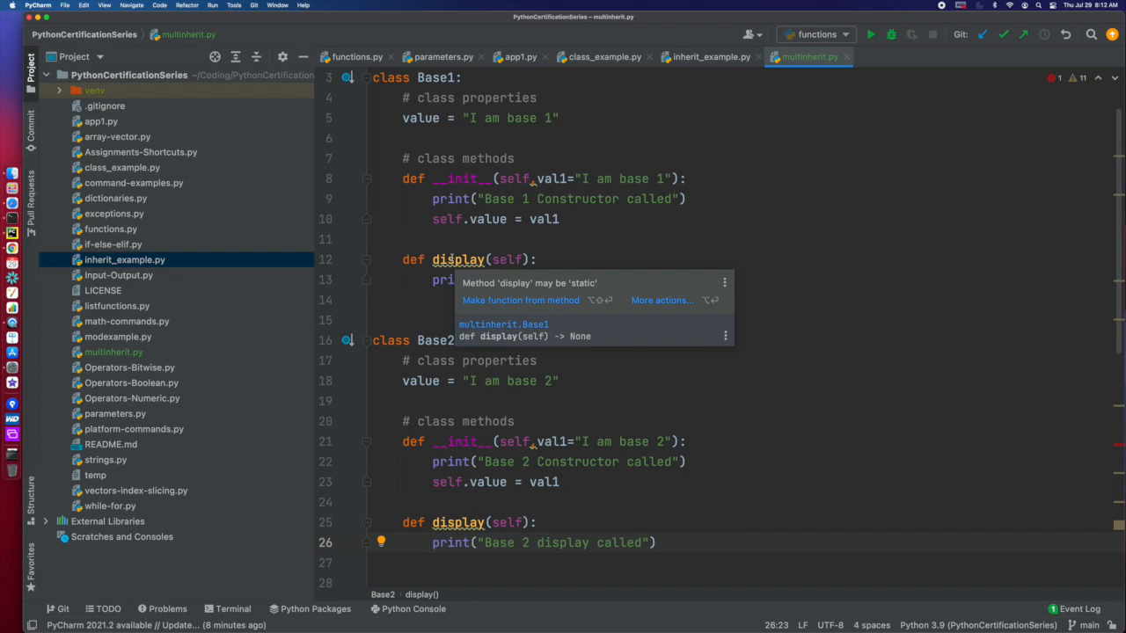
scroll(down, 3)
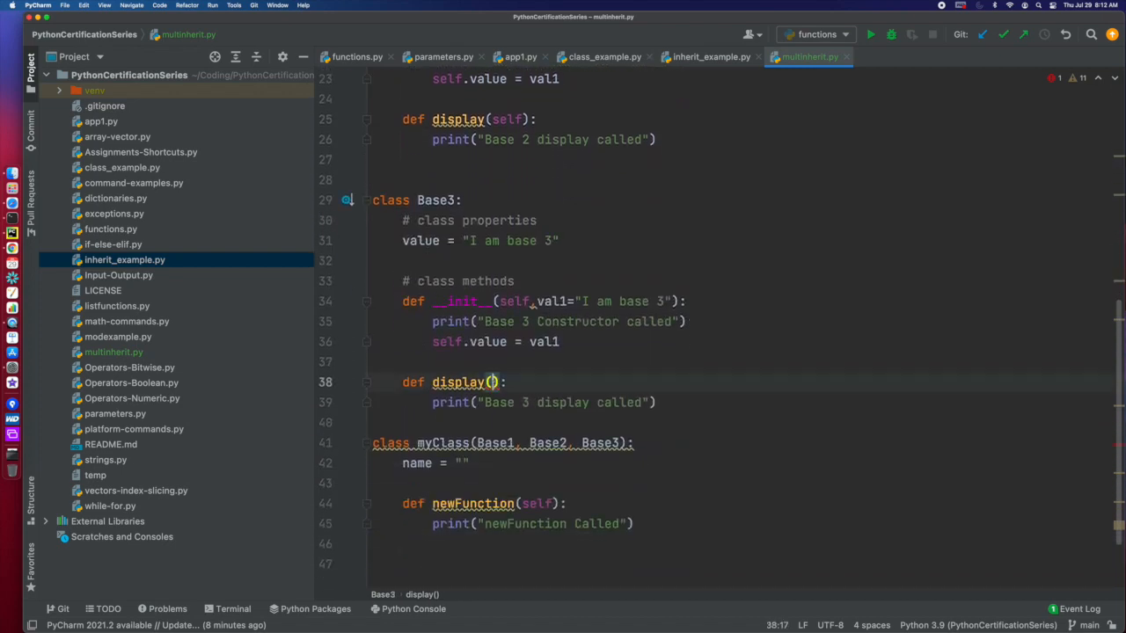
text(self)
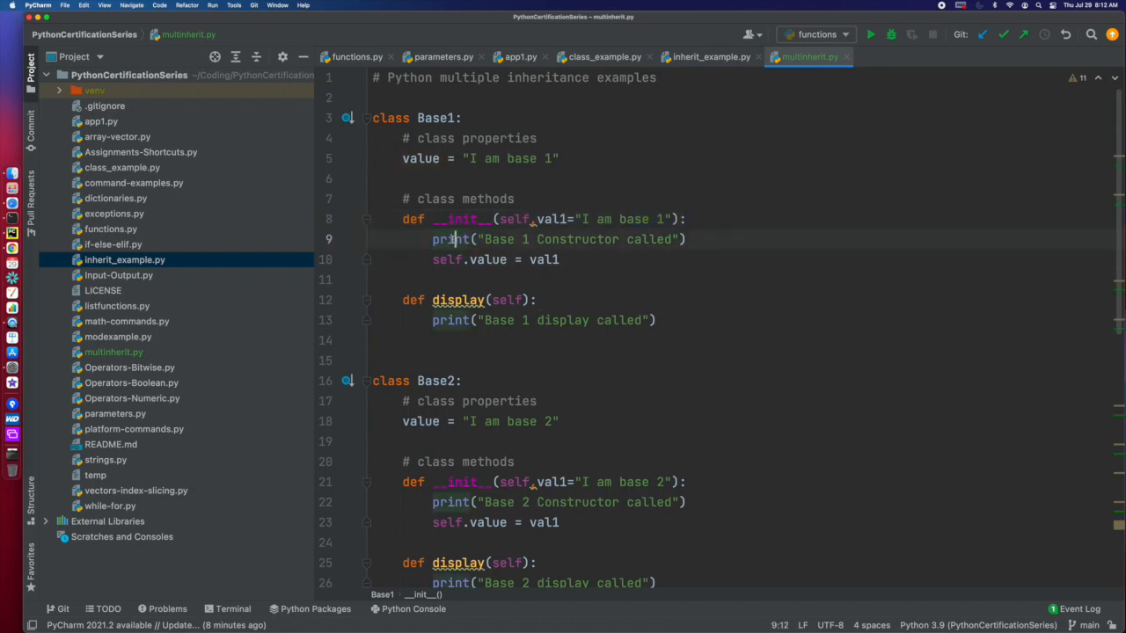
Rewrite the derived class declaration as MyClass(Base1, Base2, Base3)
scroll(down, 3)
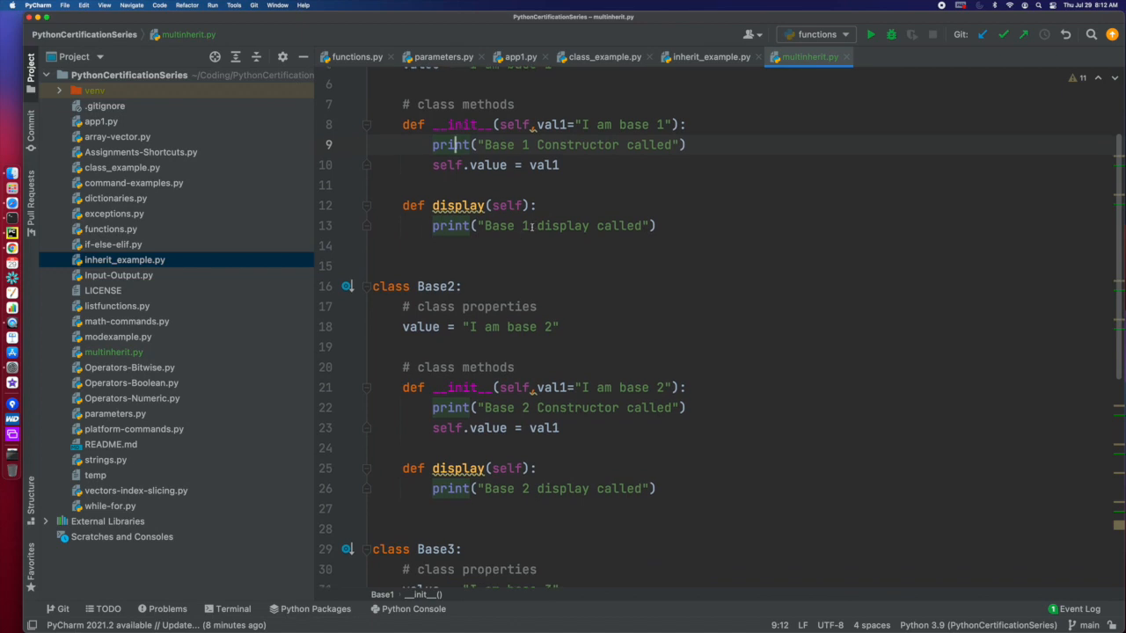
scroll(down, 3)
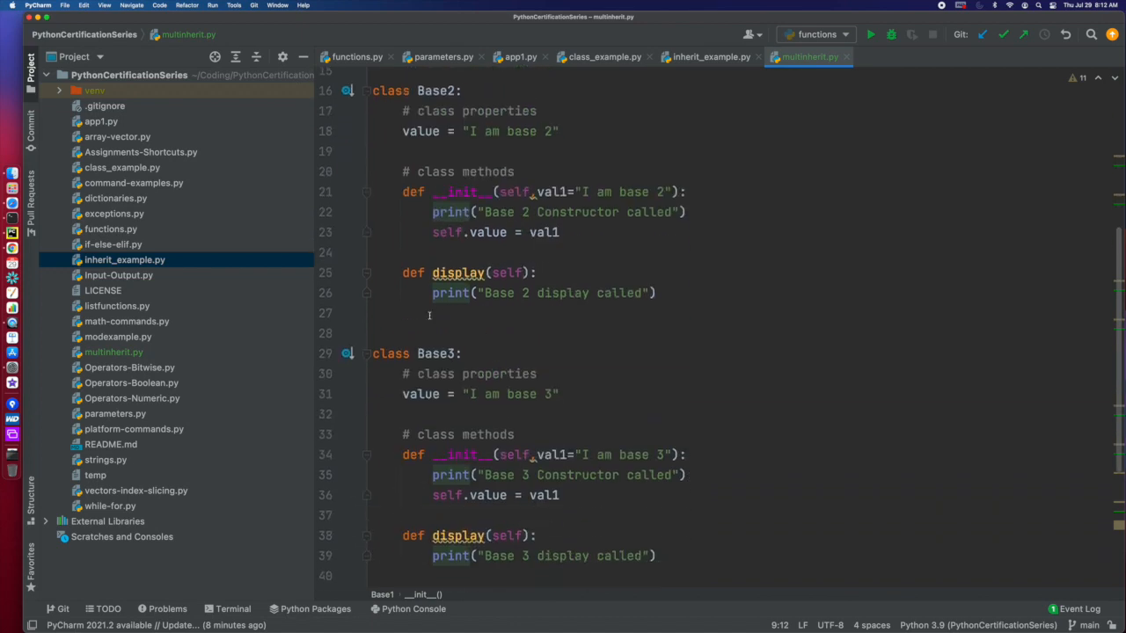
scroll(down, 3)
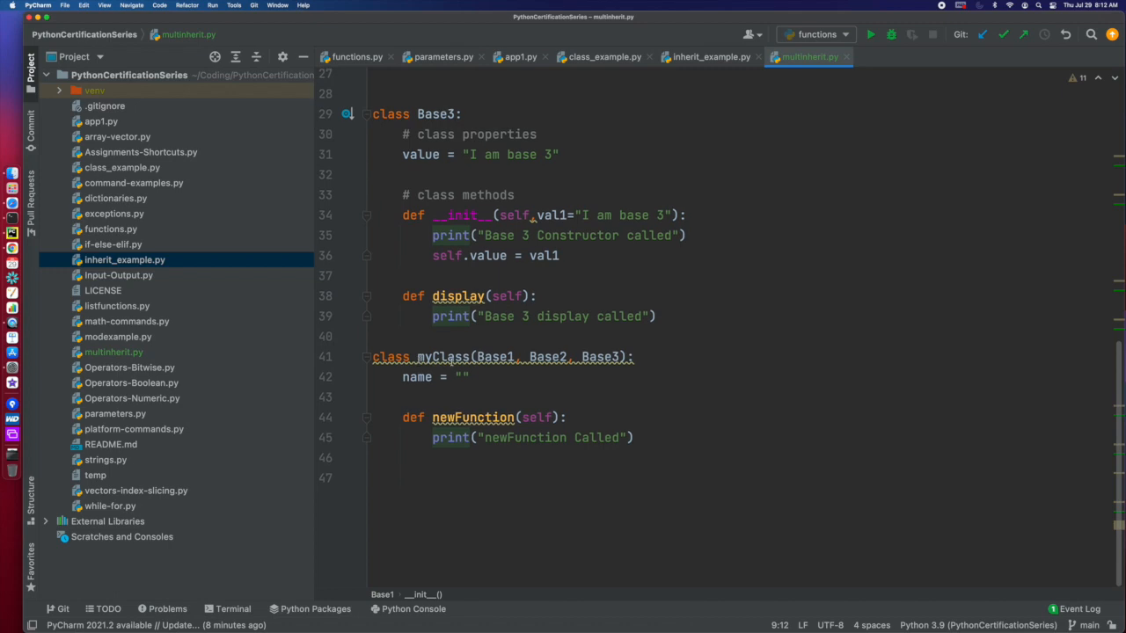
drag(478, 356, 616, 355)
text(M)
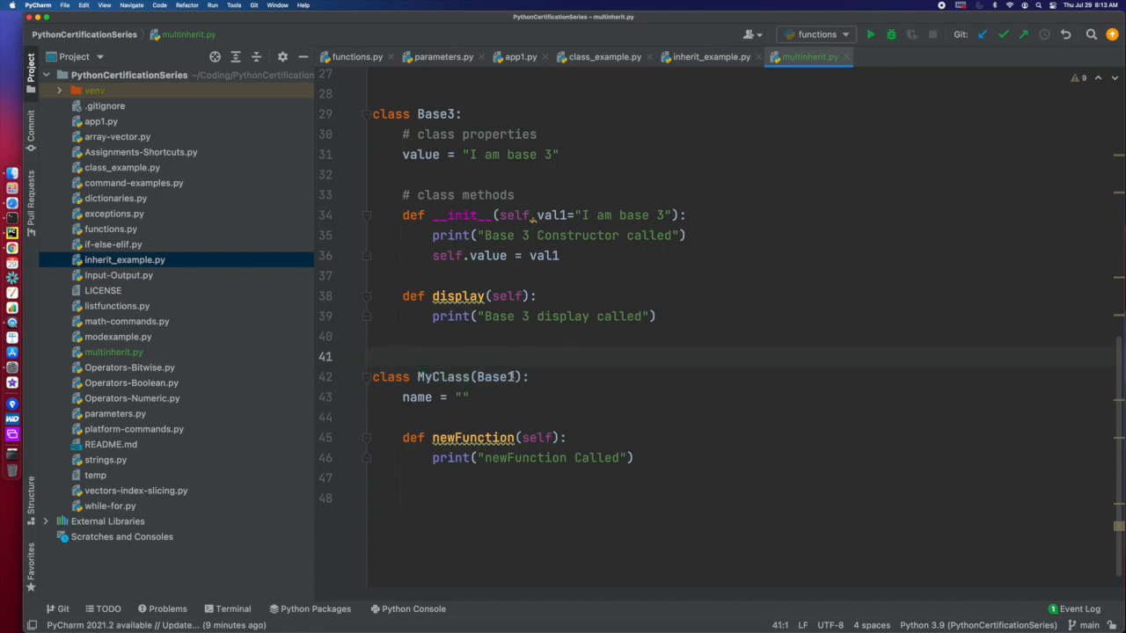
text(, Base2, Base3)
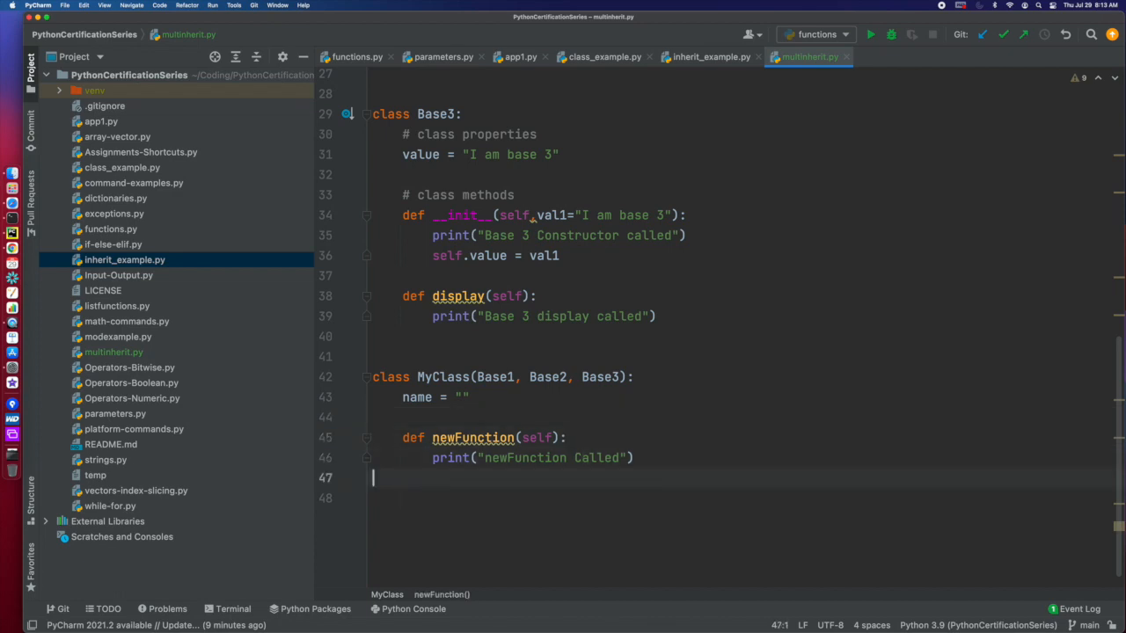
Create the instance myclass = MyClass() below the class definition
key(enter)
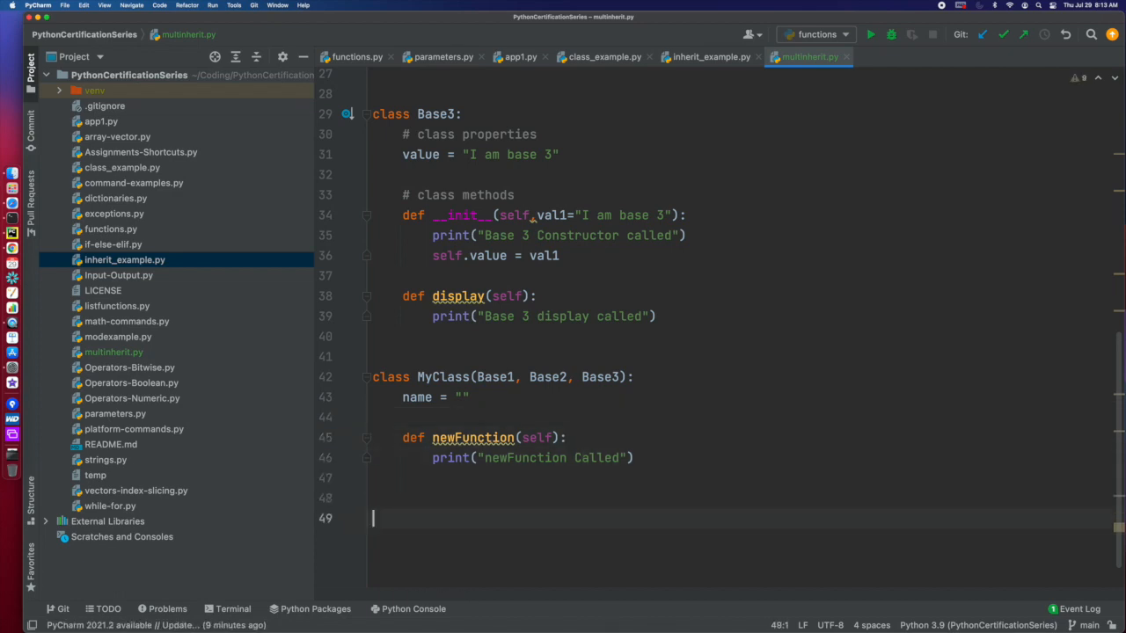
text(obje)
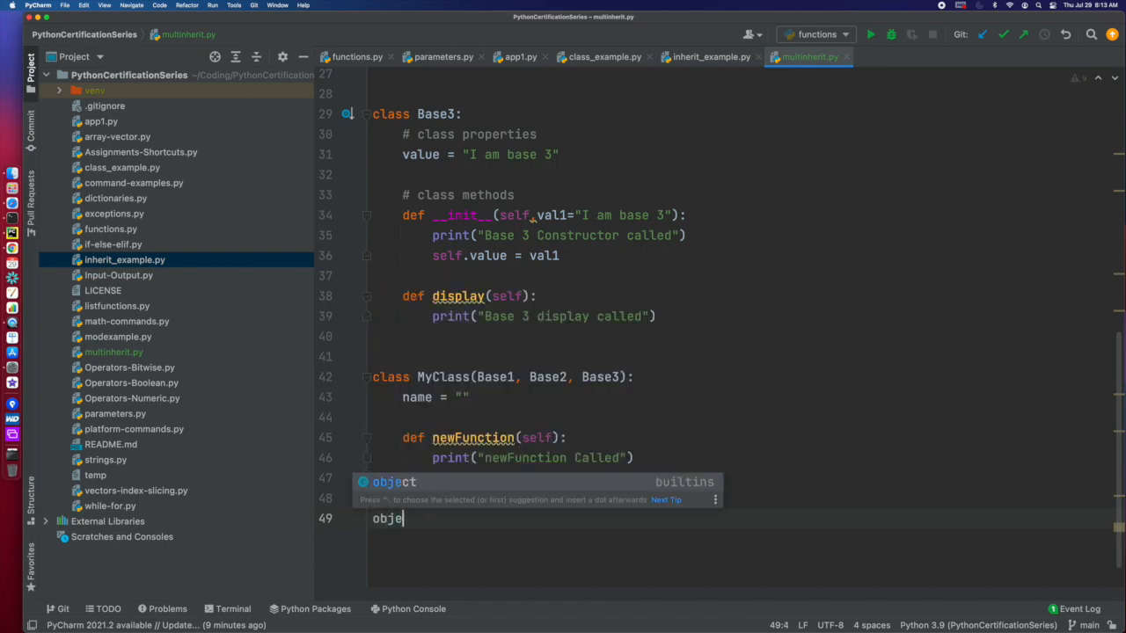
key(backspace)
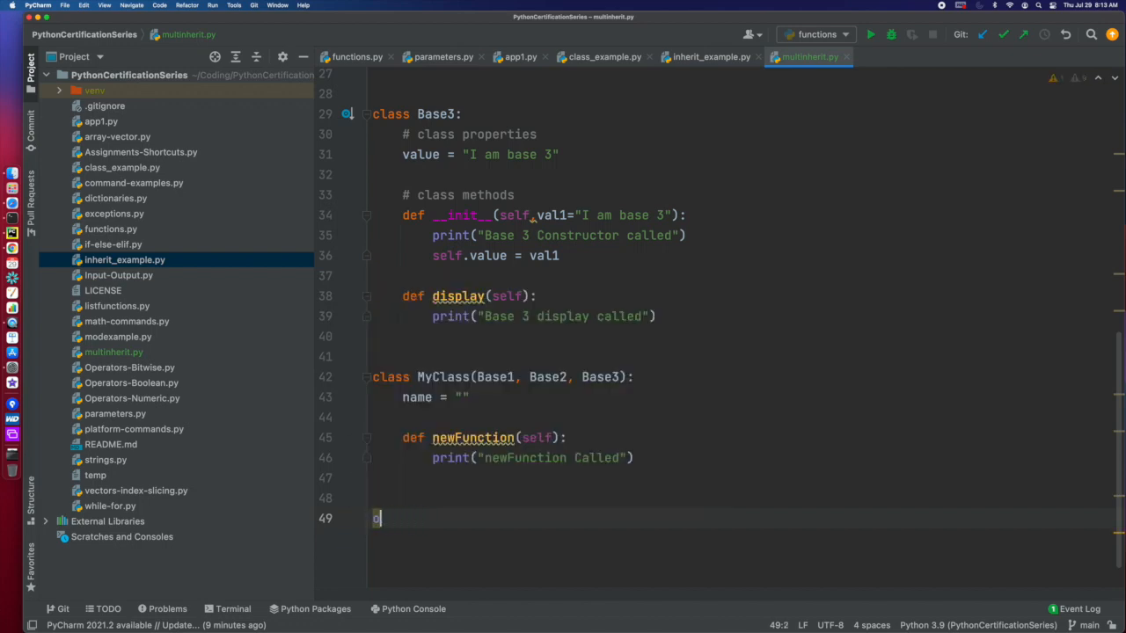
text(my)
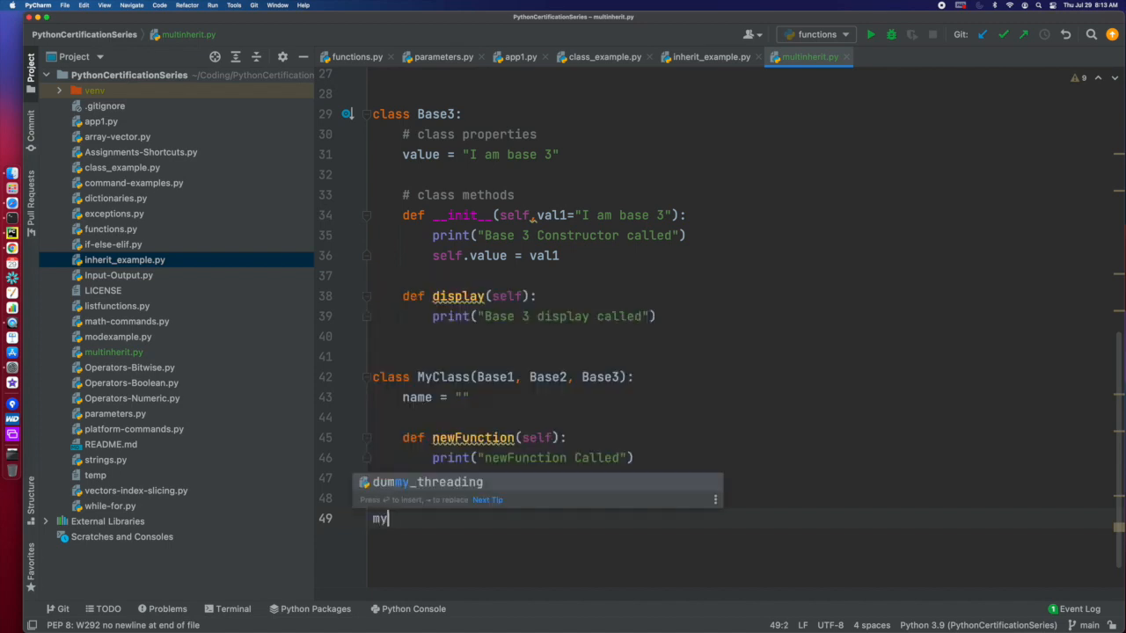
text(class_ =)
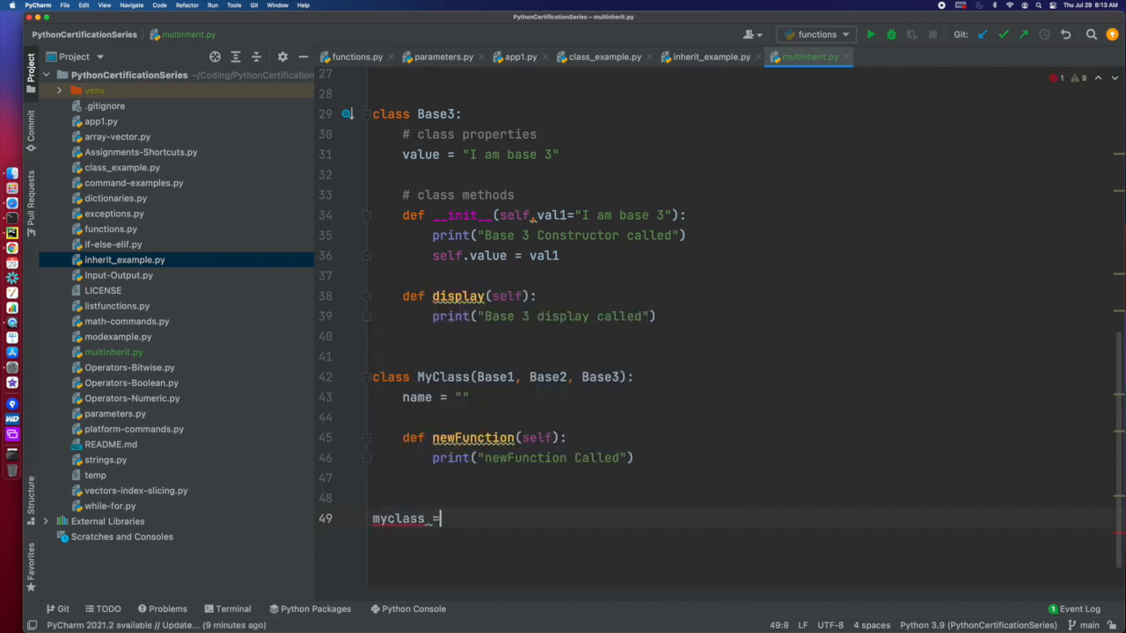
text(new)
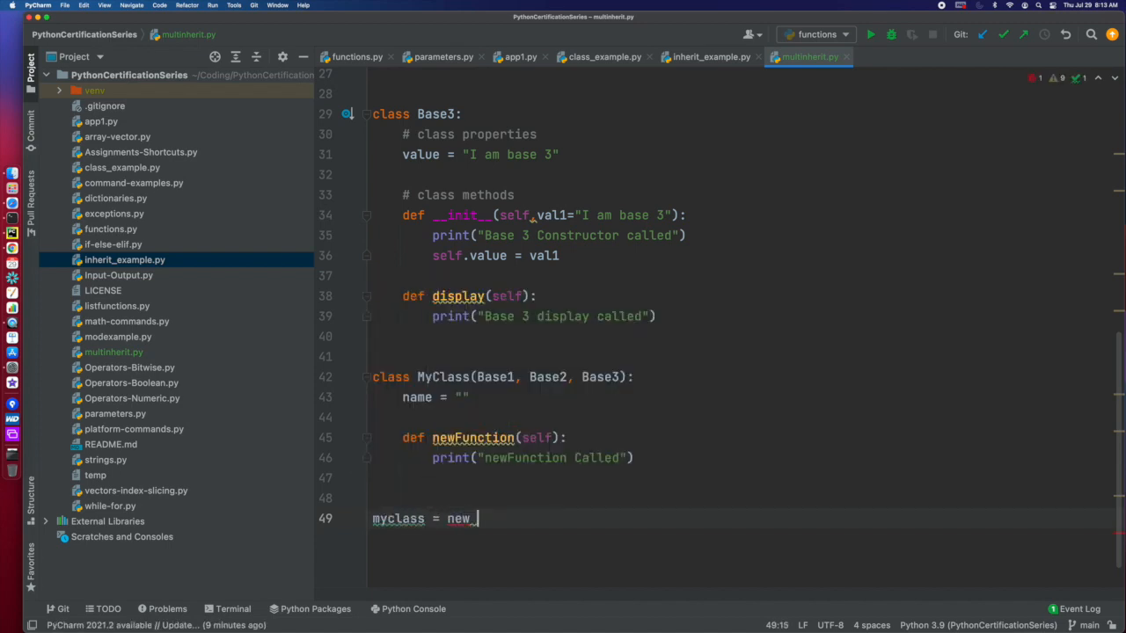
text(MyClass()
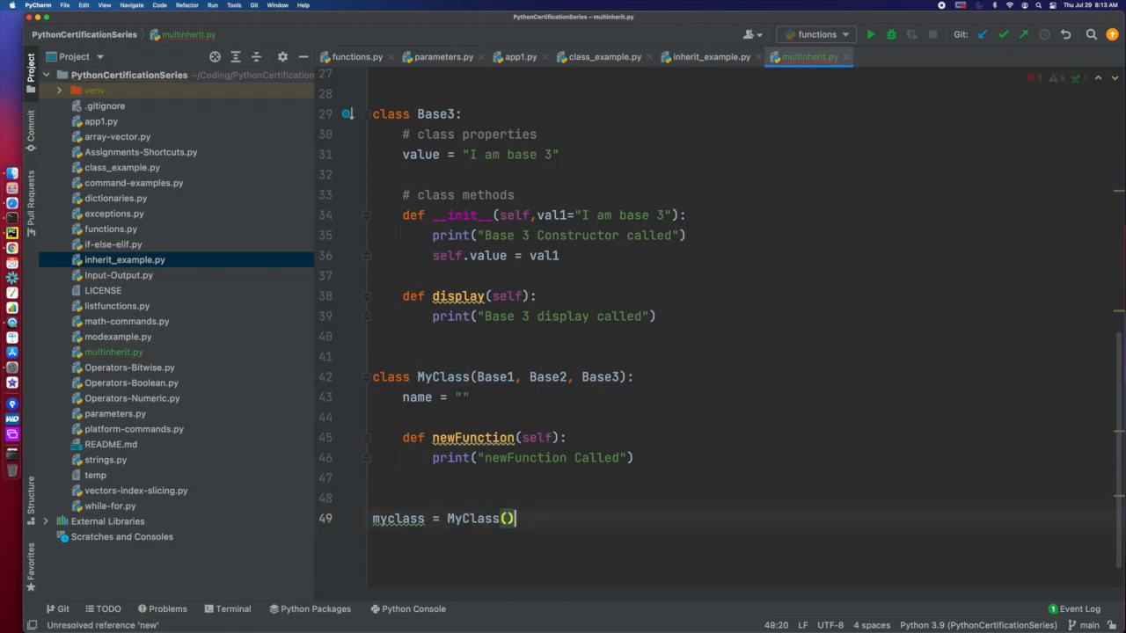
Add a myclass.display() call on the next line
key(enter)
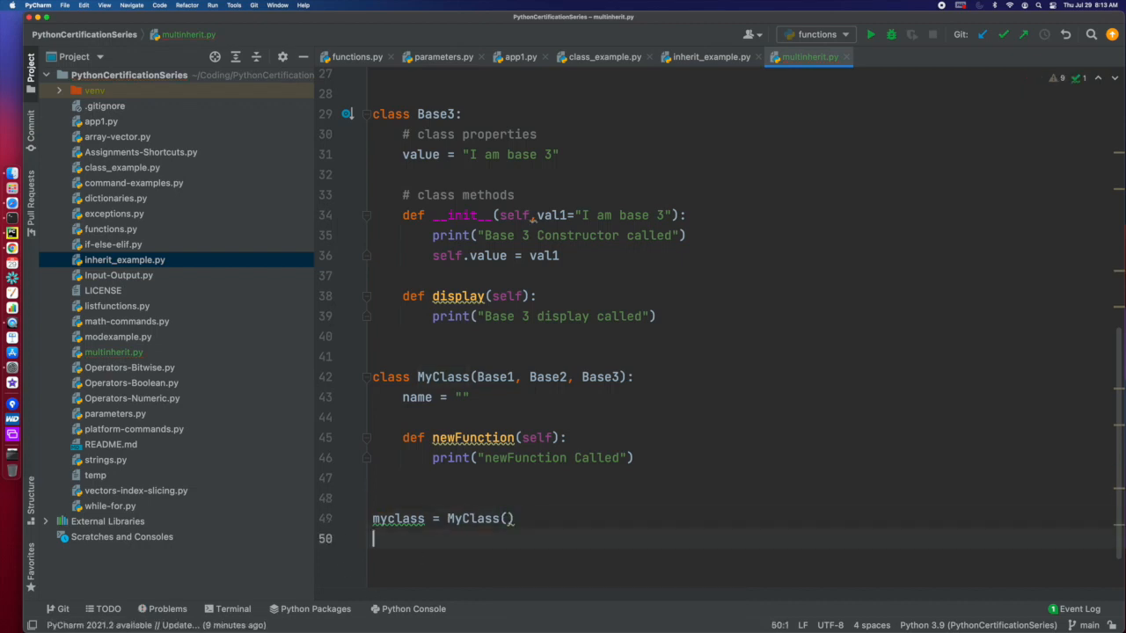
text(print)
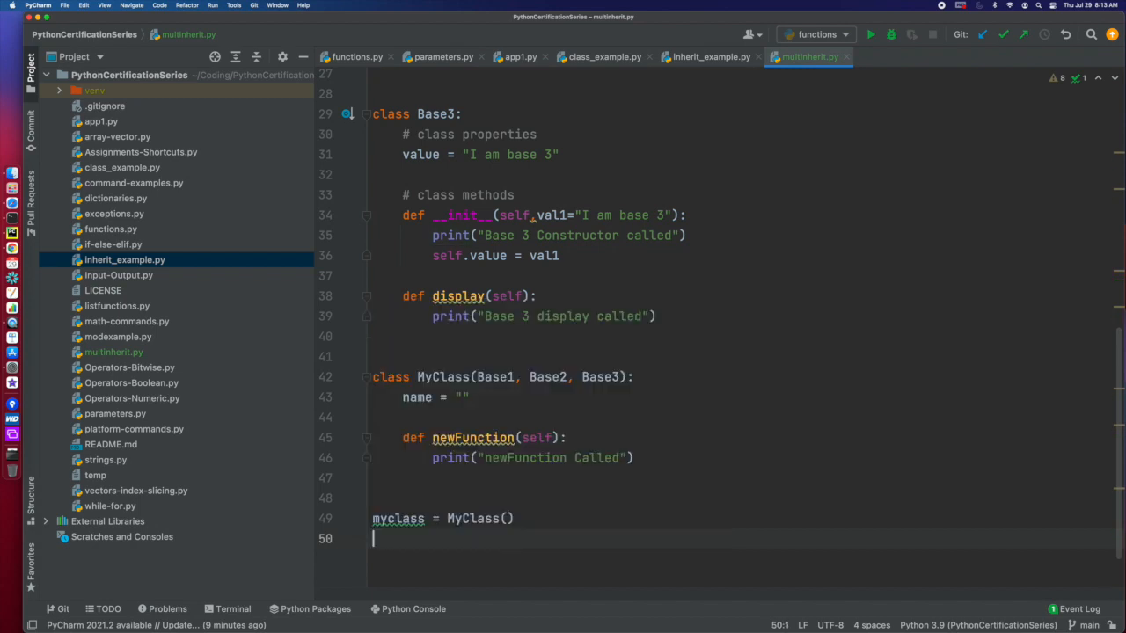
text(m)
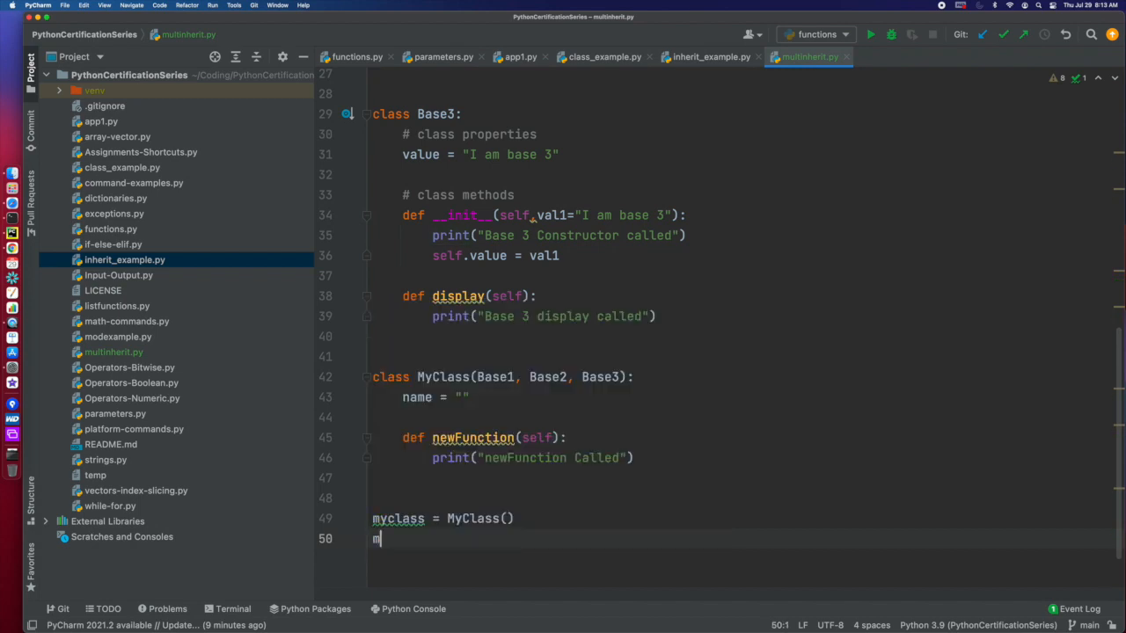
text(.display()
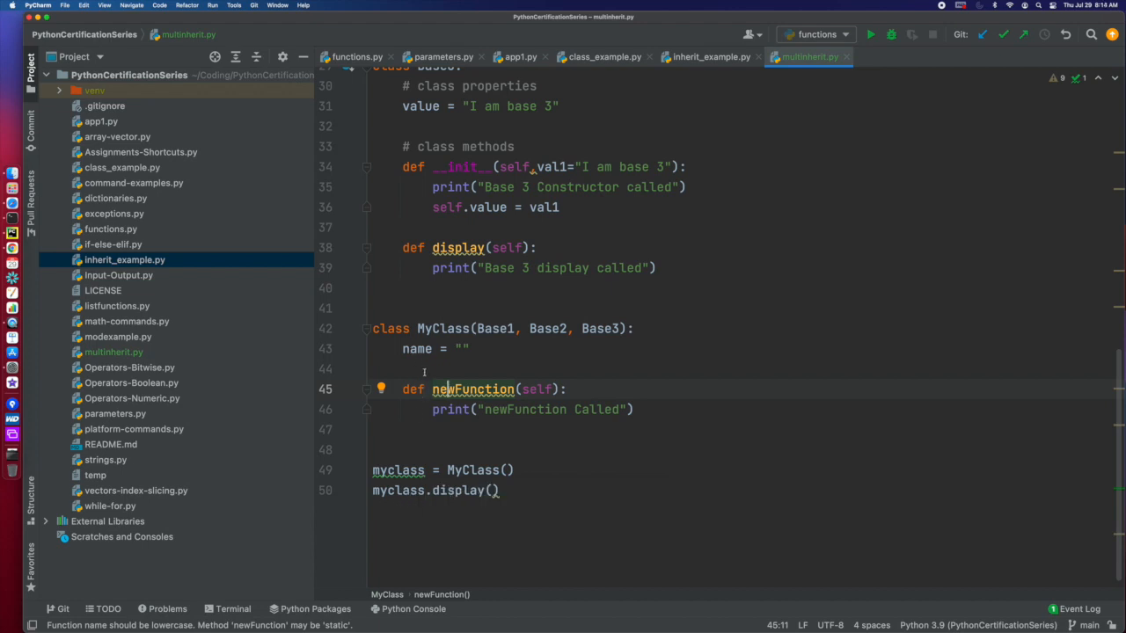
mouse_move(471, 452)
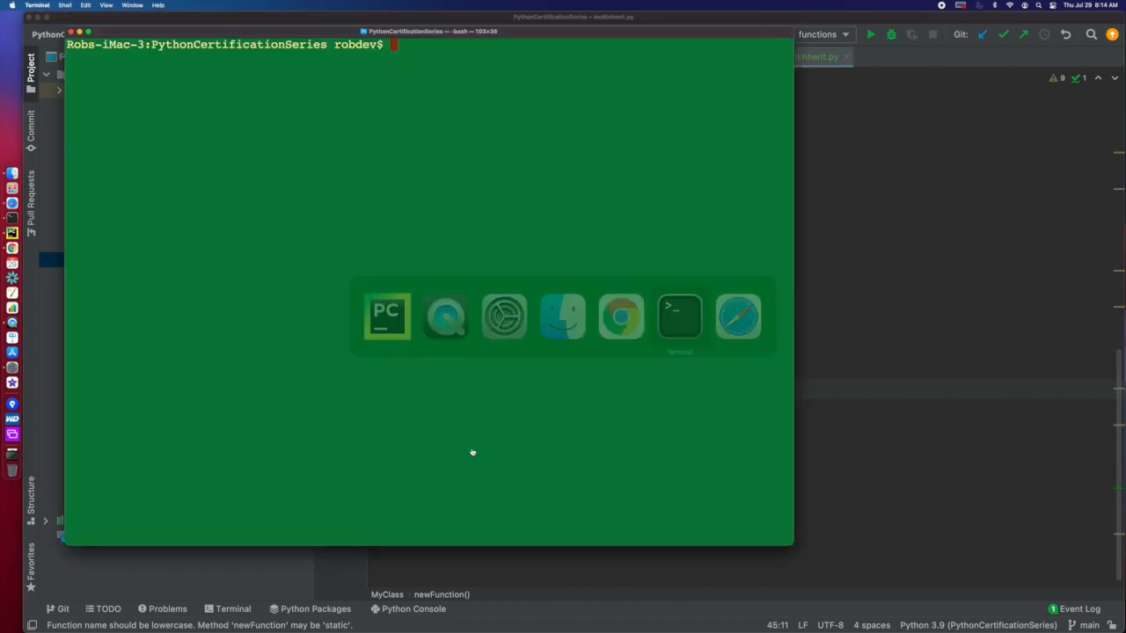
Run python3 multinherit.py in the Terminal
text(python3)
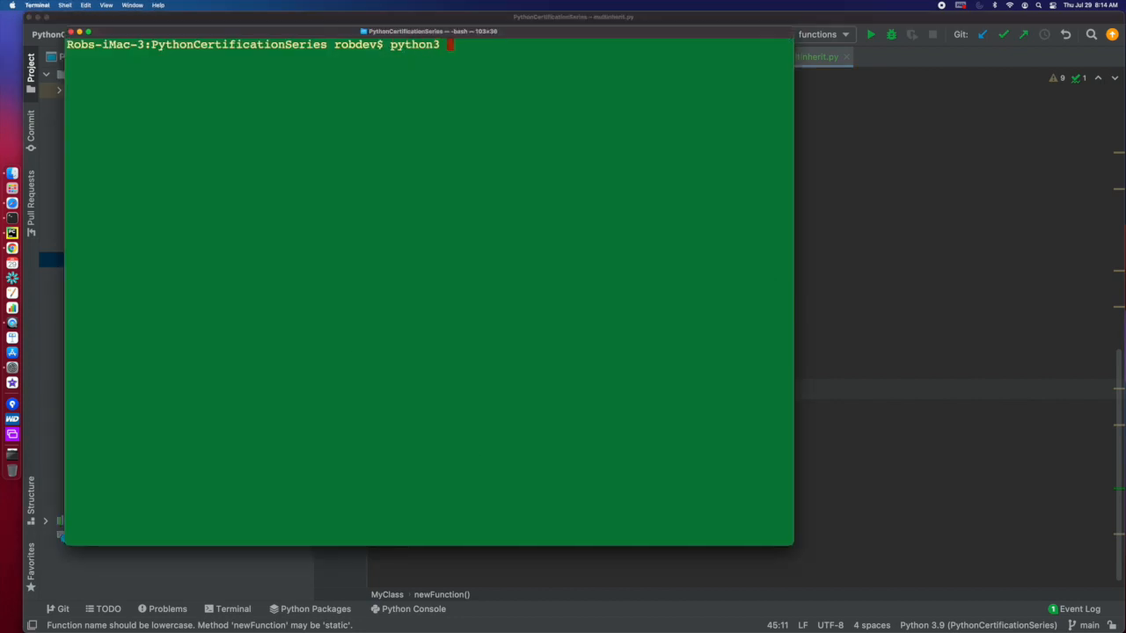
text(multinherit.py)
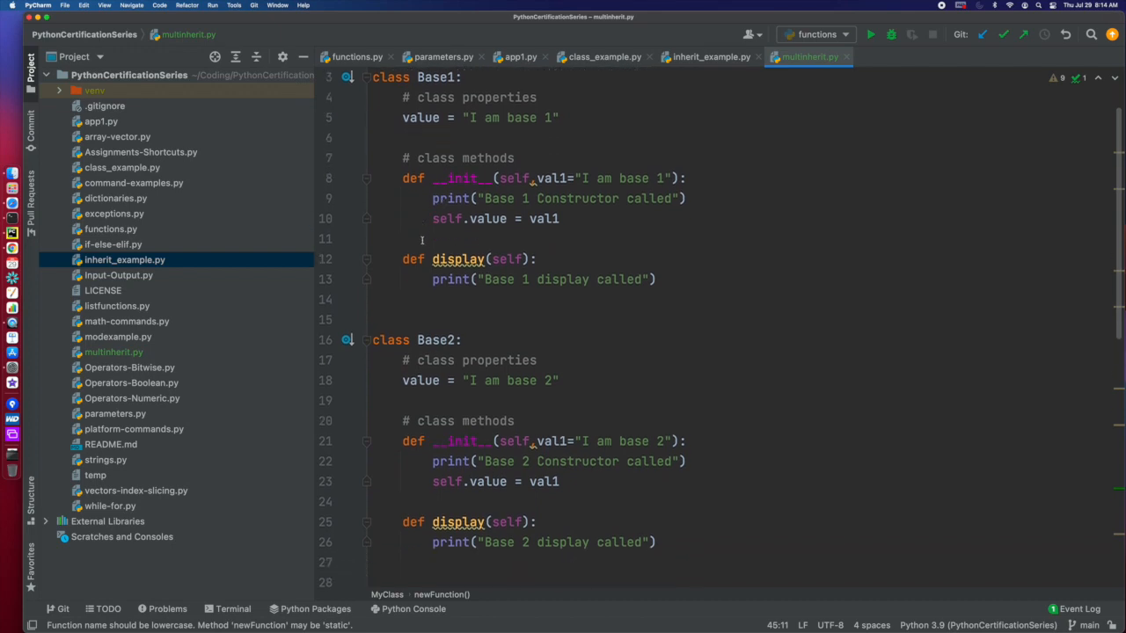
Edit MyClass's base list so it reads (Base1, Base2, Base3)
scroll(down, 3)
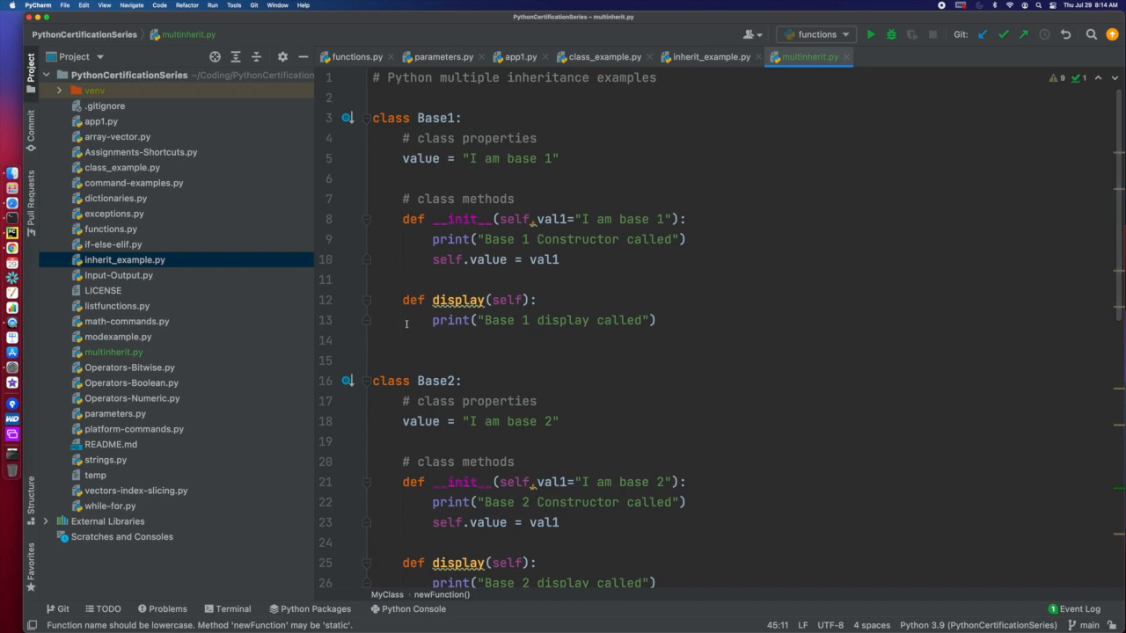
scroll(down, 3)
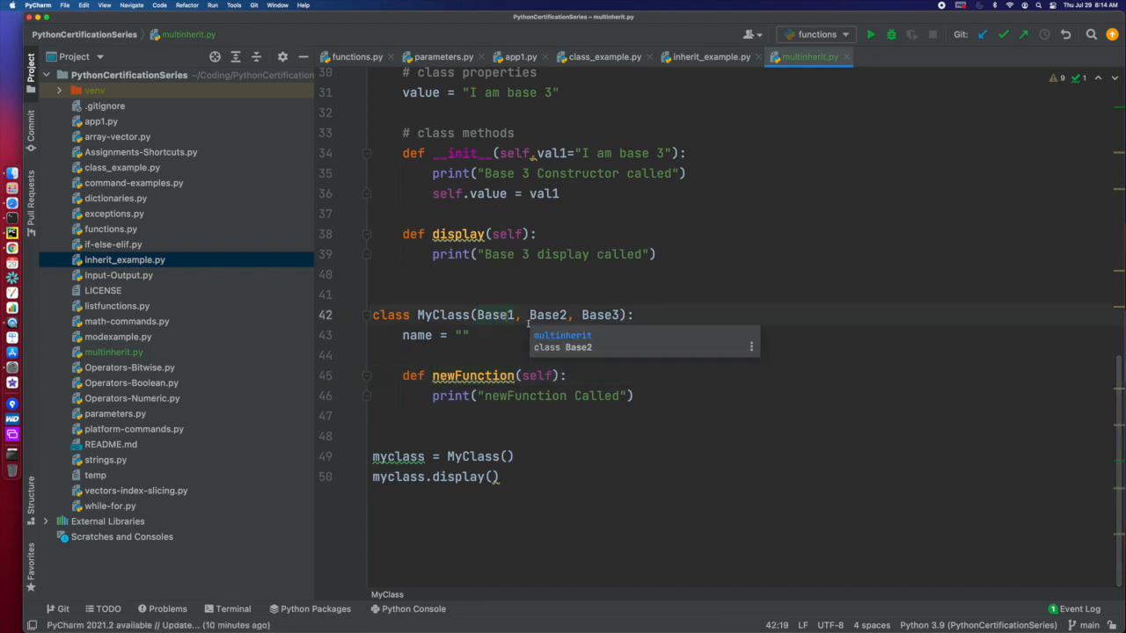
text(Base3)
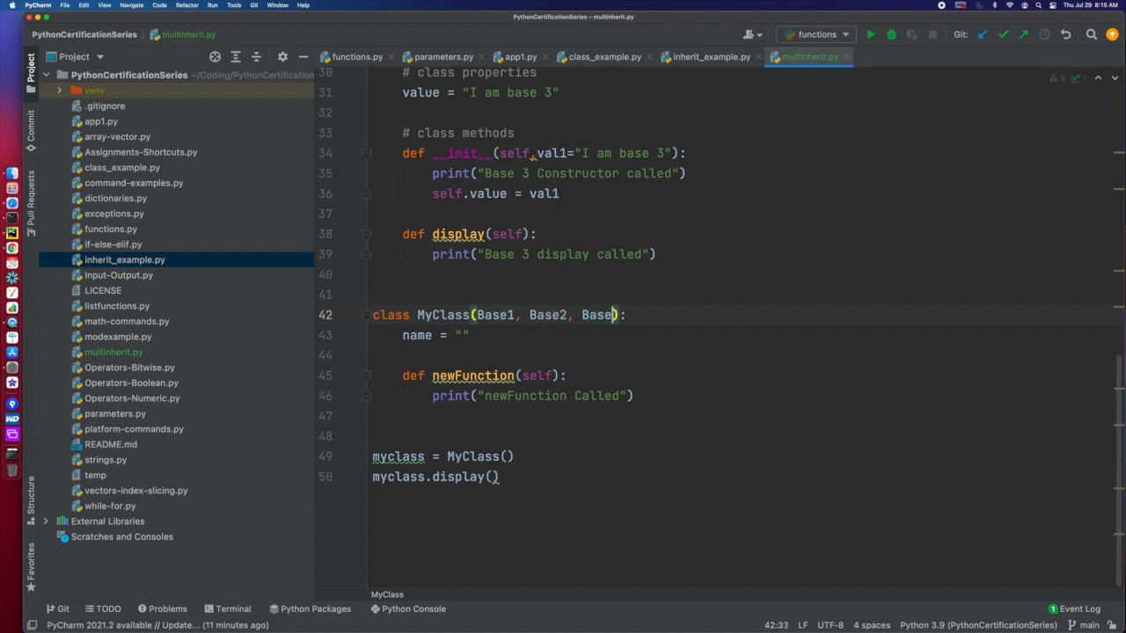
text(3)
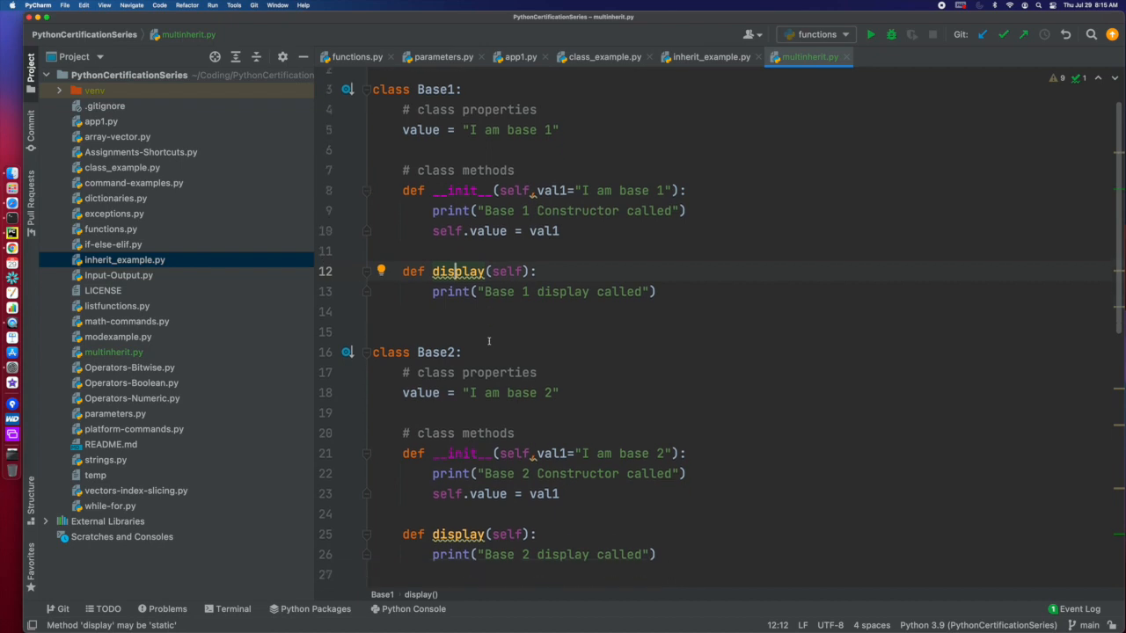
Add myclass.display2() and myclass.display3() calls after myclass.display()
scroll(down, 3)
text(2)
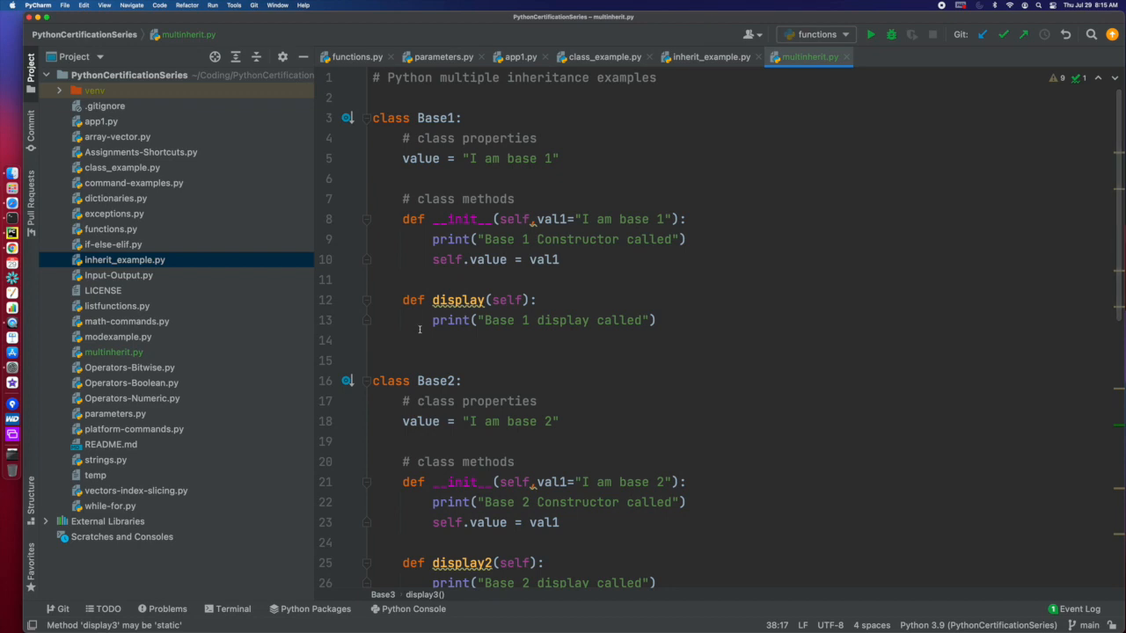
scroll(down, 3)
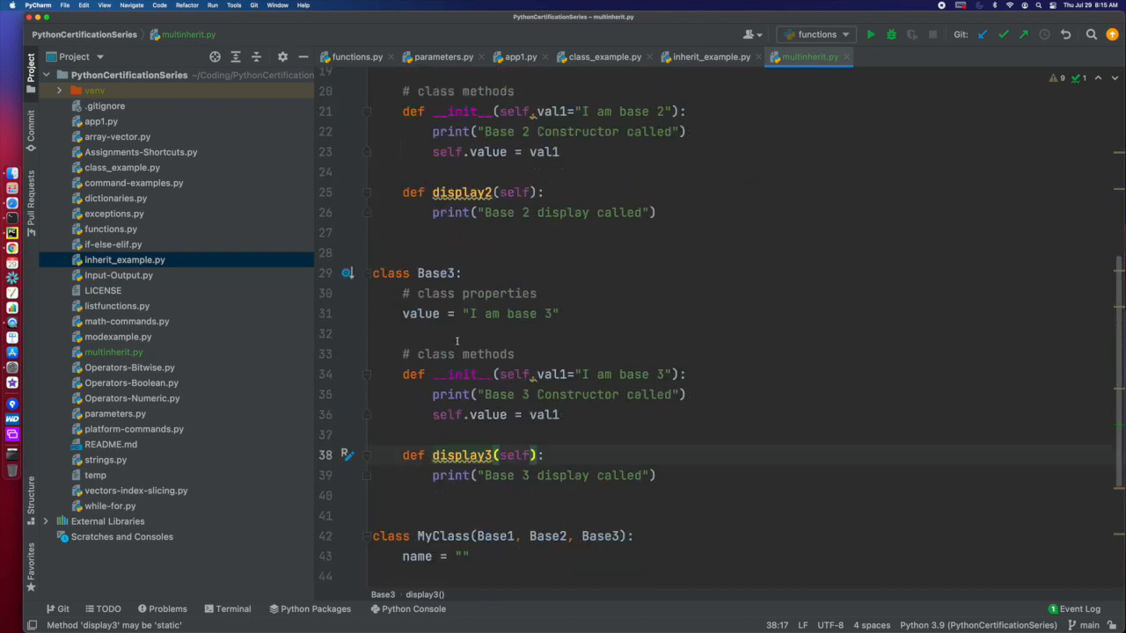
scroll(down, 3)
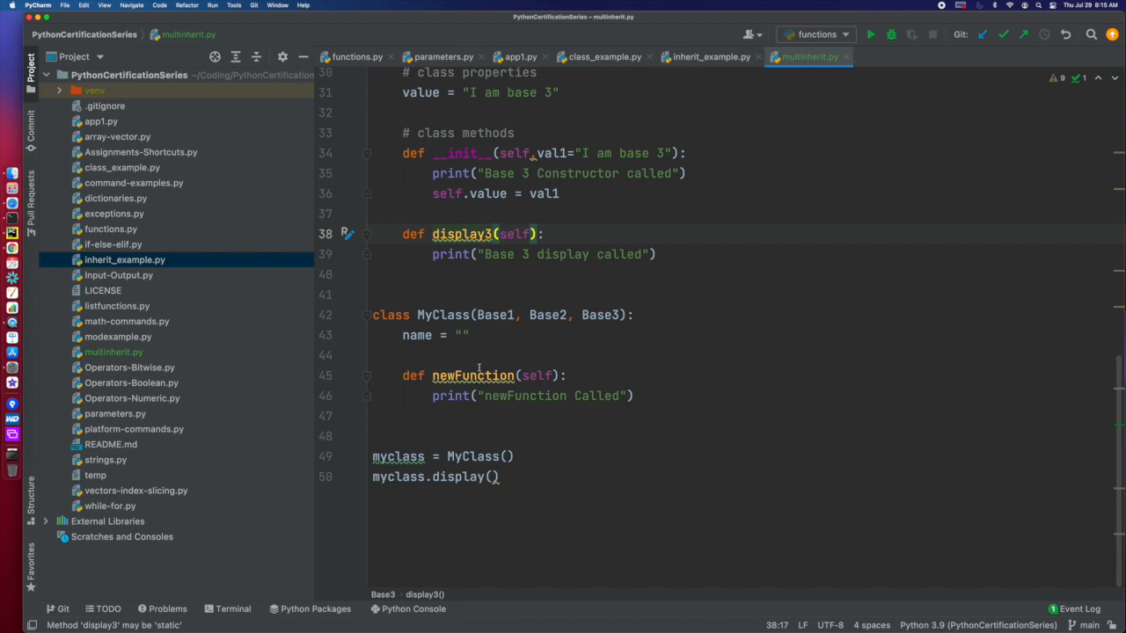
click(514, 489)
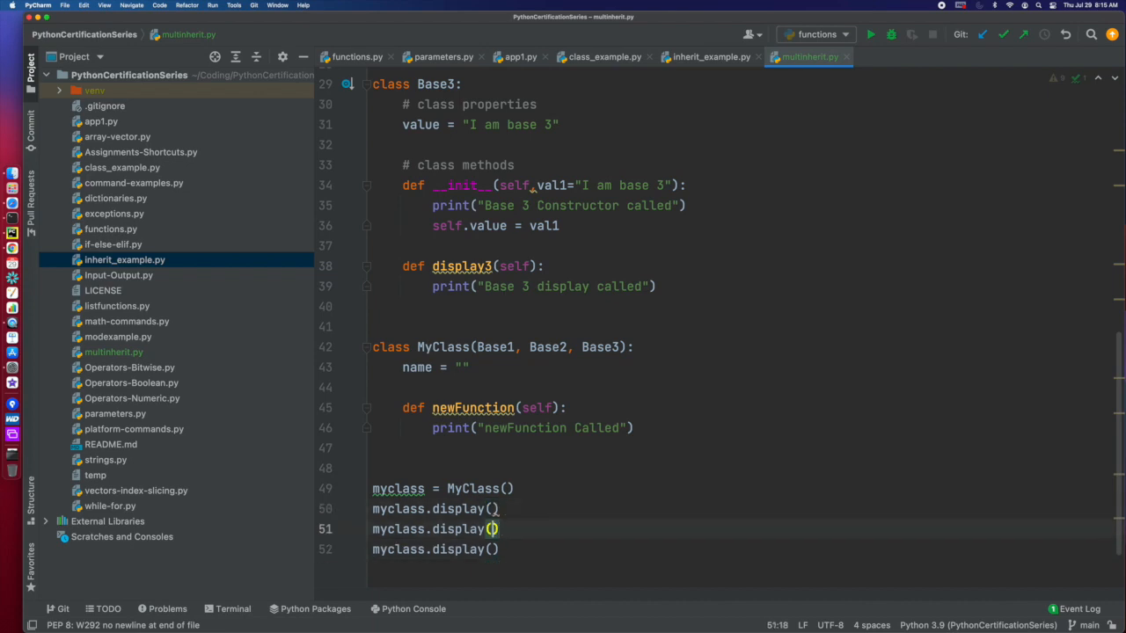
text(2)
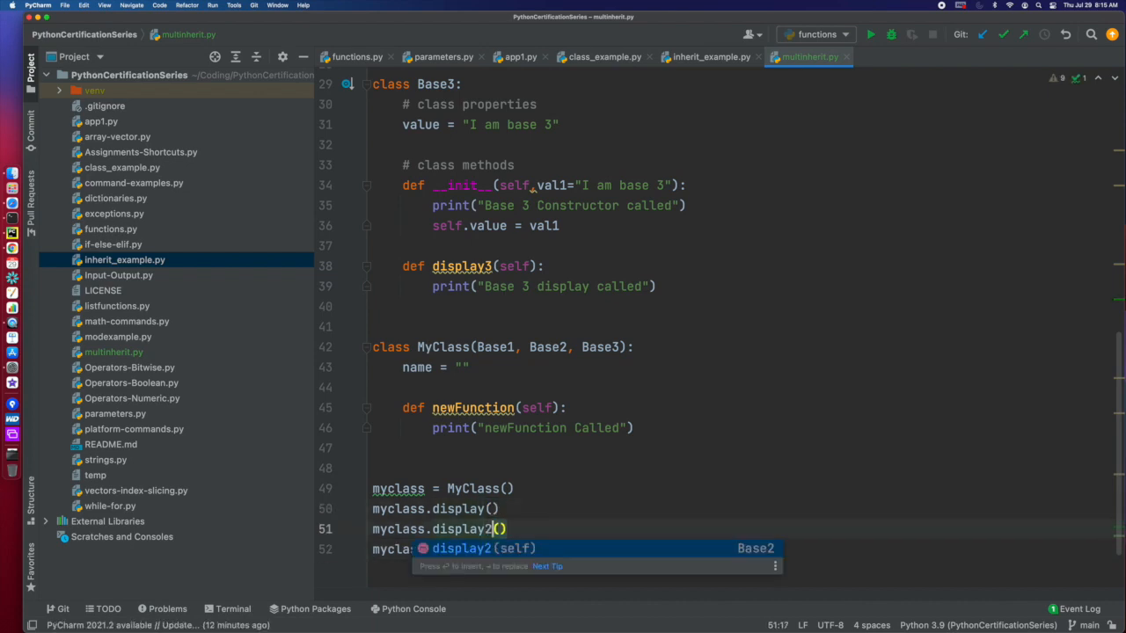
text(myclass.display3())
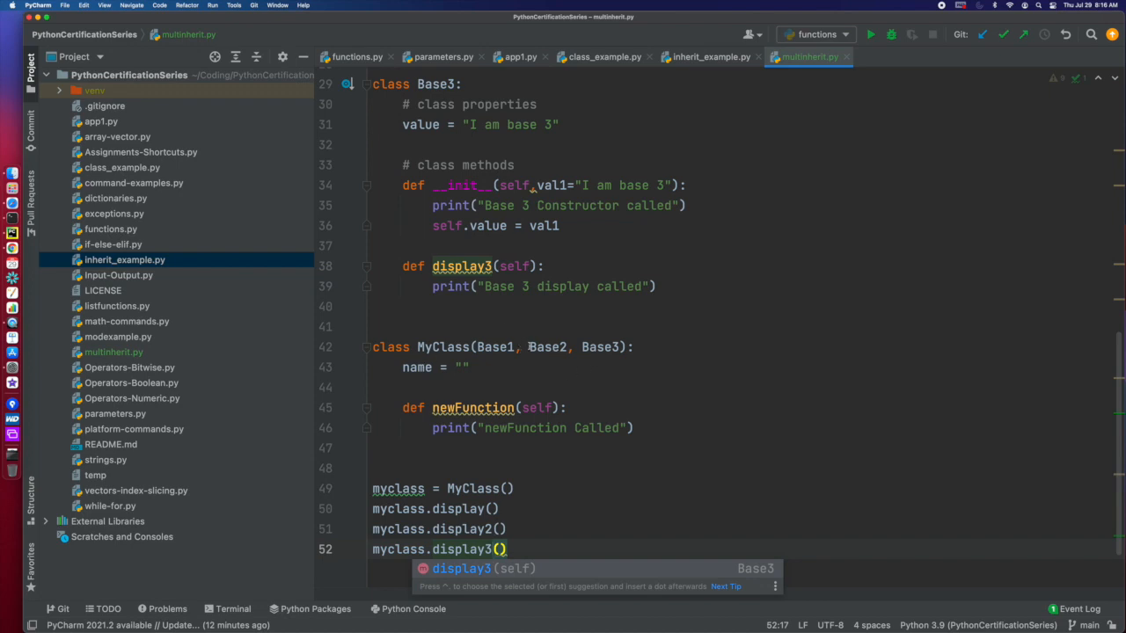
scroll(down, 3)
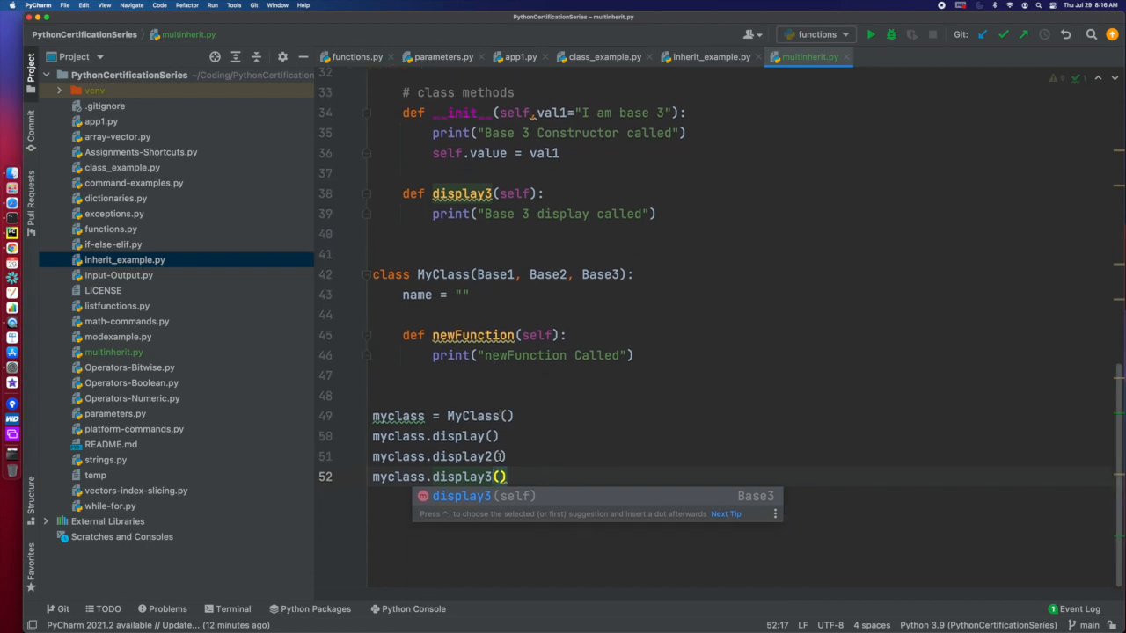
click(630, 455)
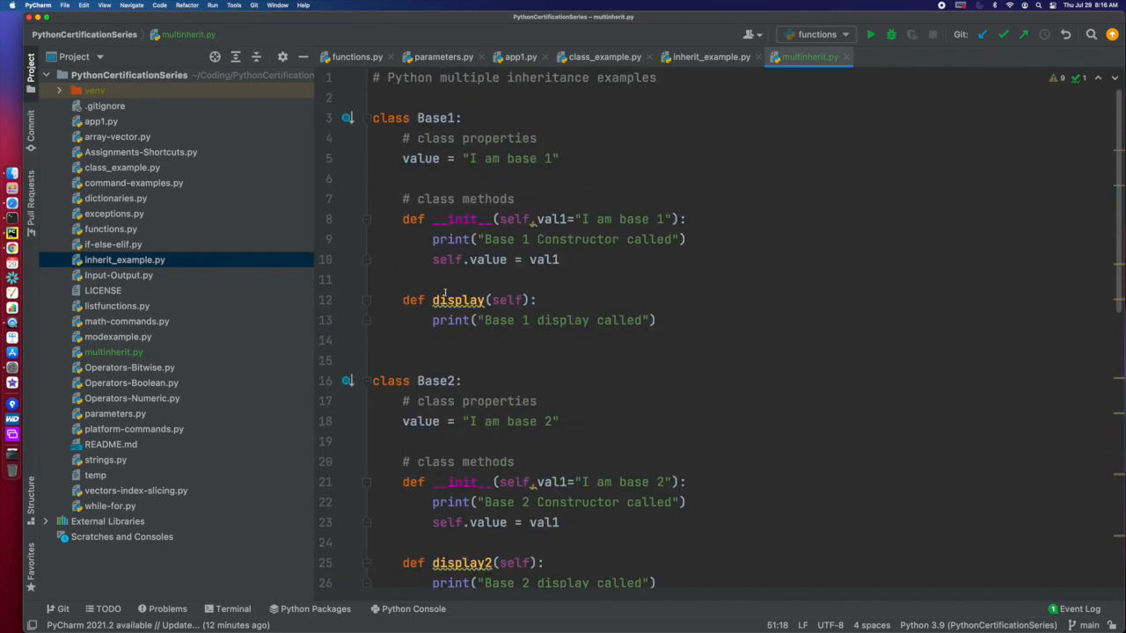
Give Base3 a display3() printing 'Base 3 display3 called' alongside its display() method
scroll(down, 3)
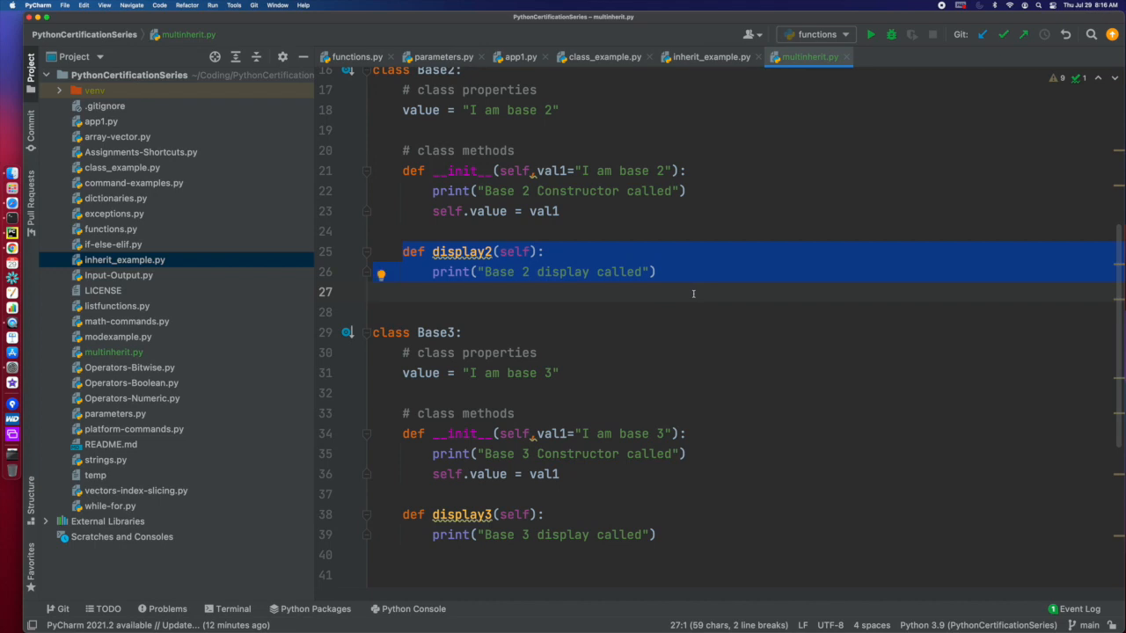
scroll(down, 3)
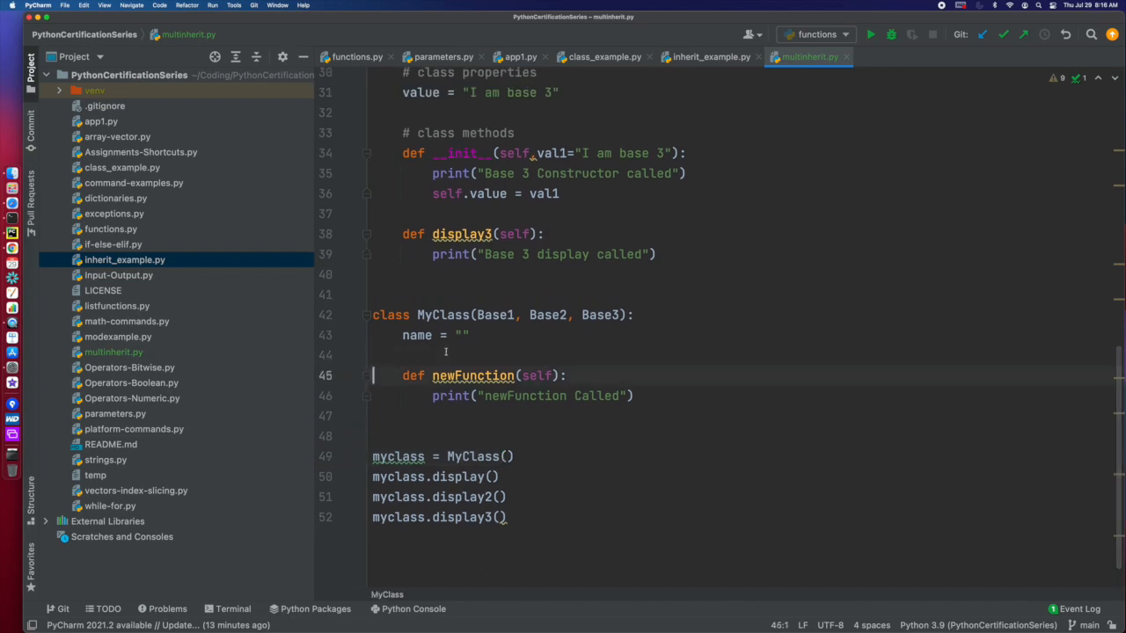
click(518, 234)
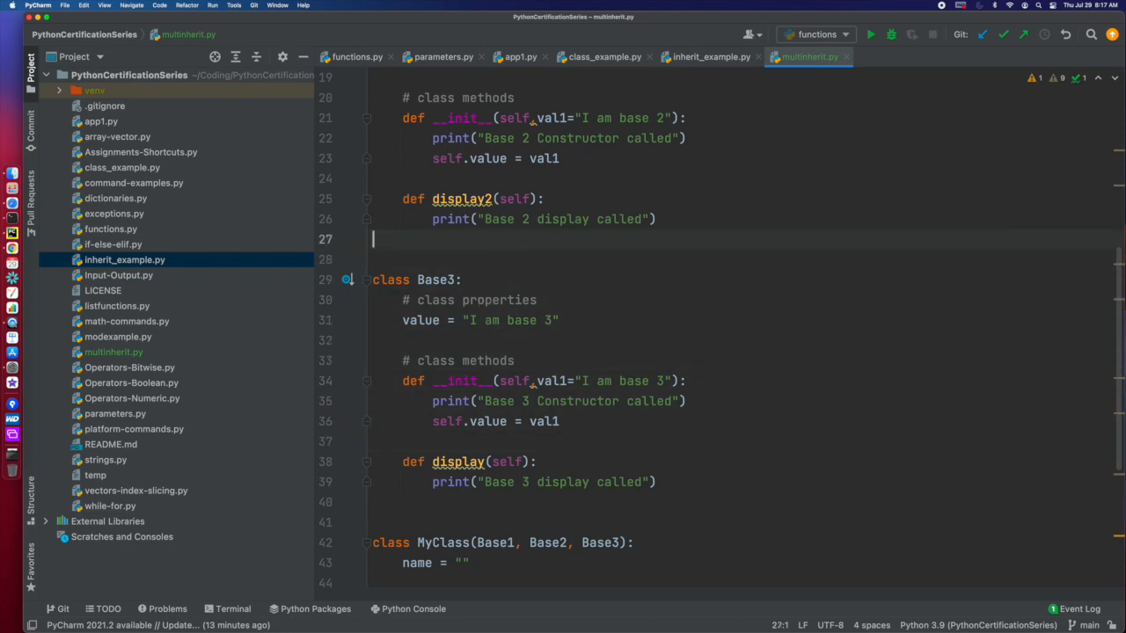
click(484, 219)
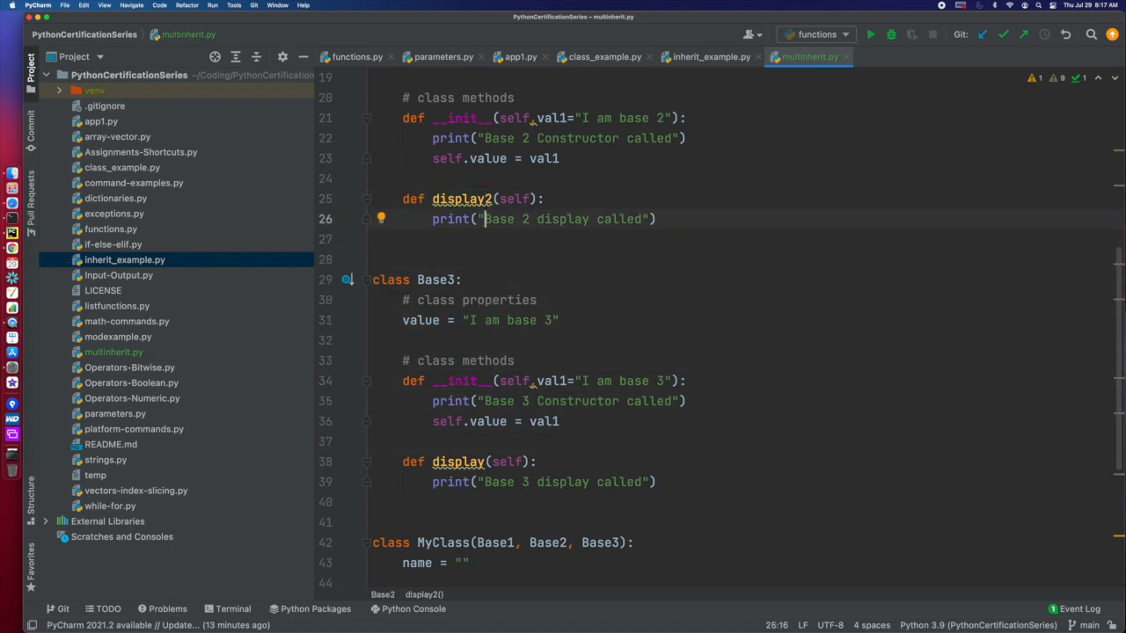
click(484, 461)
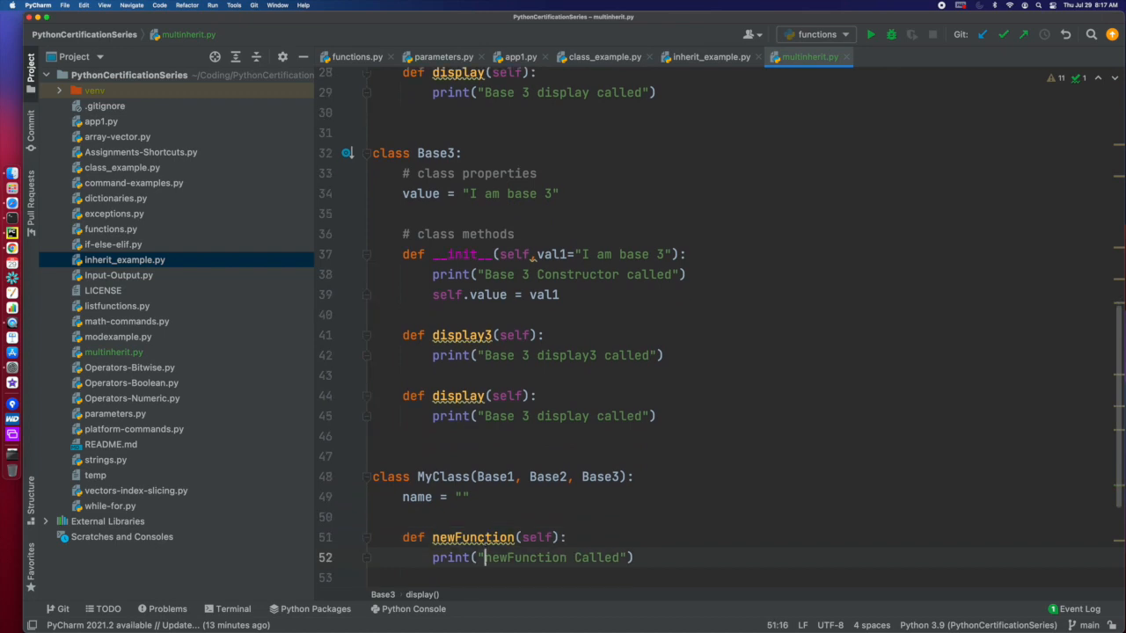
Override display(self) in MyClass with a body that prints super()
scroll(down, 3)
text(def display3(self):)
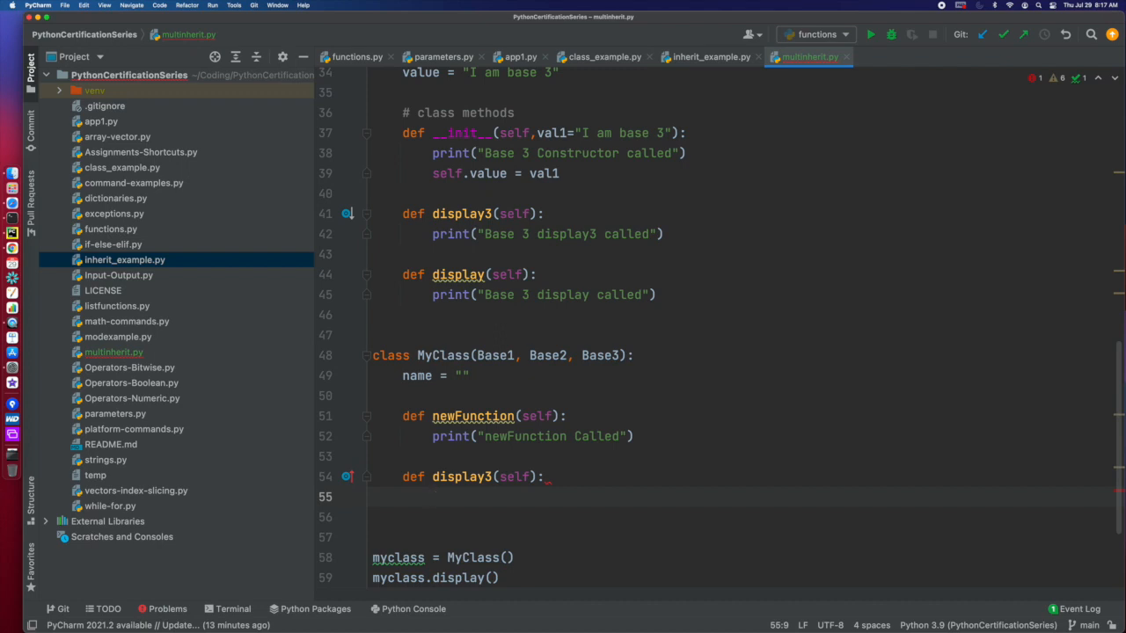
text(super()
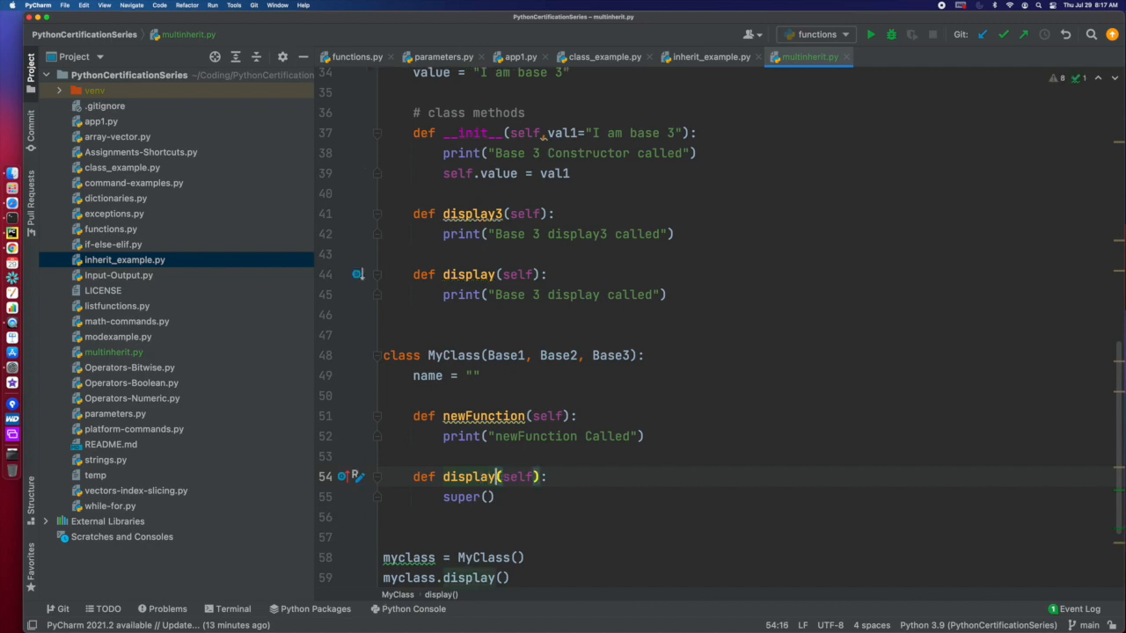
click(493, 496)
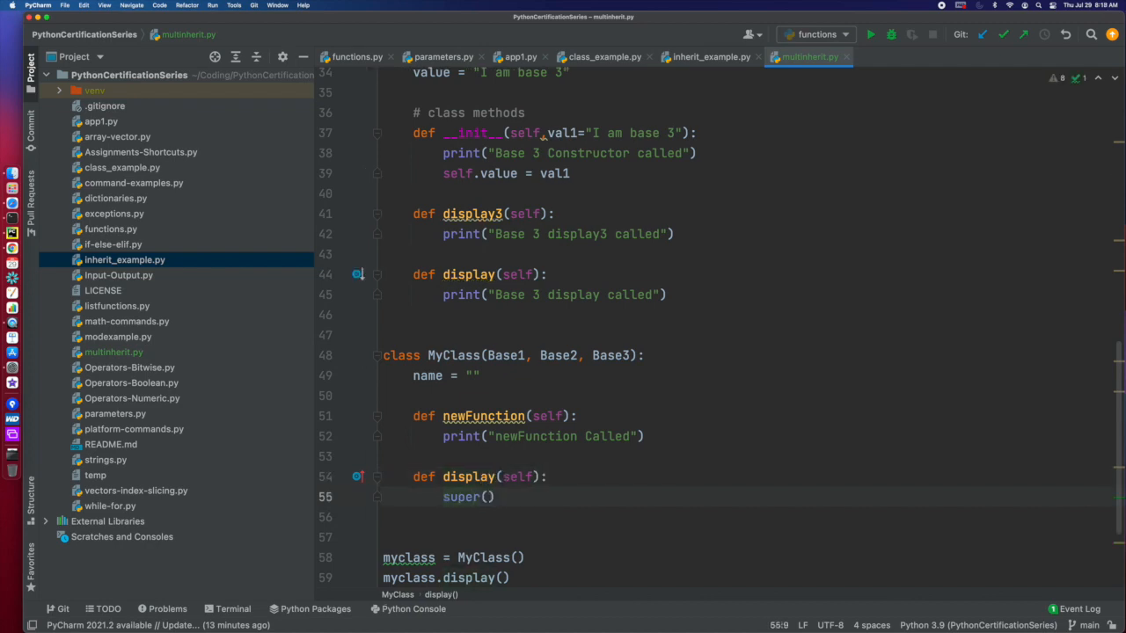
text(print()
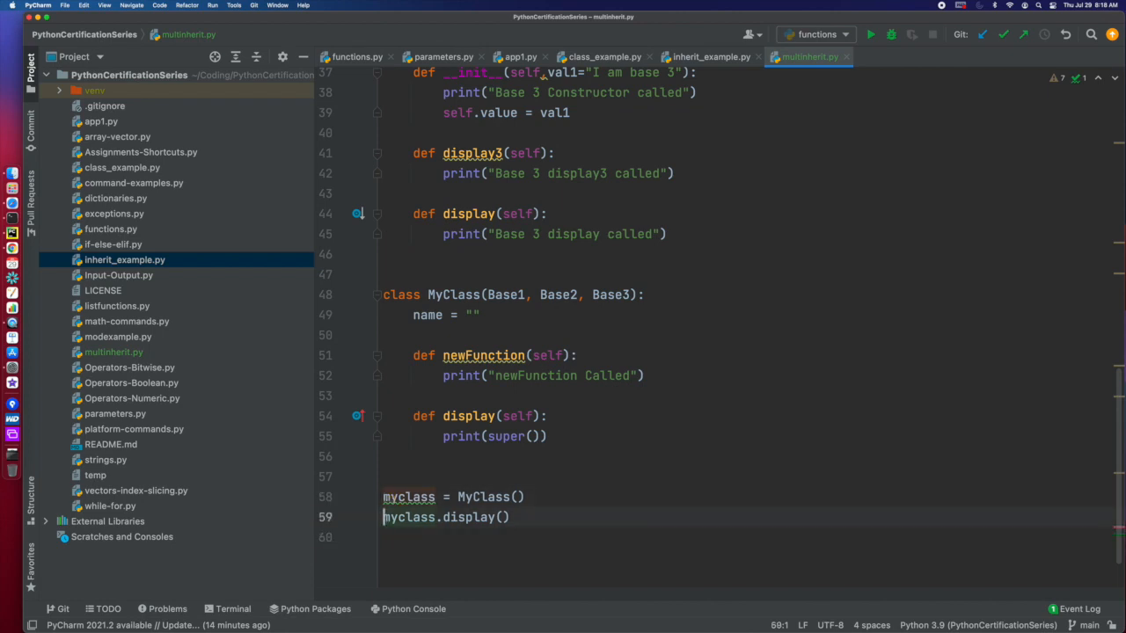
click(869, 35)
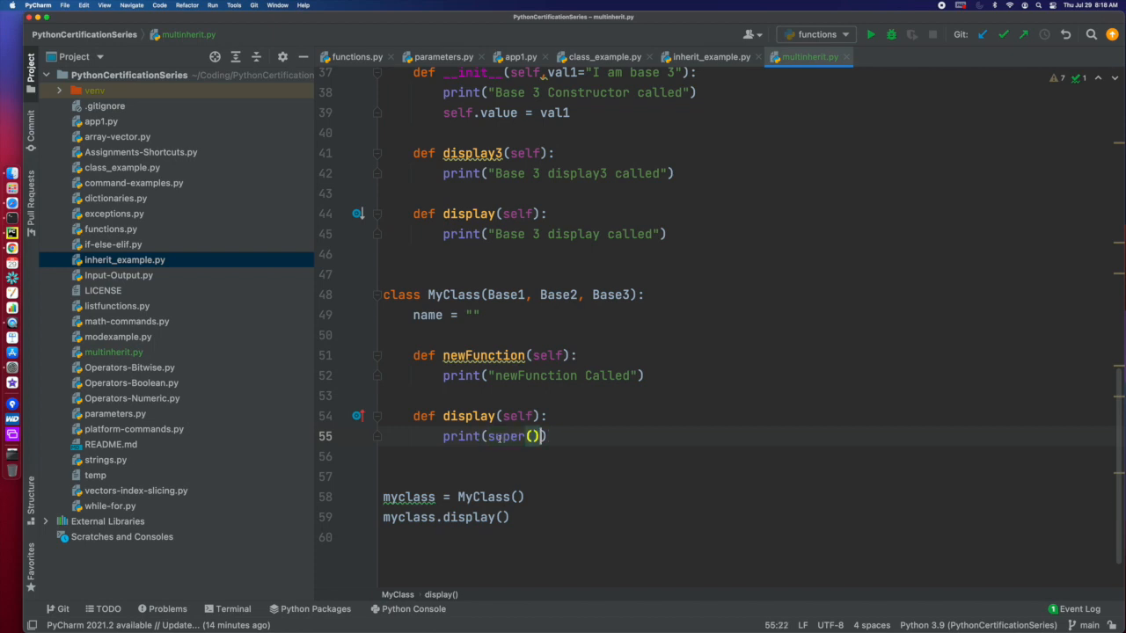
Experiment with super().display and super().display2 calls in MyClass.display()
text(.display()
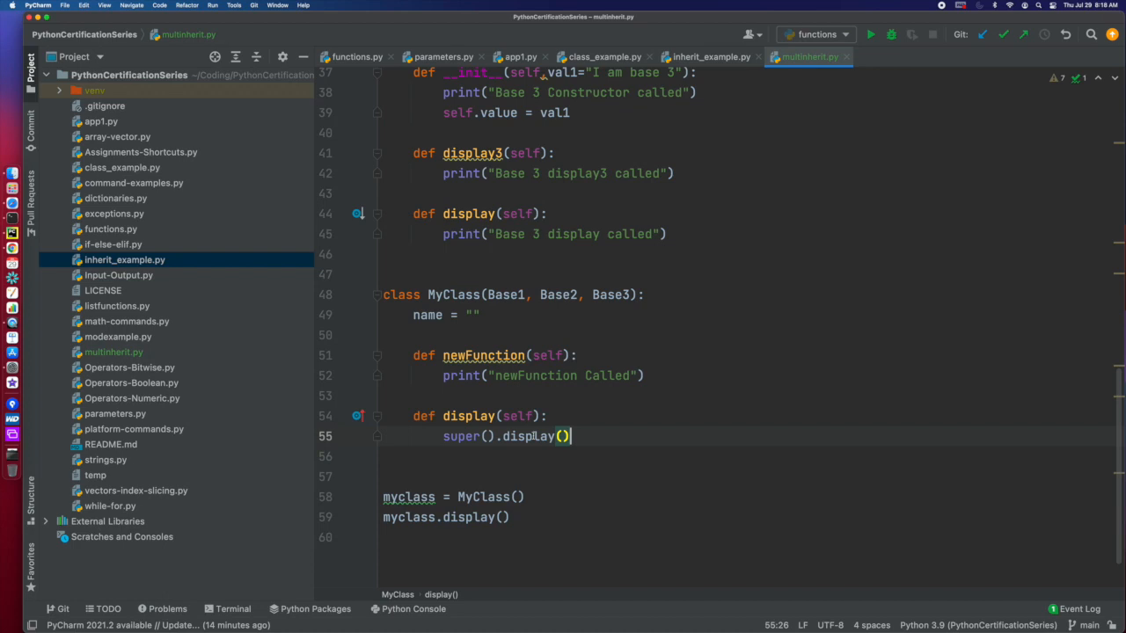
click(568, 437)
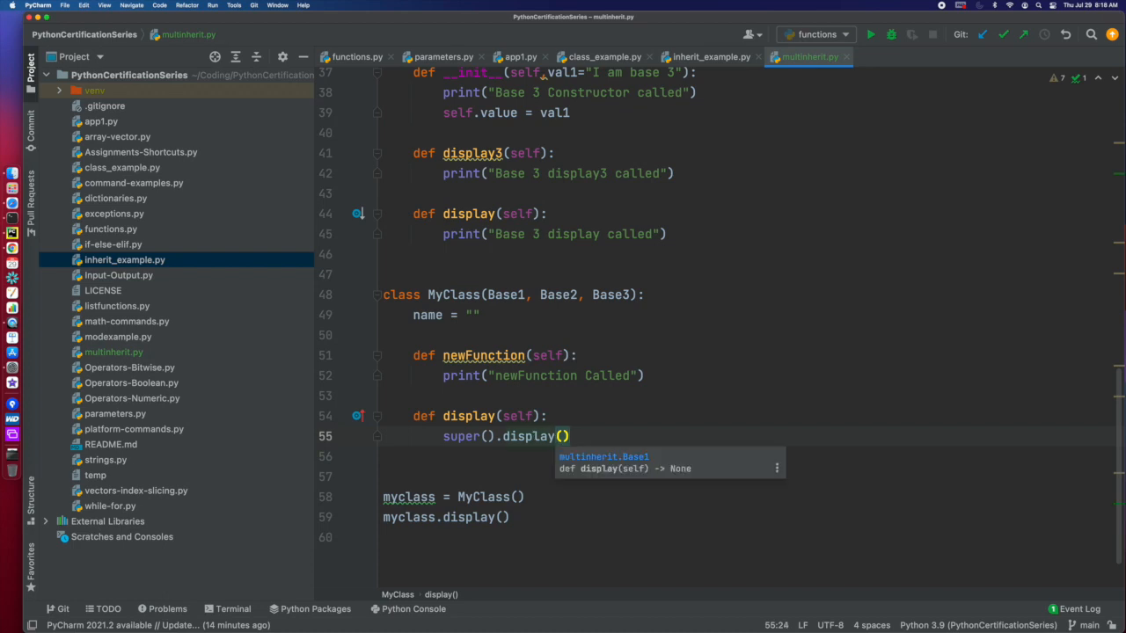
text(2)
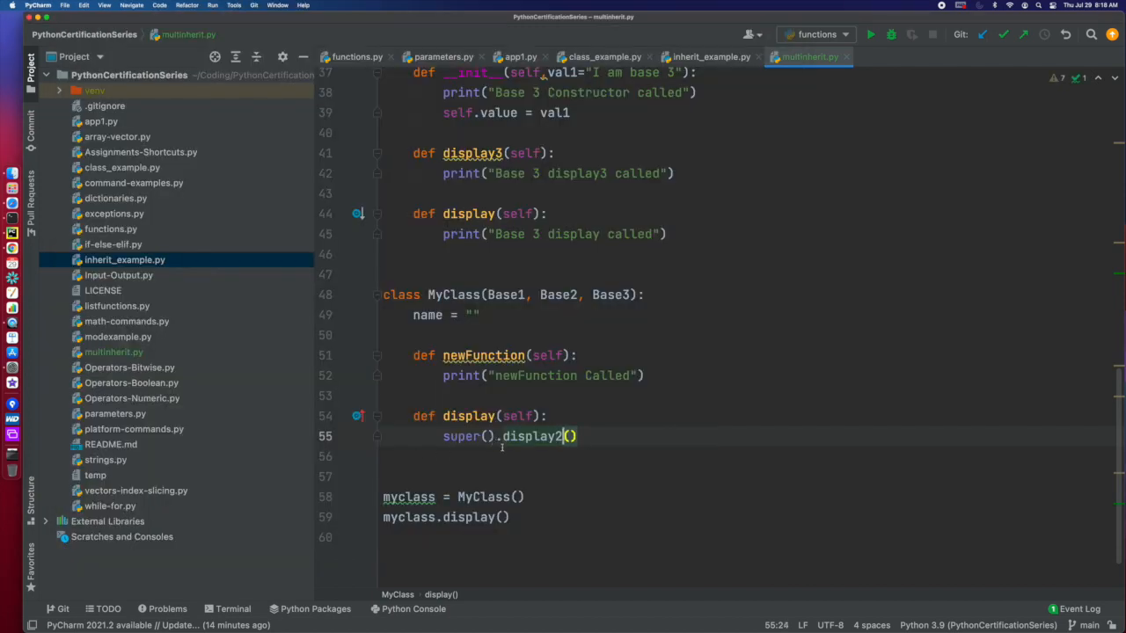
key(Backspace)
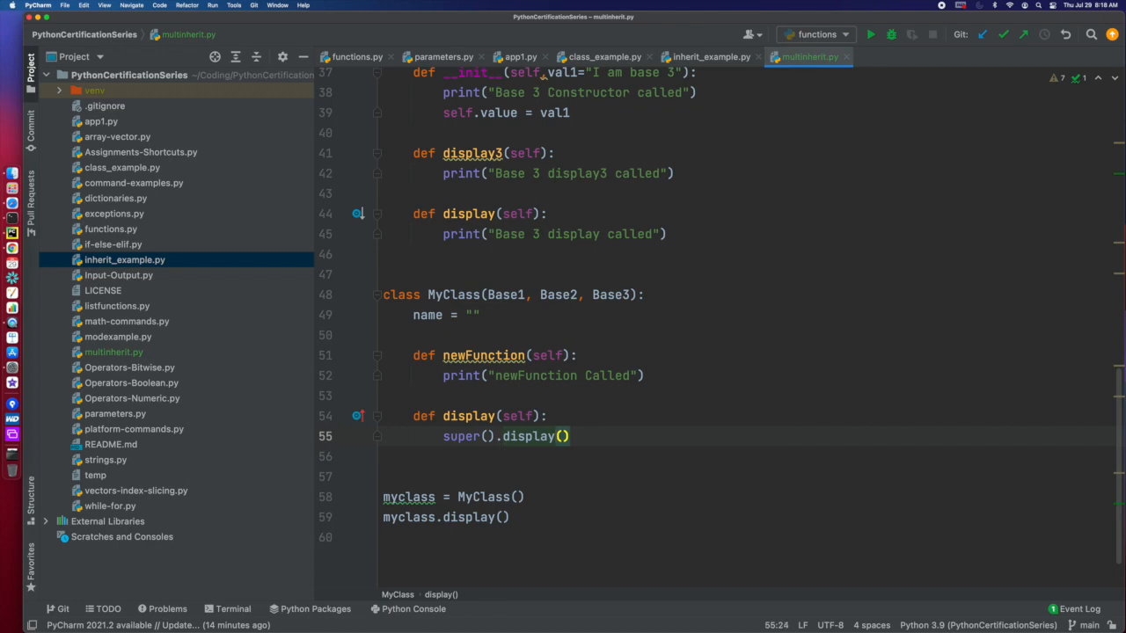
key(enter)
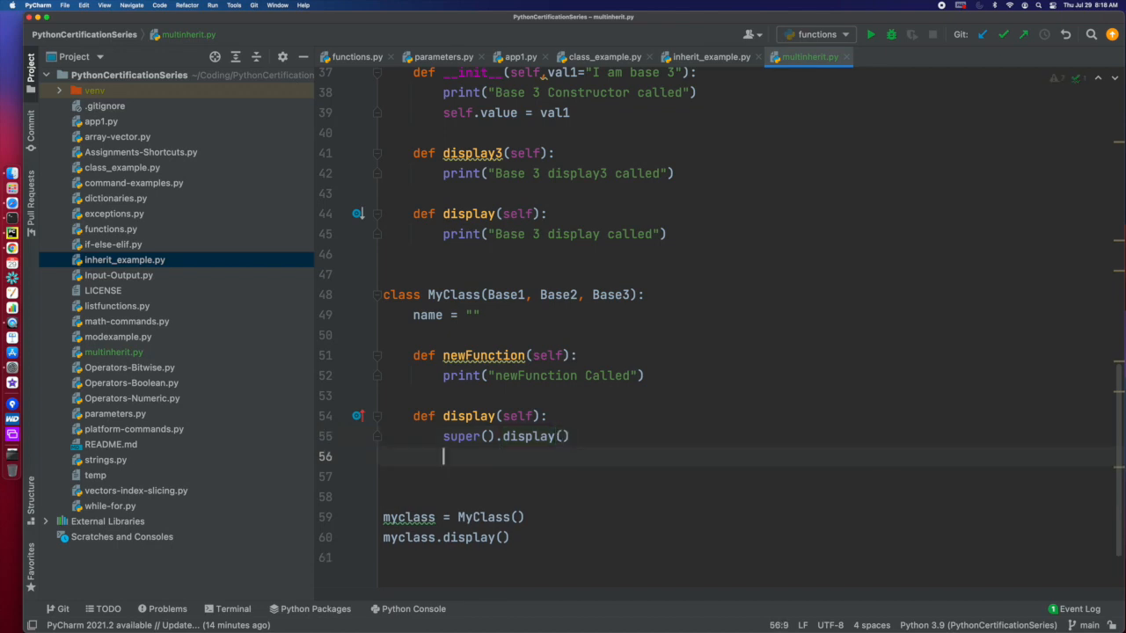
key(Backspace)
text(print(")
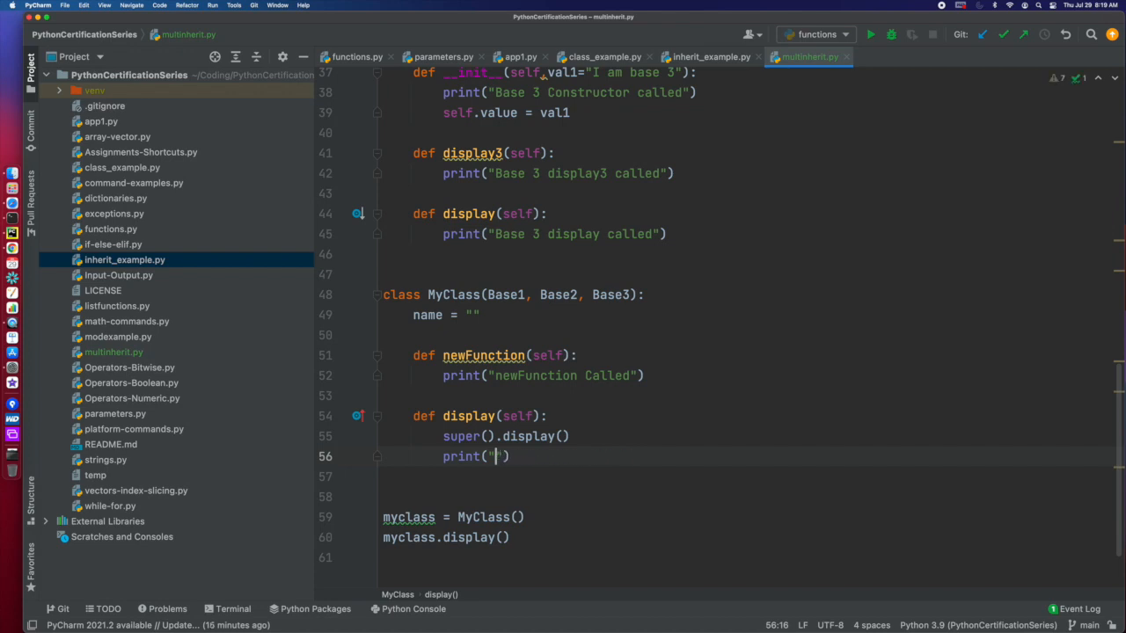
Try a for-item loop with super().display(), leaving display() printing 'MyClass display called'
text(MyClass display called)
text(for i)
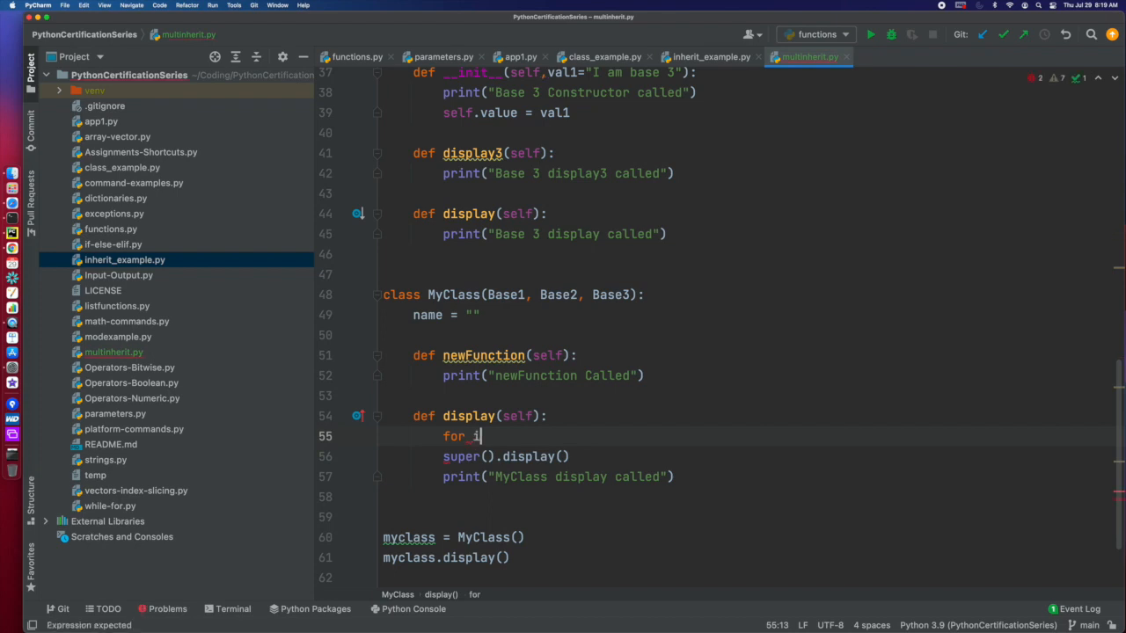
text(tem in)
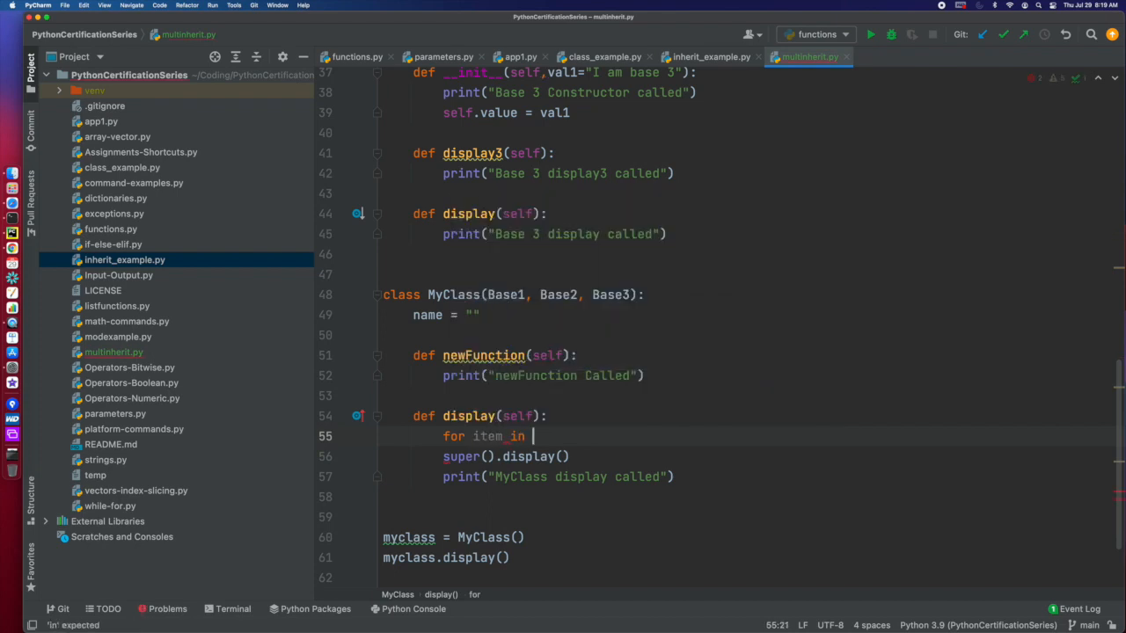
text(super().display())
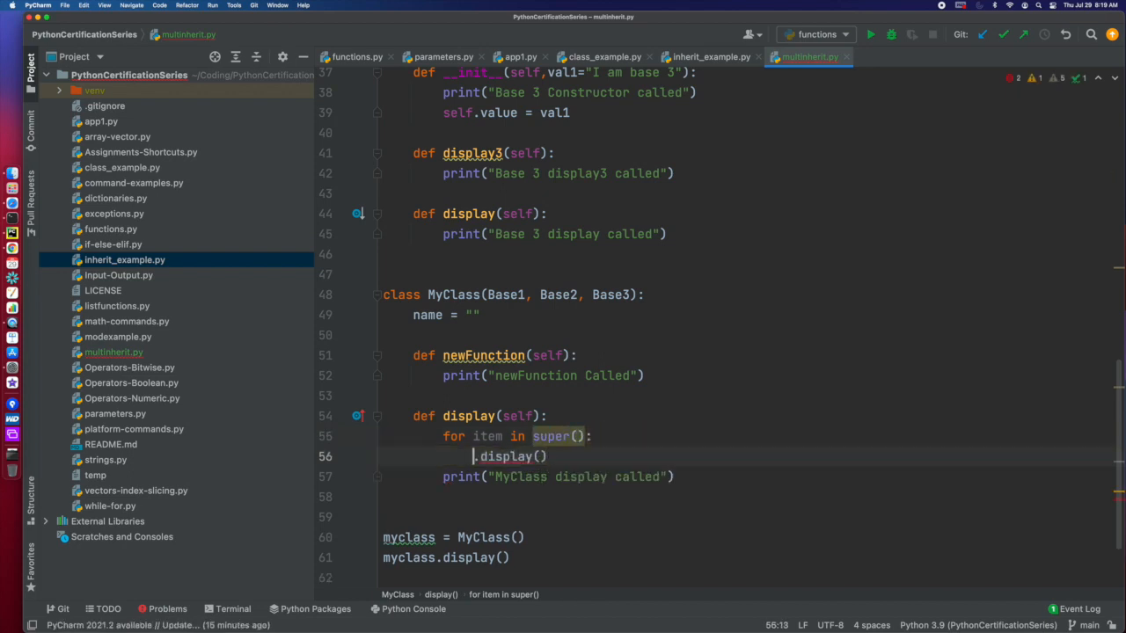
text(item)
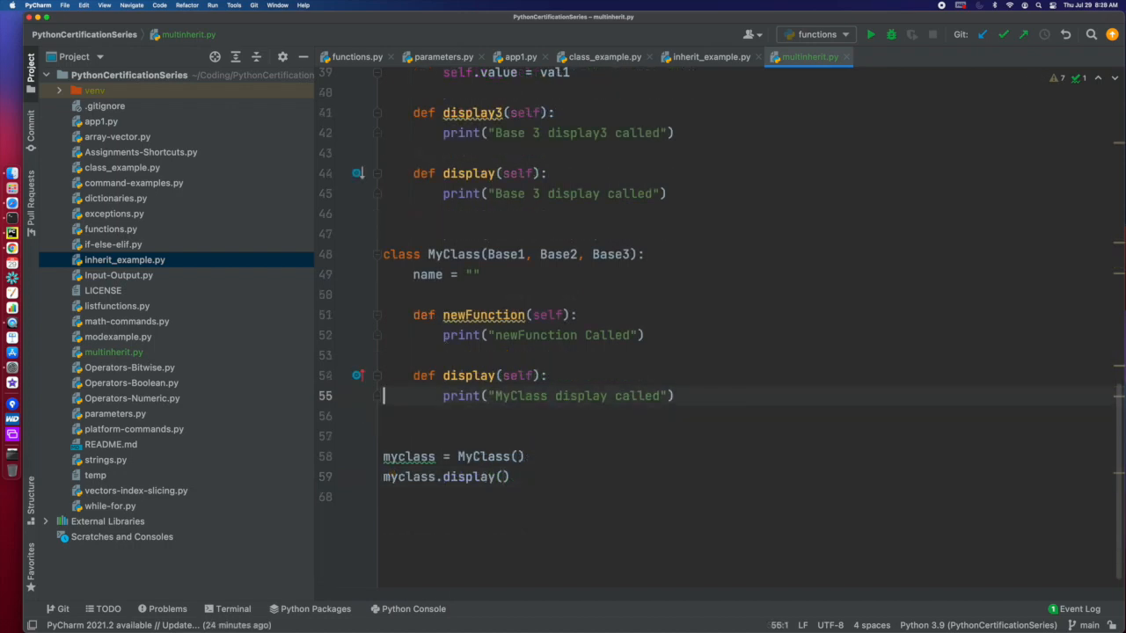
Add super(Base1, self).display() in display() and super(...).__init__() calls in MyClass's __init__
key(enter)
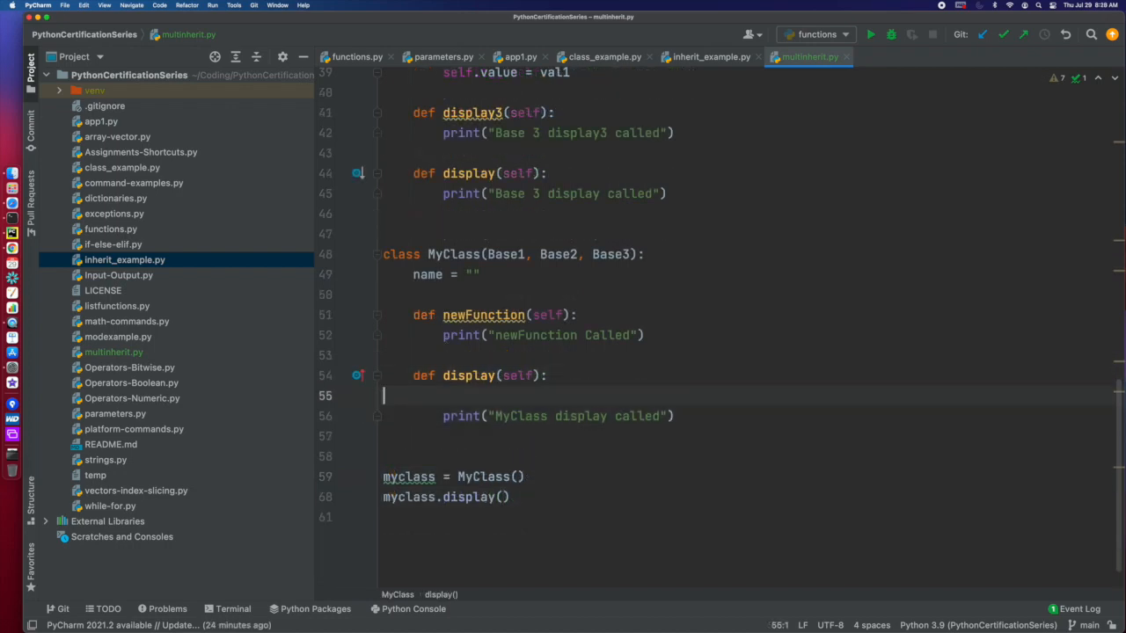
text(super(Base1, self).display())
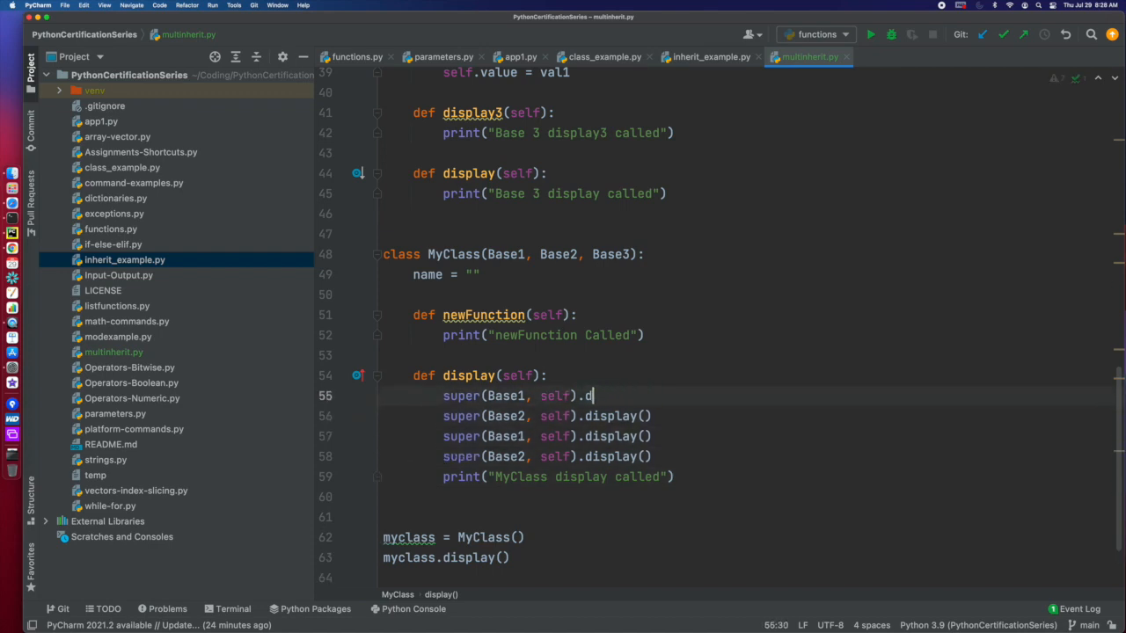
text(__init__()
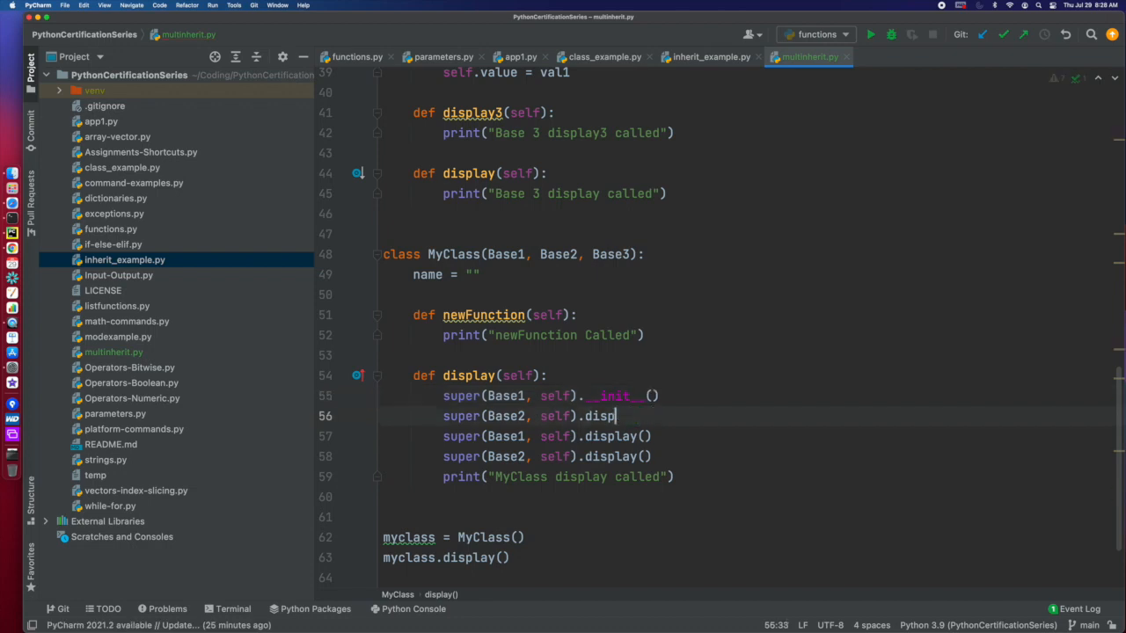
text(__)
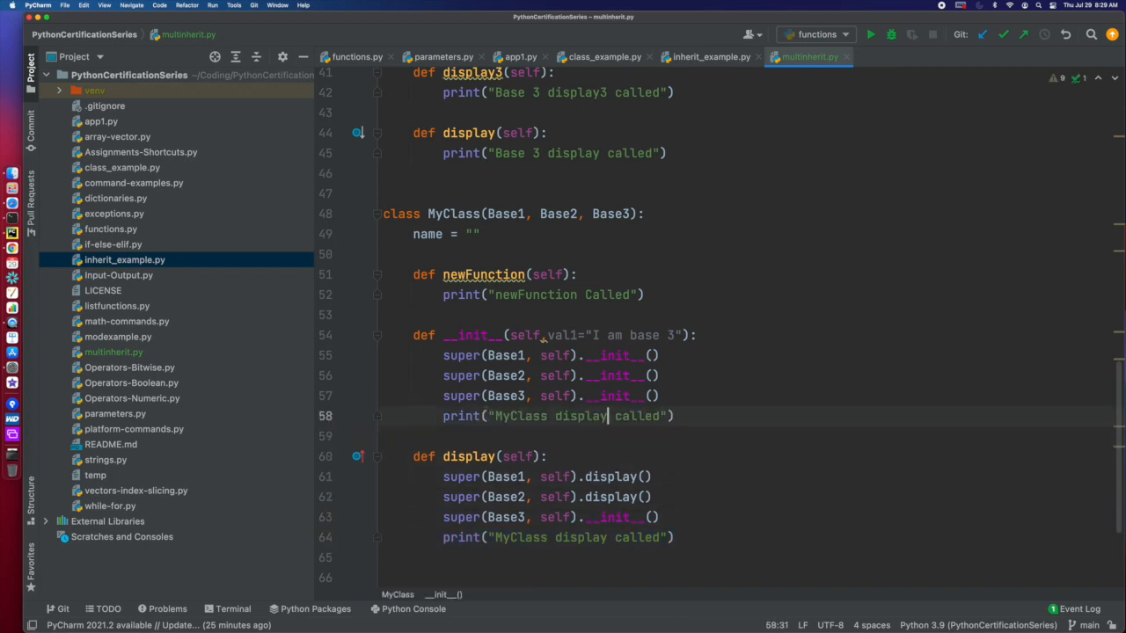
text(init)
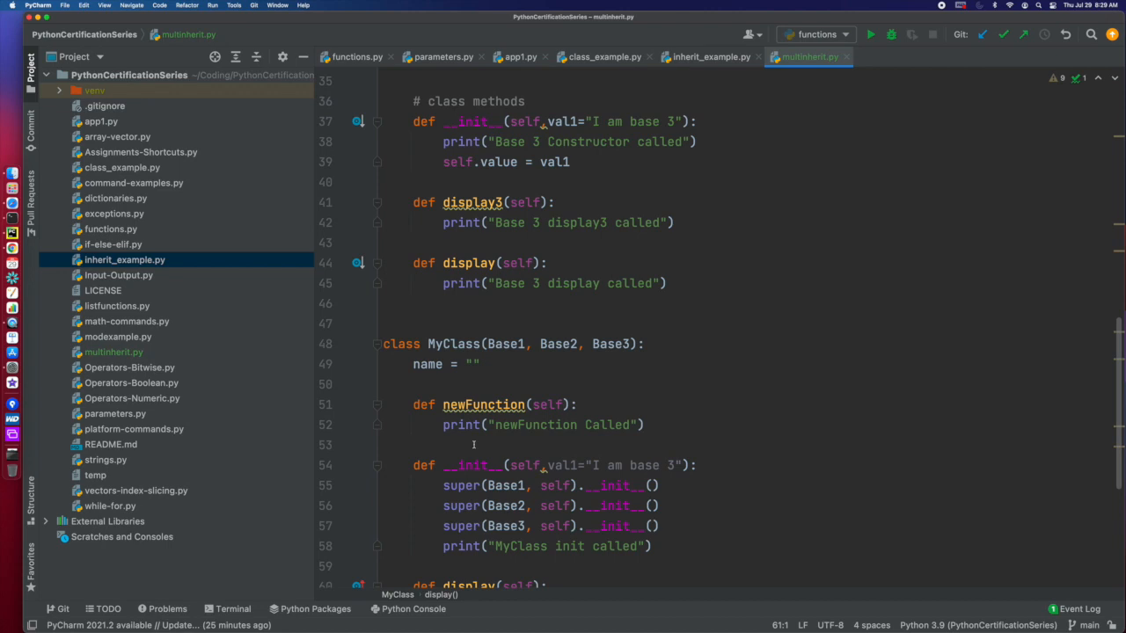
Replace the Base3 line's __init__ call with display() so all three bases' display() are called
scroll(down, 3)
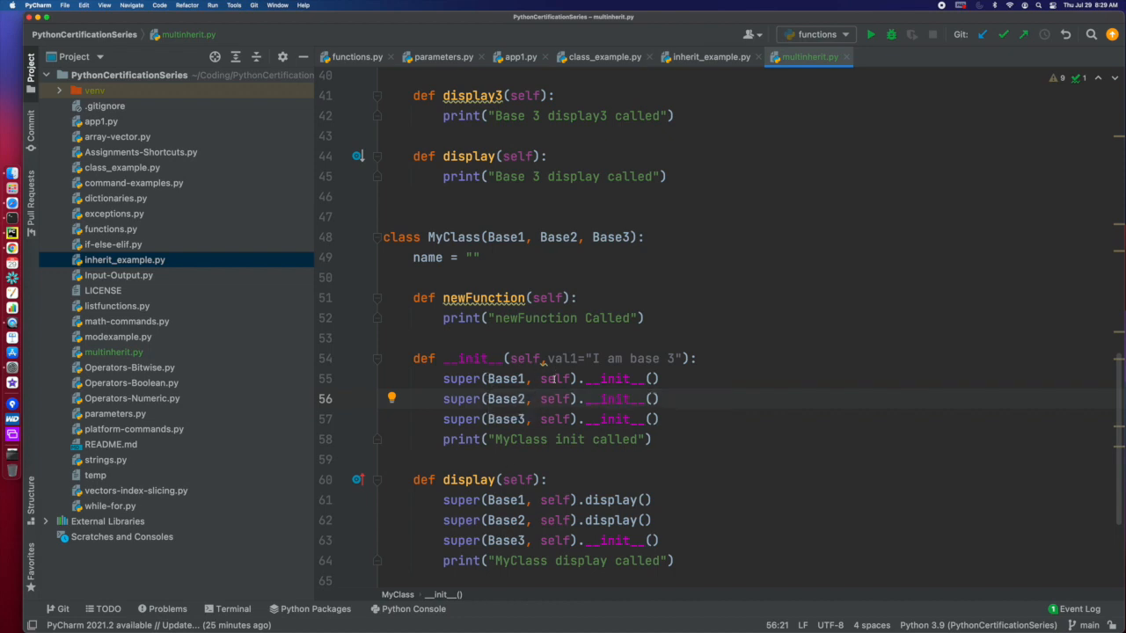
scroll(down, 3)
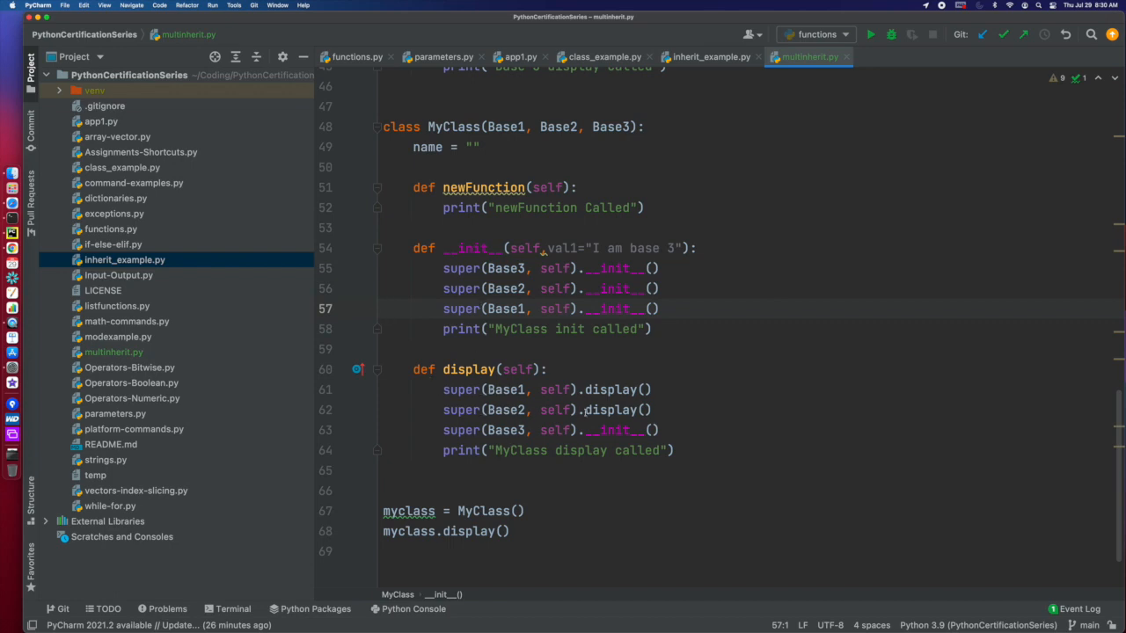
double_click(613, 410)
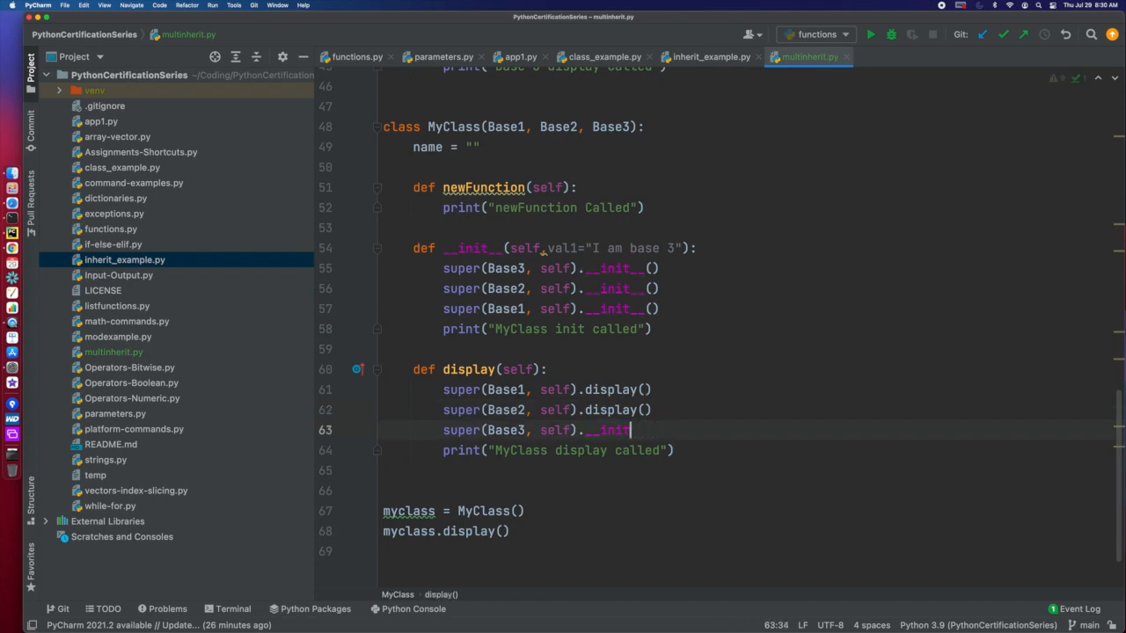
text(display())
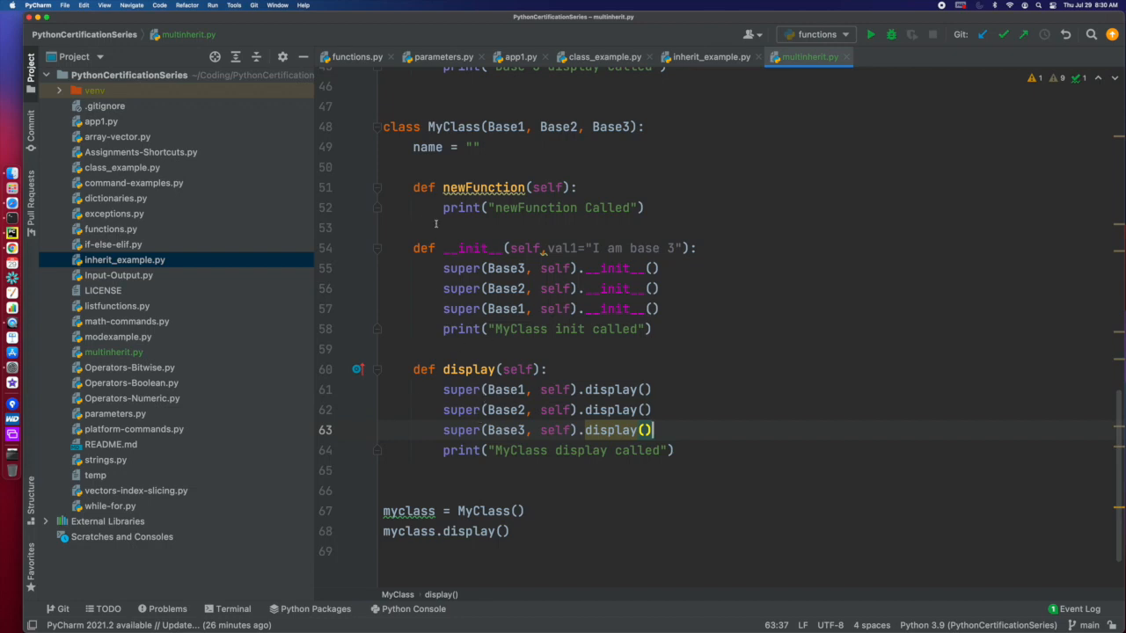
click(527, 510)
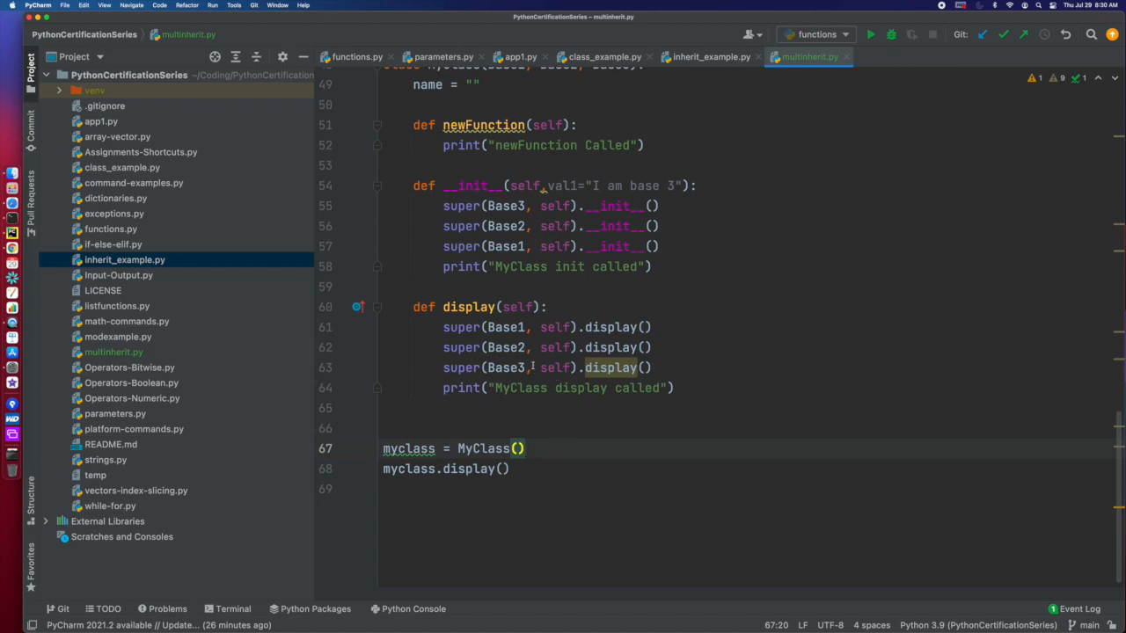
mouse_move(672, 352)
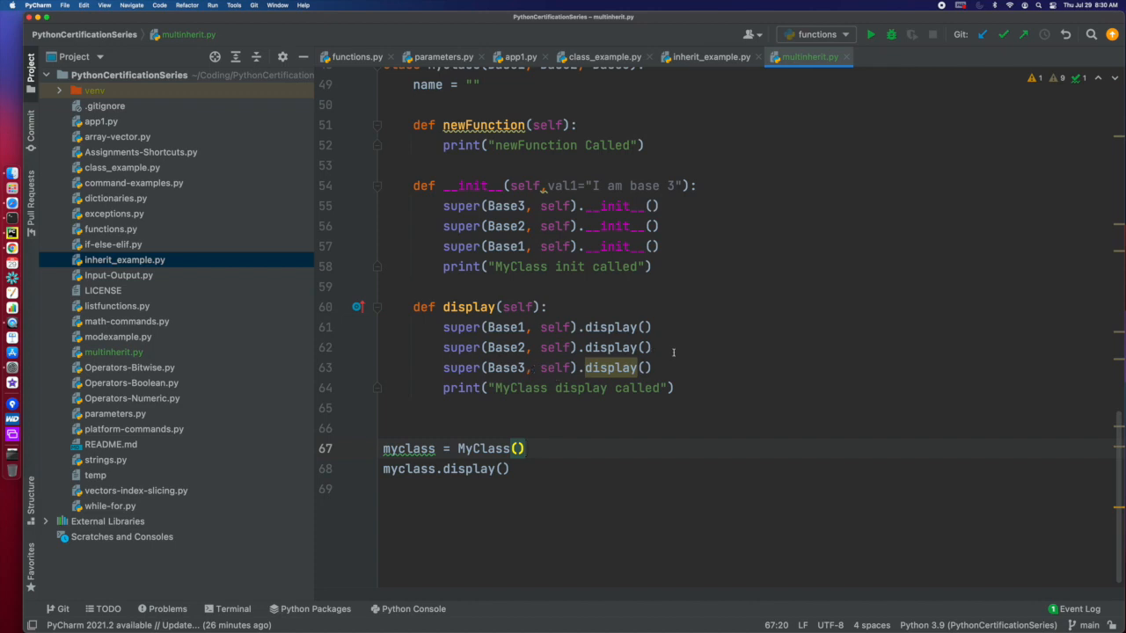
click(869, 35)
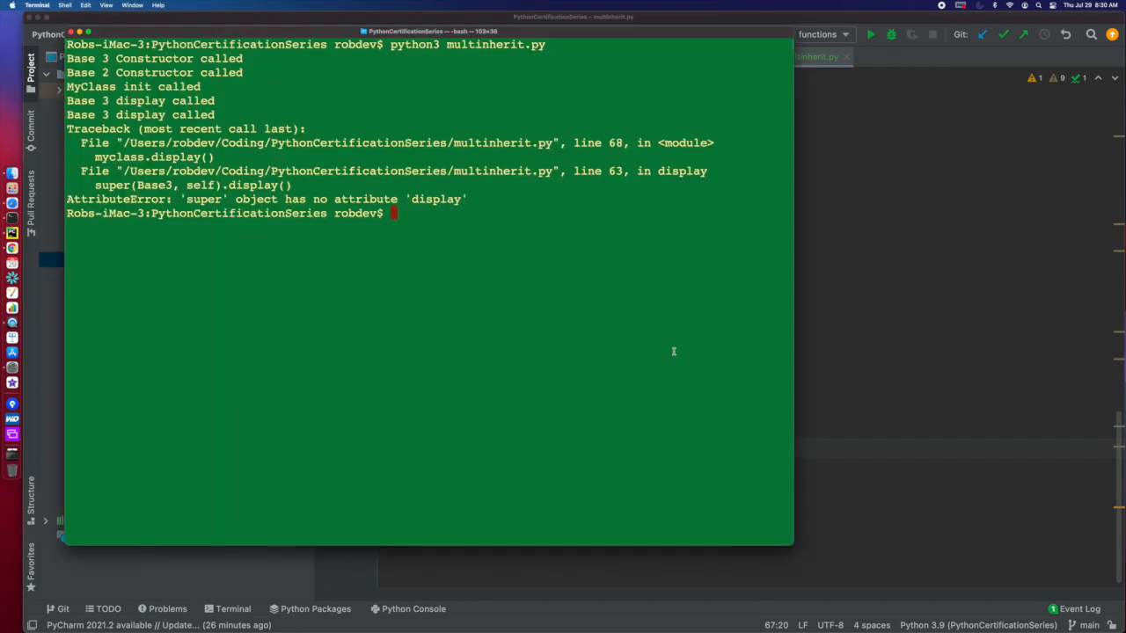
mouse_move(431, 236)
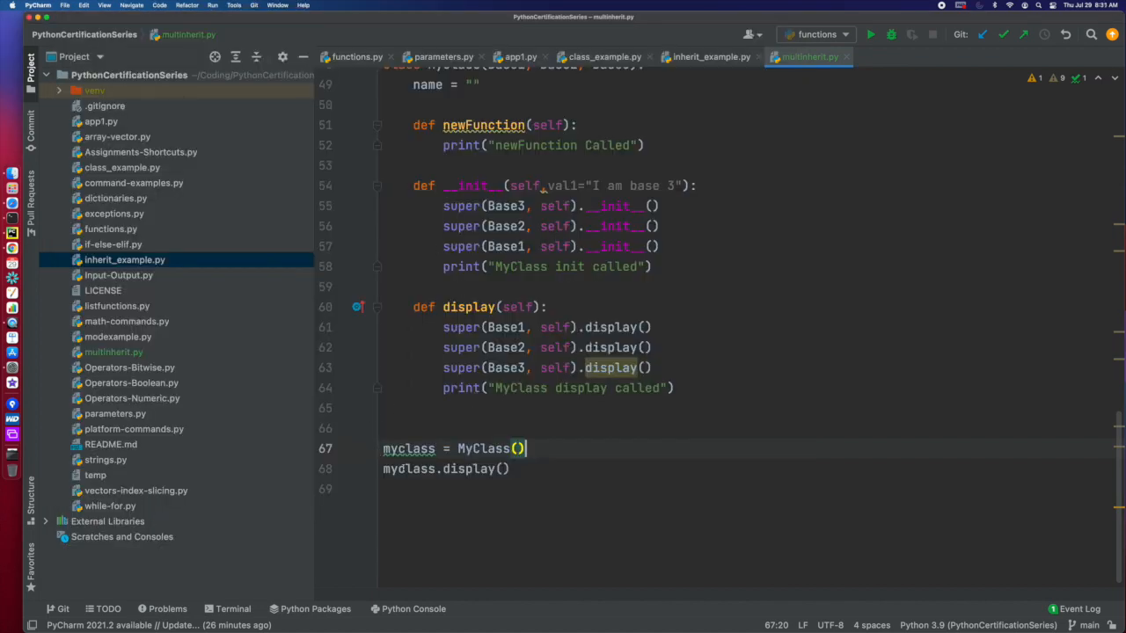
click(869, 35)
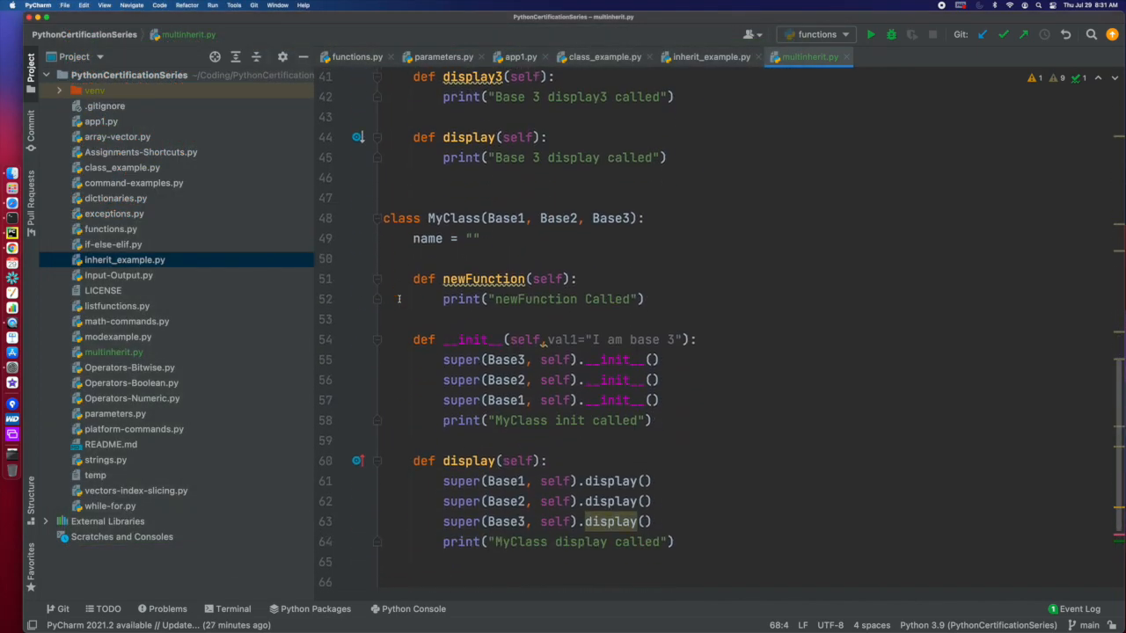
scroll(down, 3)
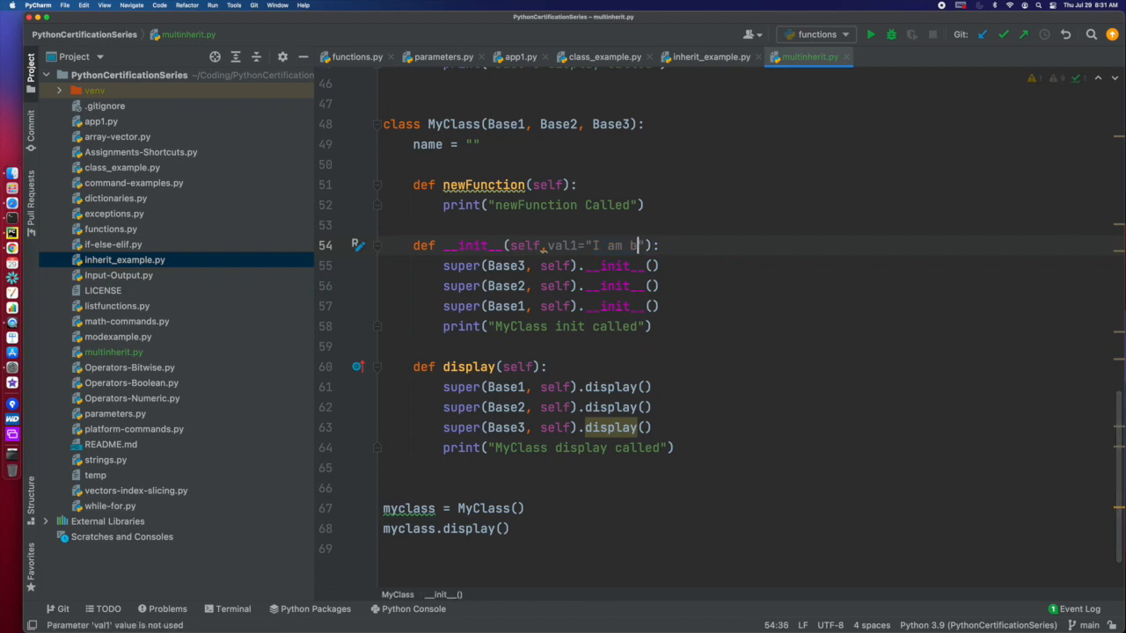
Change MyClass's val1 default string to "I am myclass"
key(Backspace)
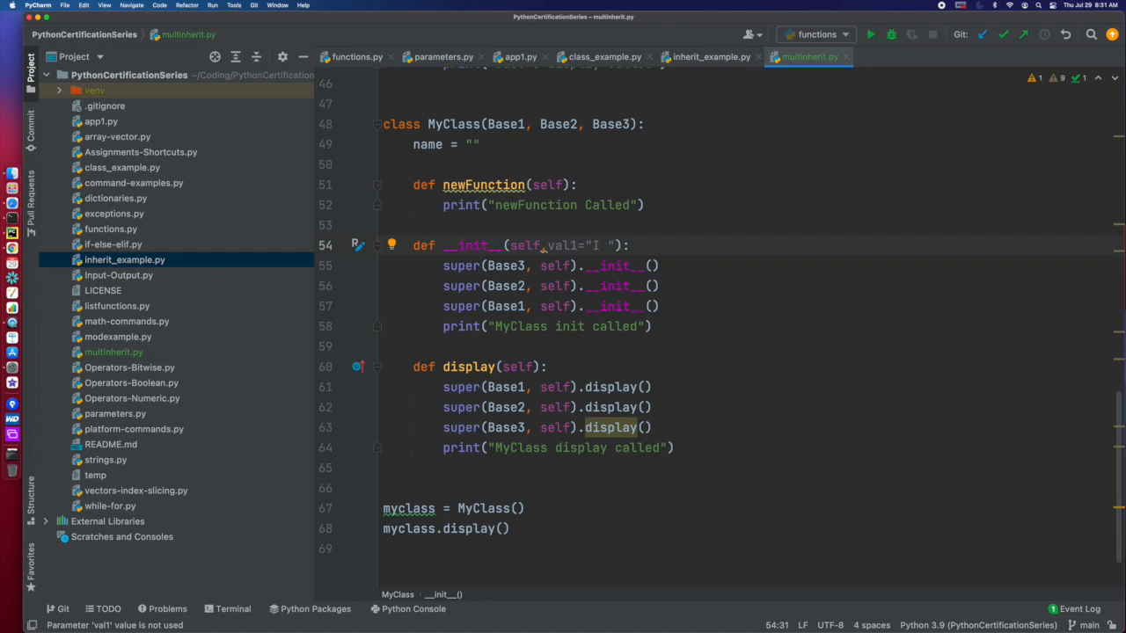
text(am)
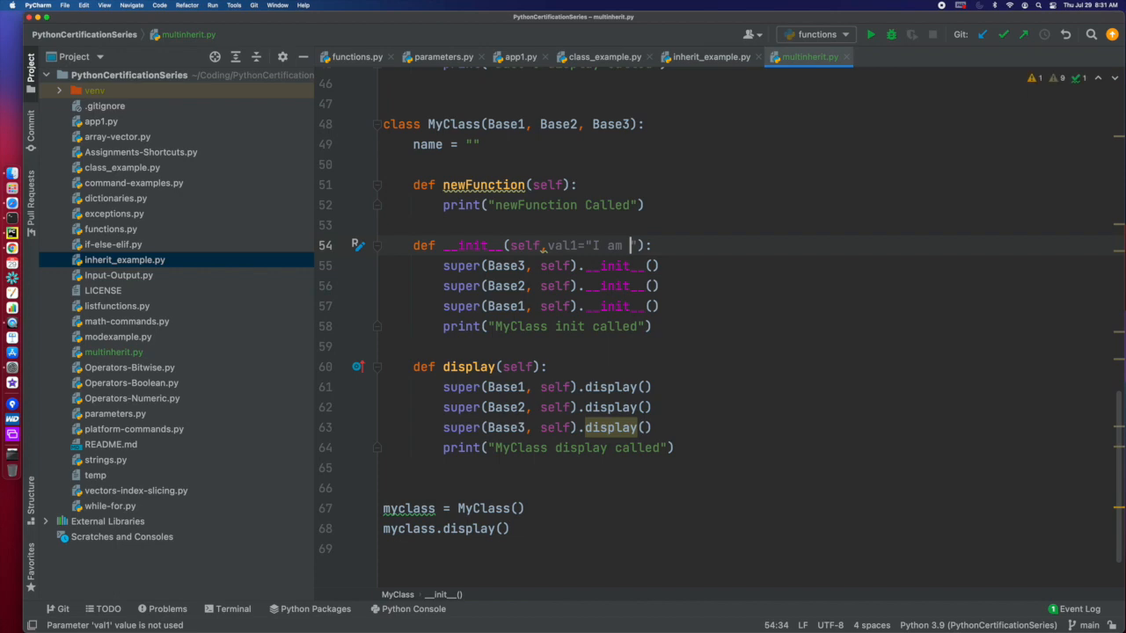
text(myca)
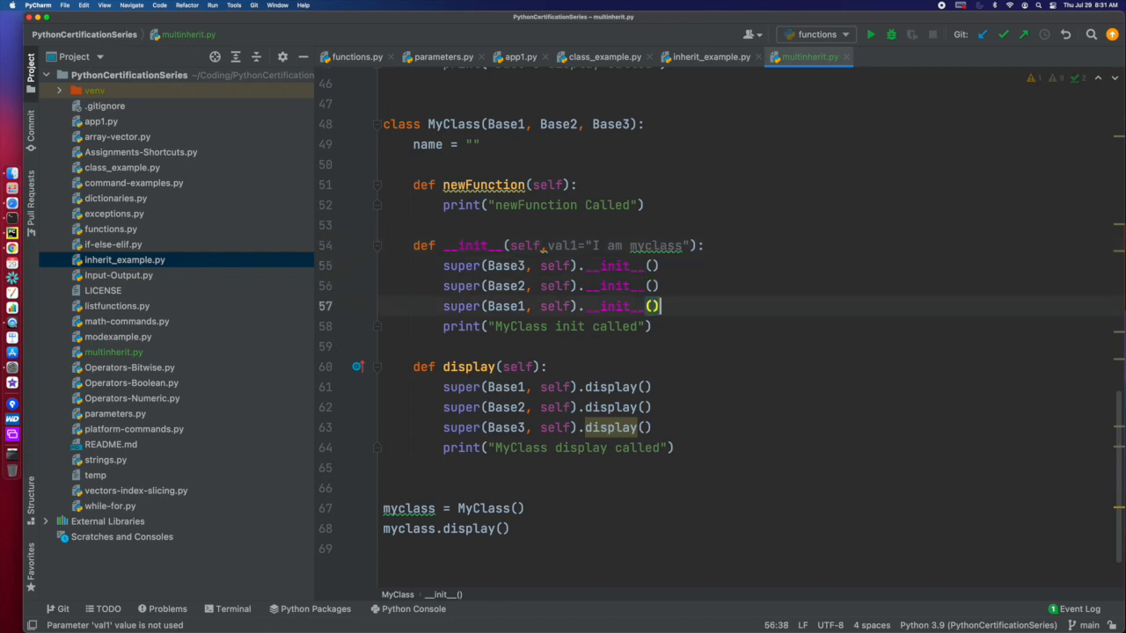
Add self.name = val1 in MyClass's __init__
key(enter)
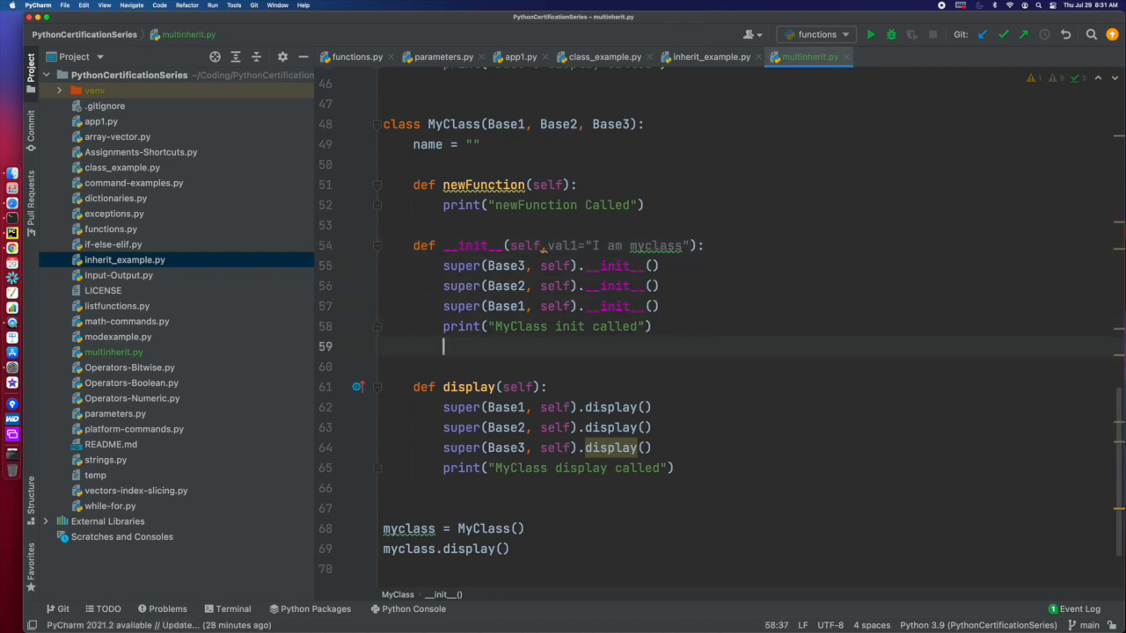
text(self.)
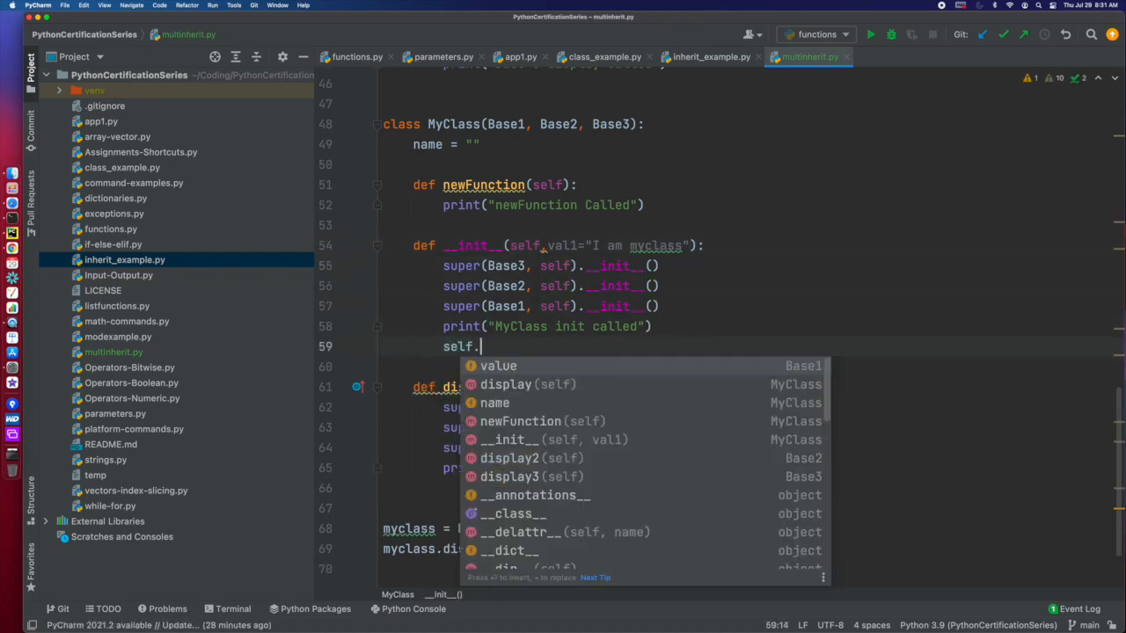
text(name =)
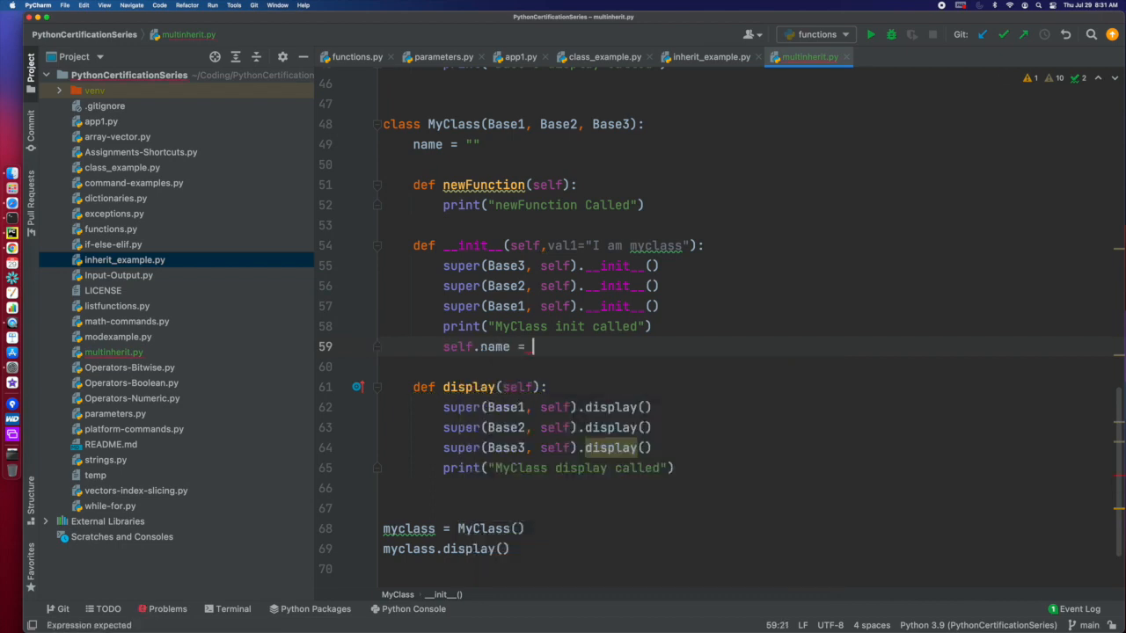
text(val1)
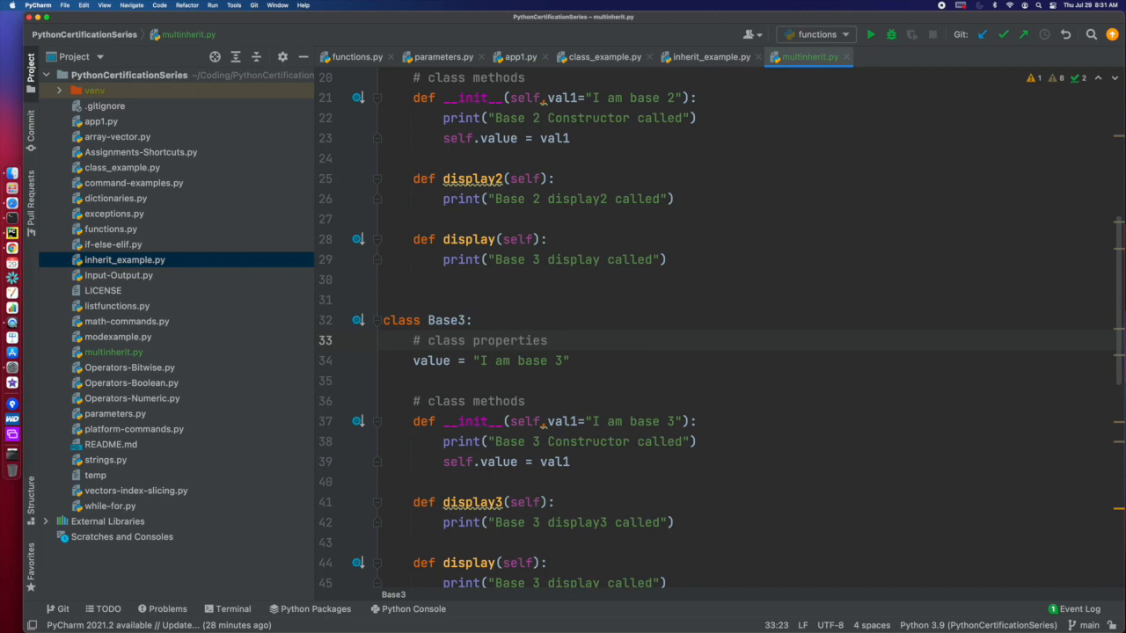
scroll(down, 3)
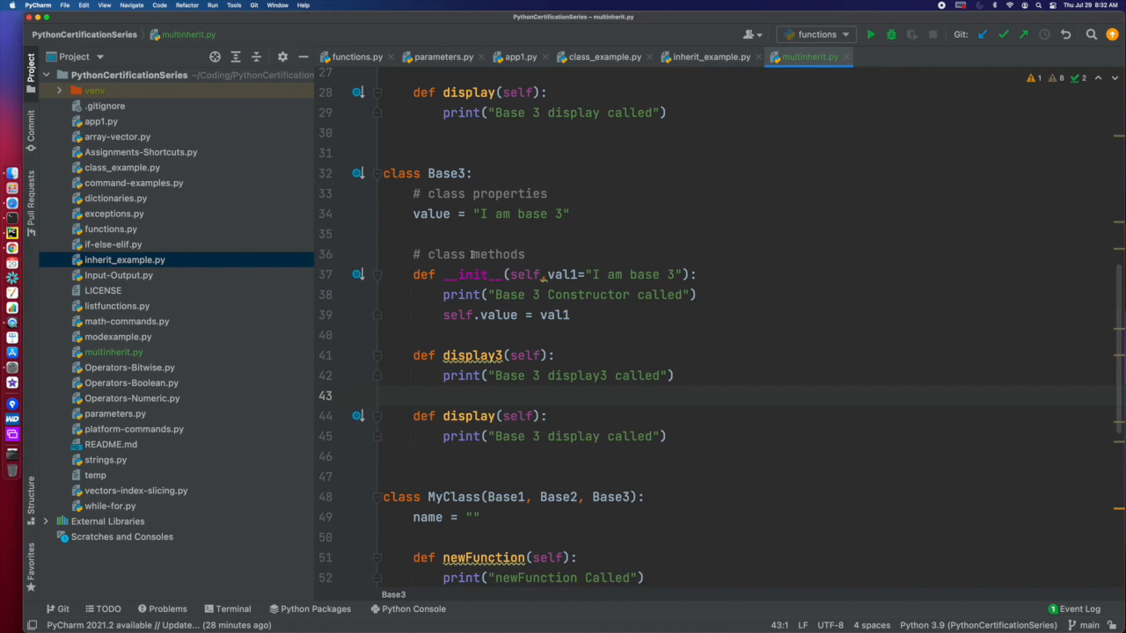
scroll(down, 3)
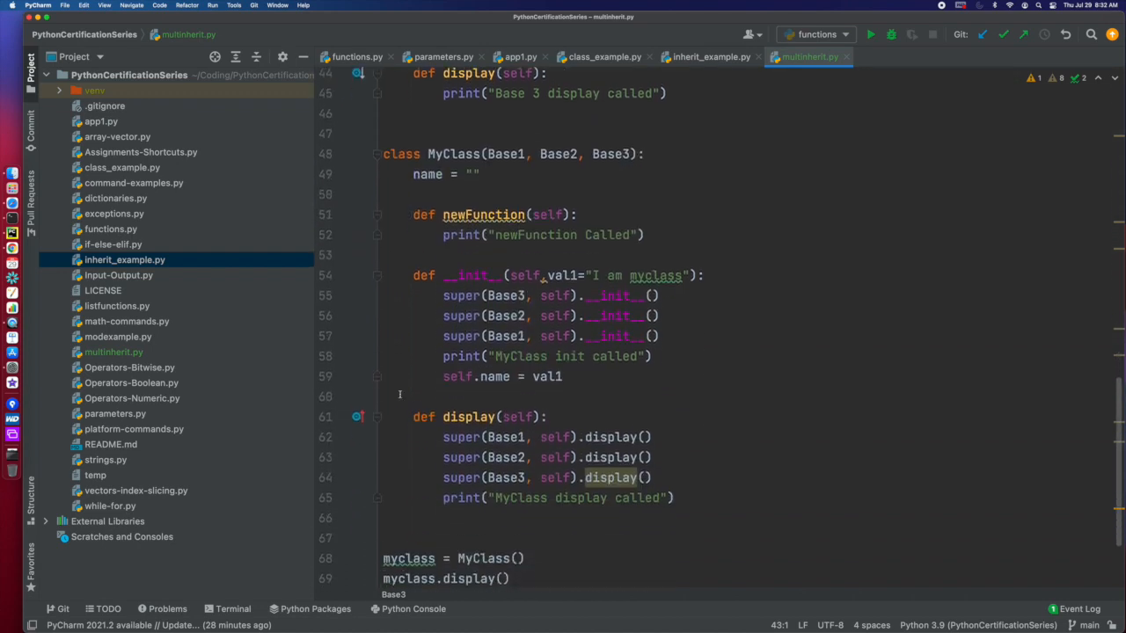
click(869, 36)
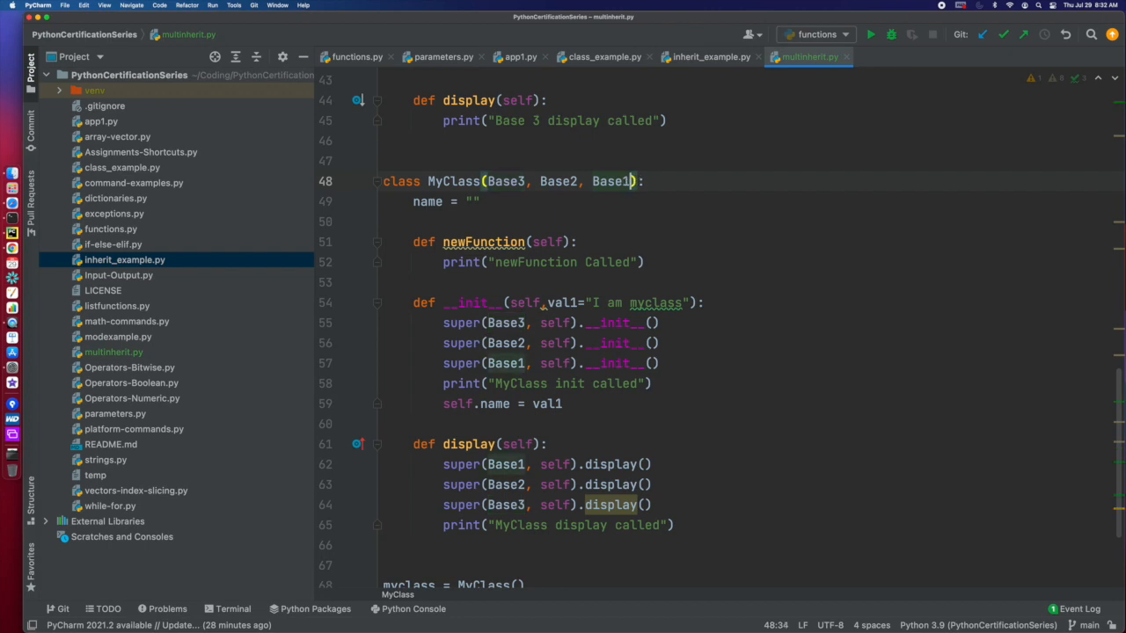
Run python3 multinherit.py in Terminal and read the Base3, Base2, MyClass constructor messages
click(870, 36)
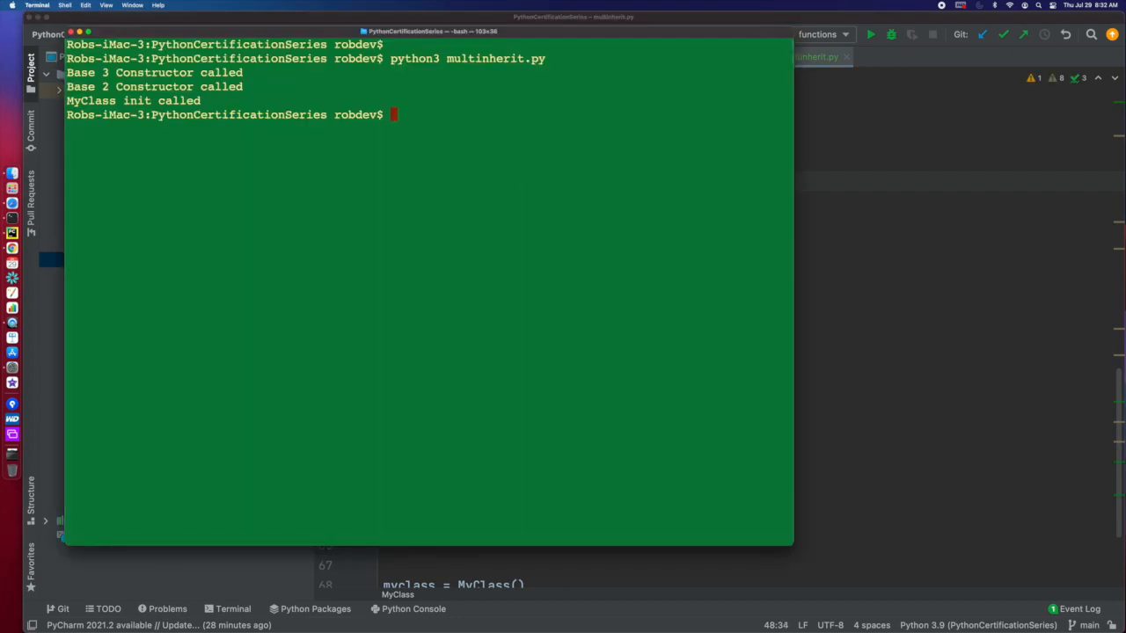
key(Return)
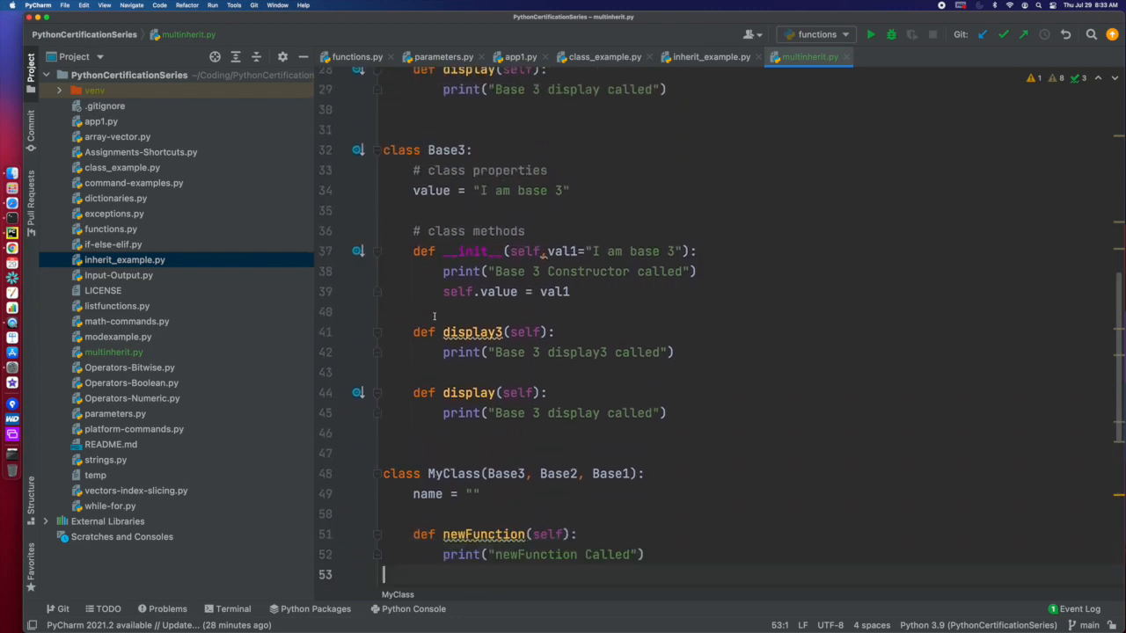
Review the multinherit.py code around MyClass before removing its __init__
scroll(down, 3)
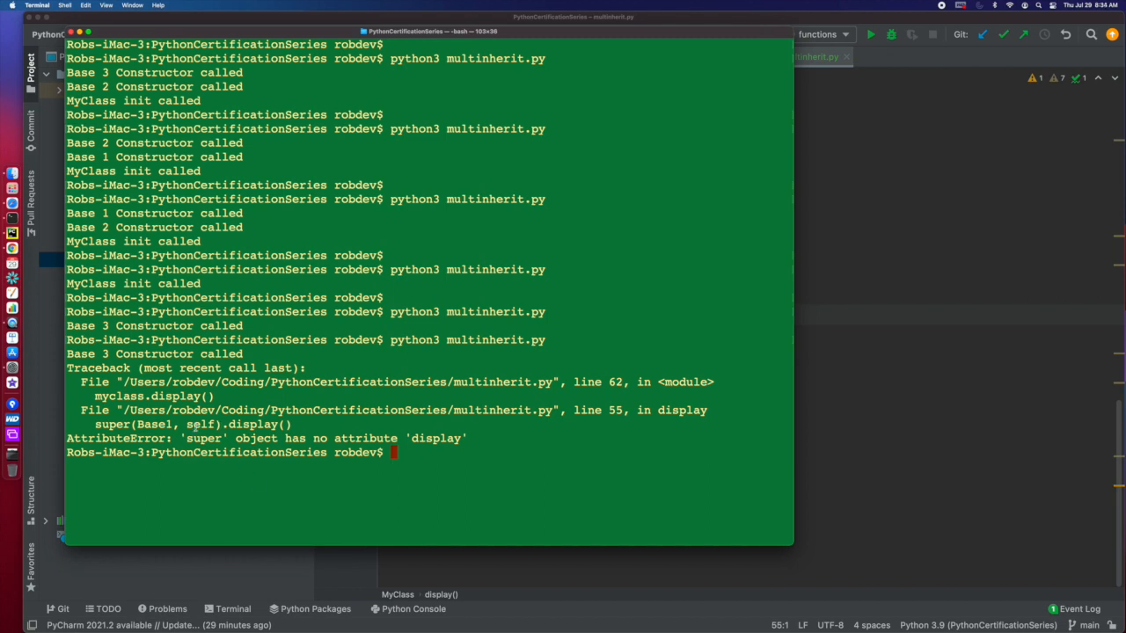
mouse_move(599, 368)
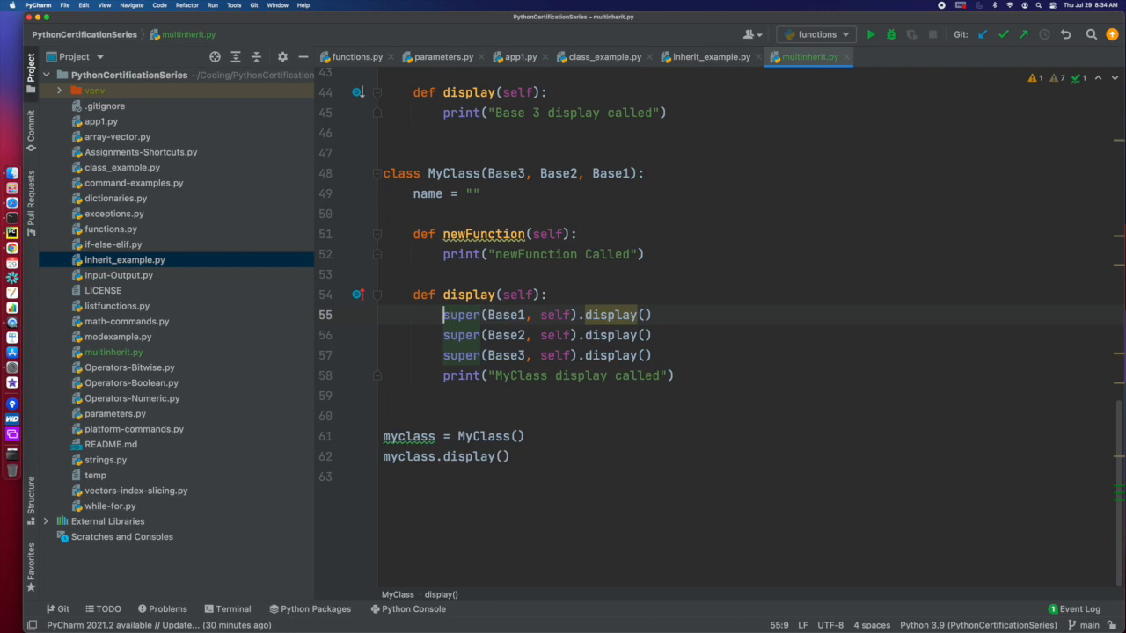
Store o1 = super(Base1, self) and call o1.display() inside display()
text(o1)
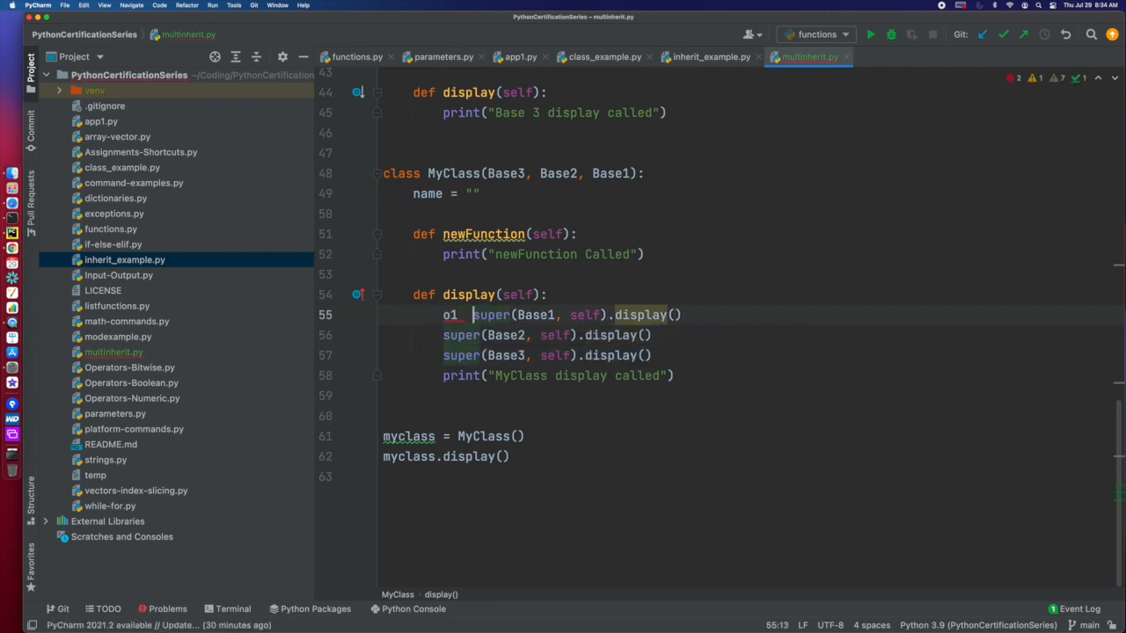
text(=)
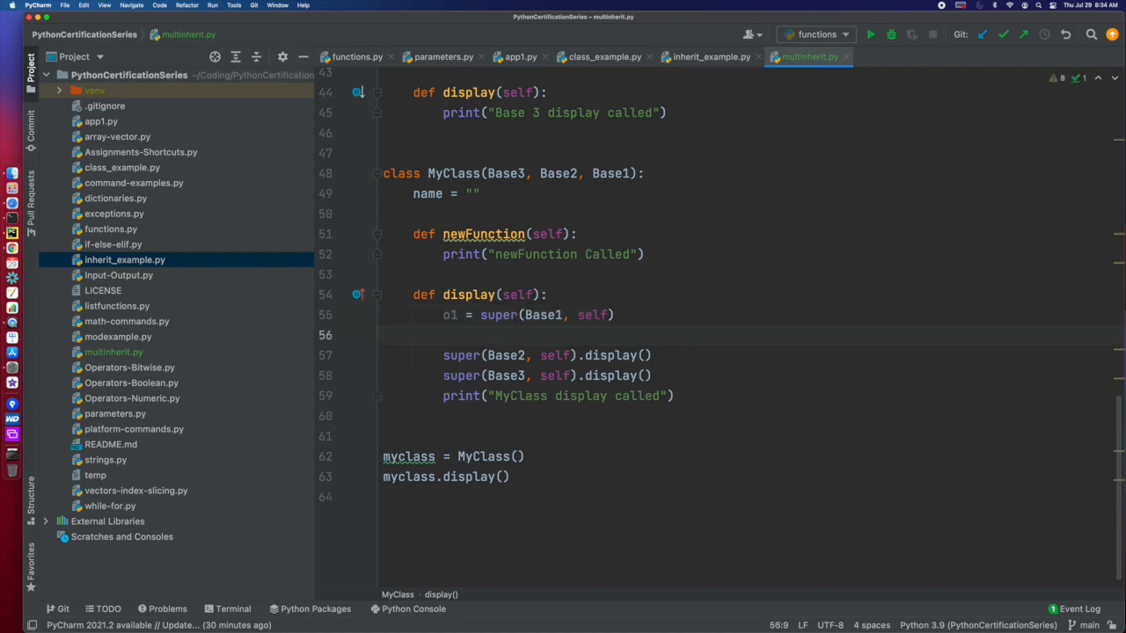
text(o1.displ)
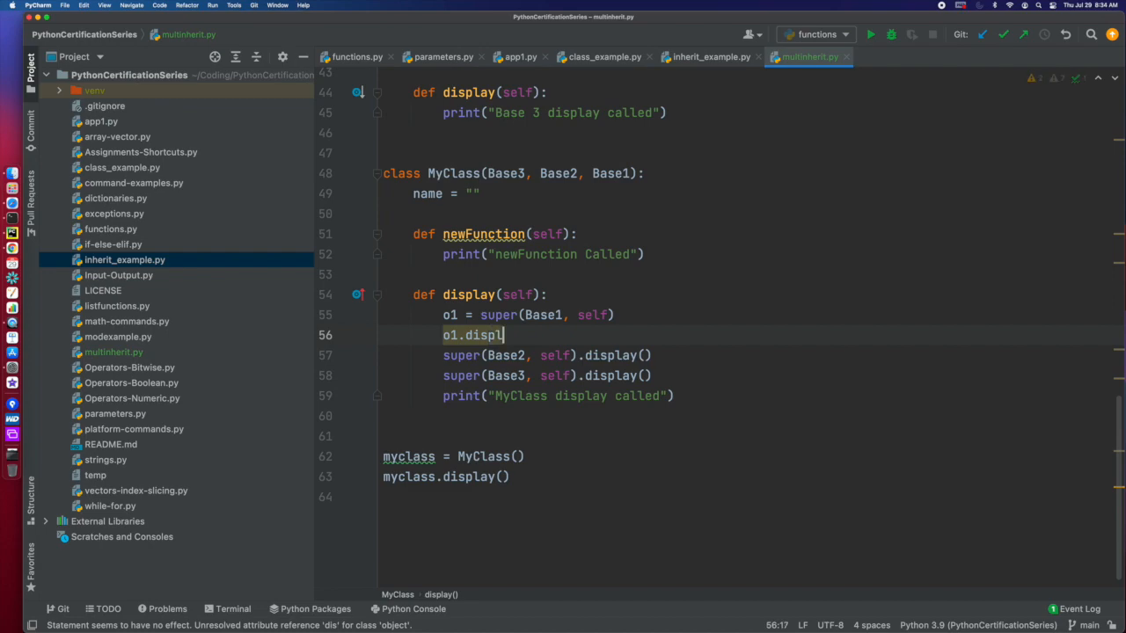
text(ay())
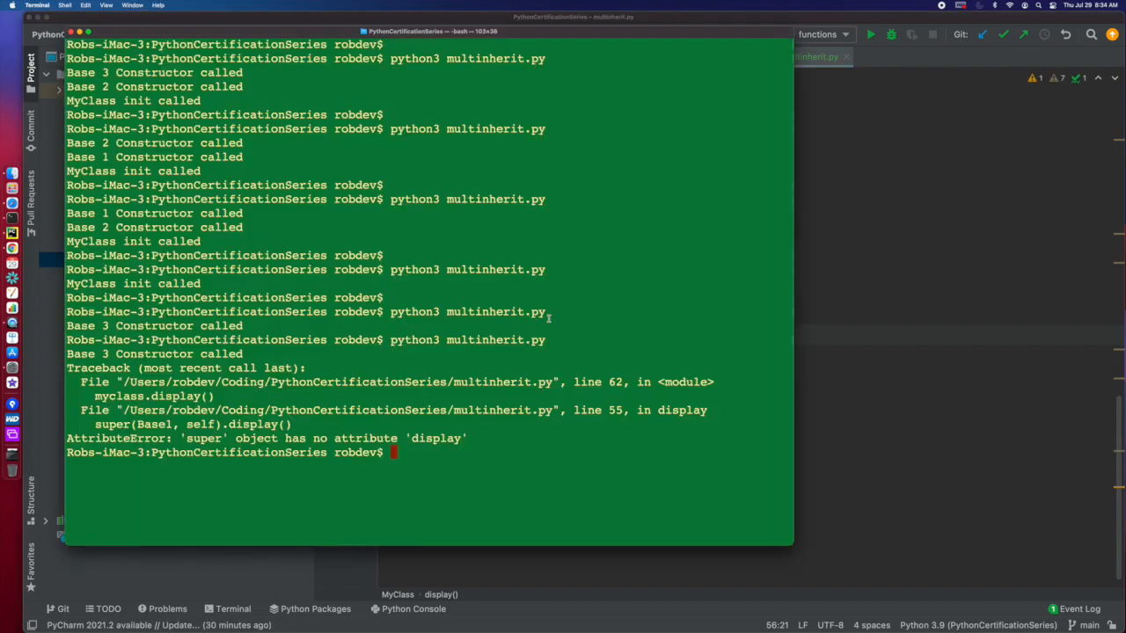
Restore the line to super(Base1, self).display(), dropping the o1 variable
key(Return)
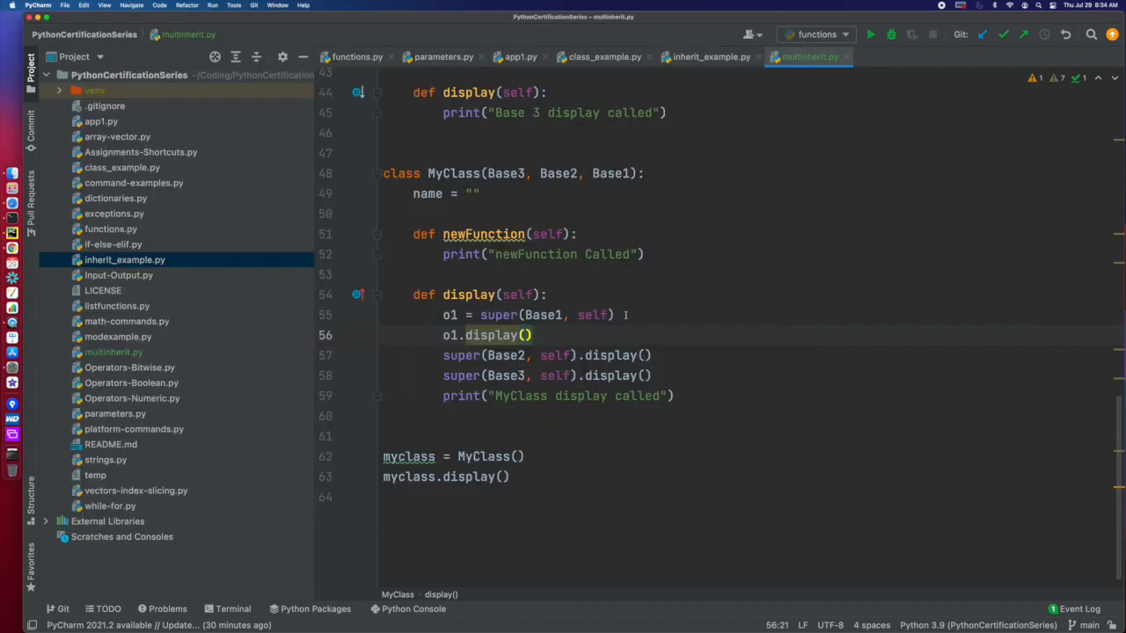
text(.)
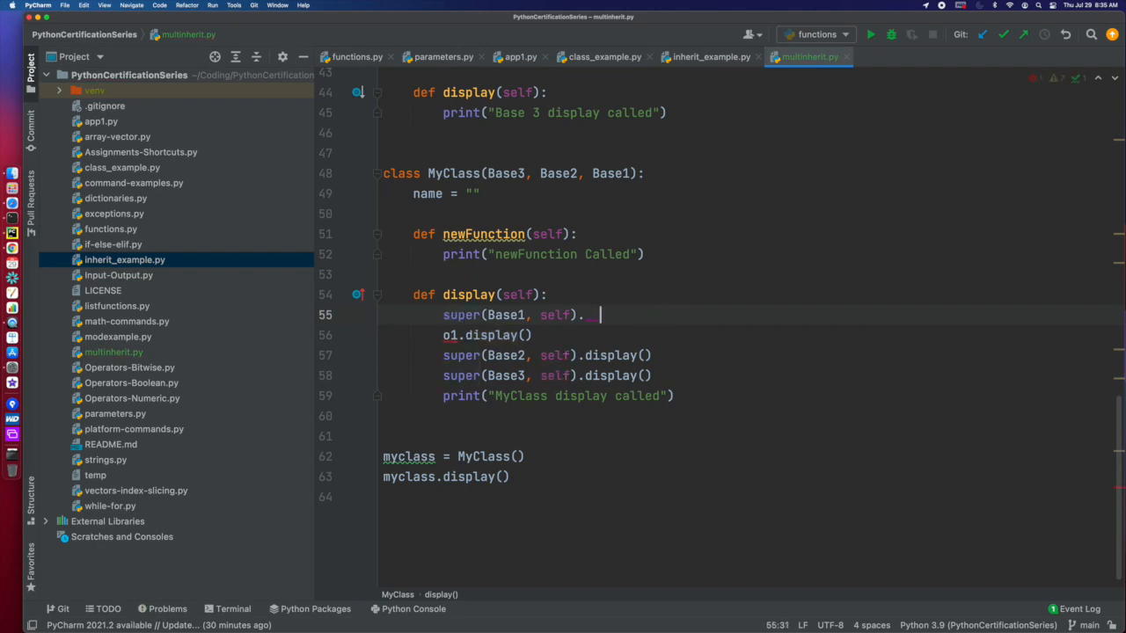
text(display()
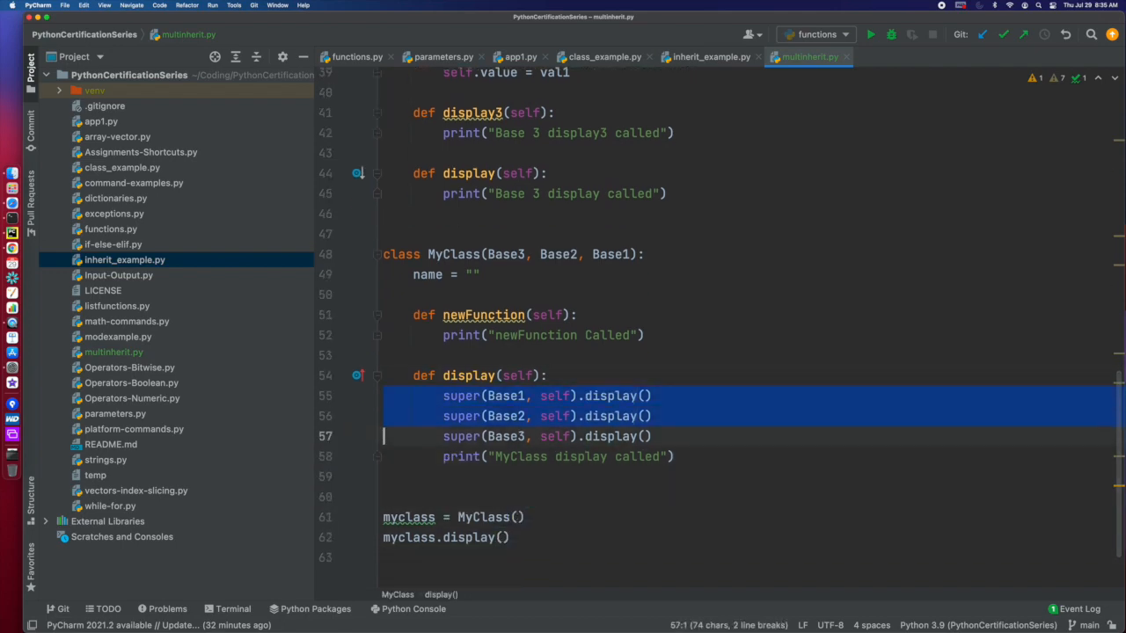
Delete the three super display calls and clear the Terminal before rerunning multinherit.py
key(Delete)
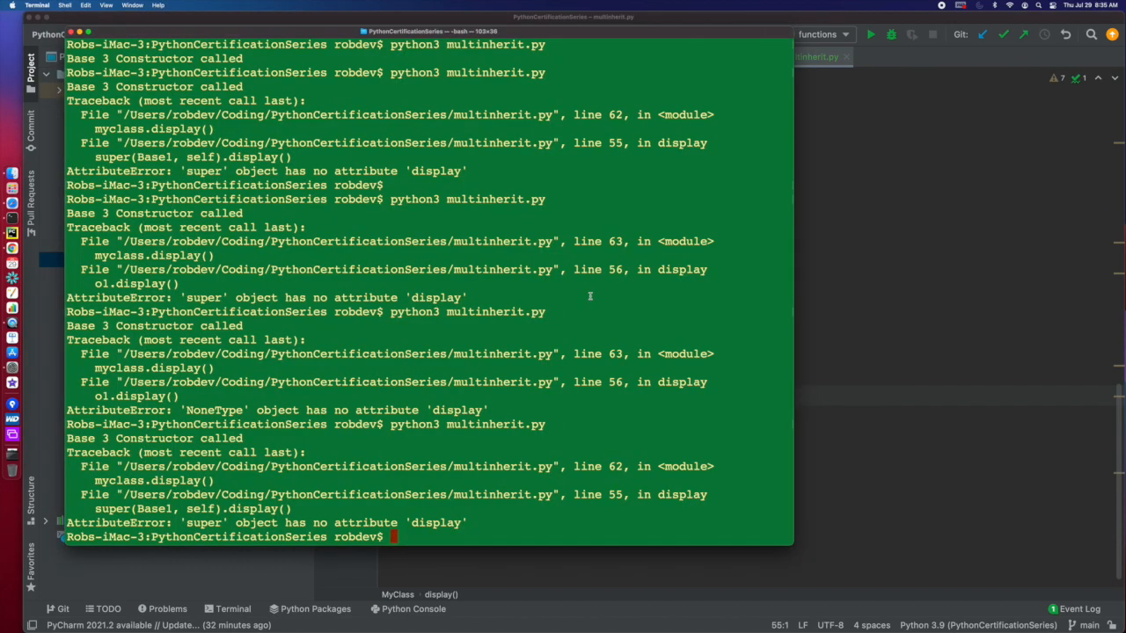
text(clear)
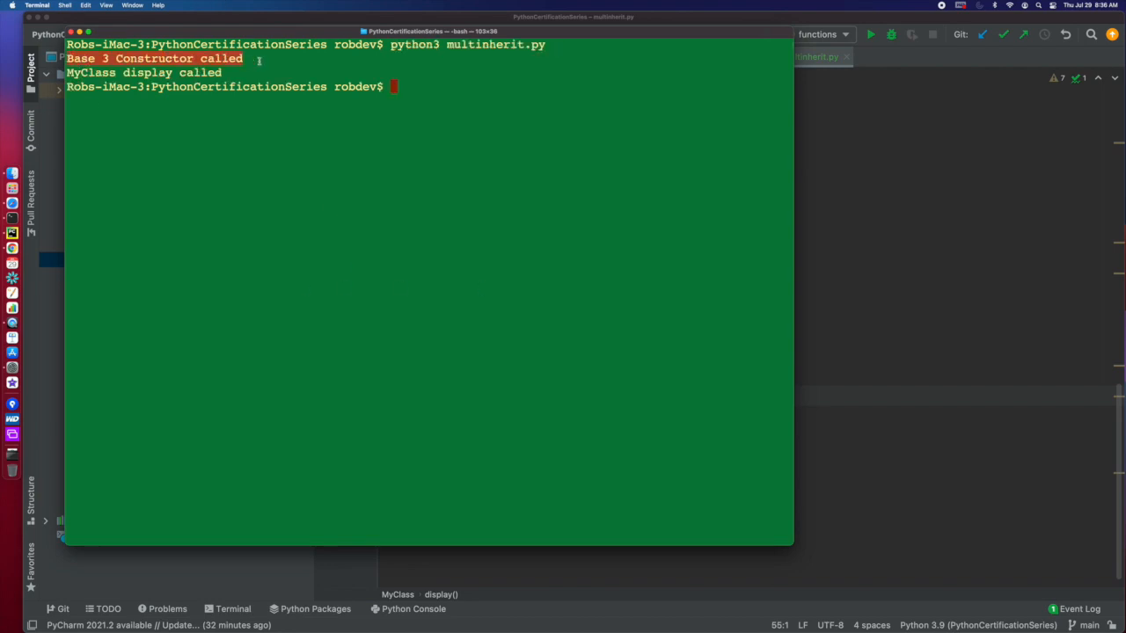
mouse_move(184, 323)
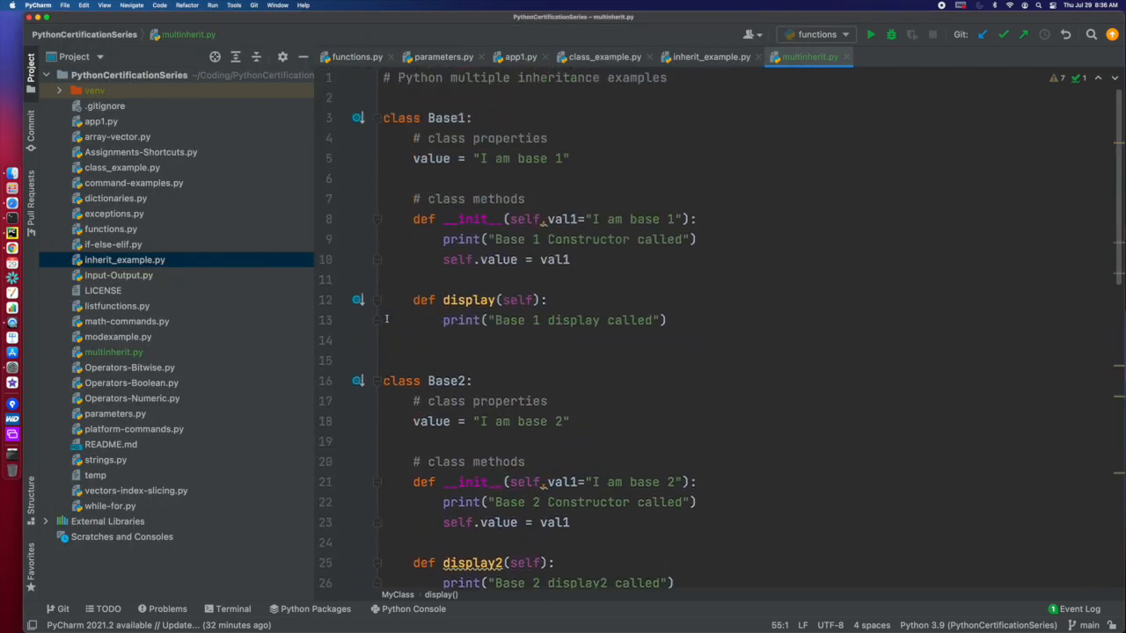
Rename Base2's constructor parameter val1 to val2 and assign self.value = val2
scroll(down, 3)
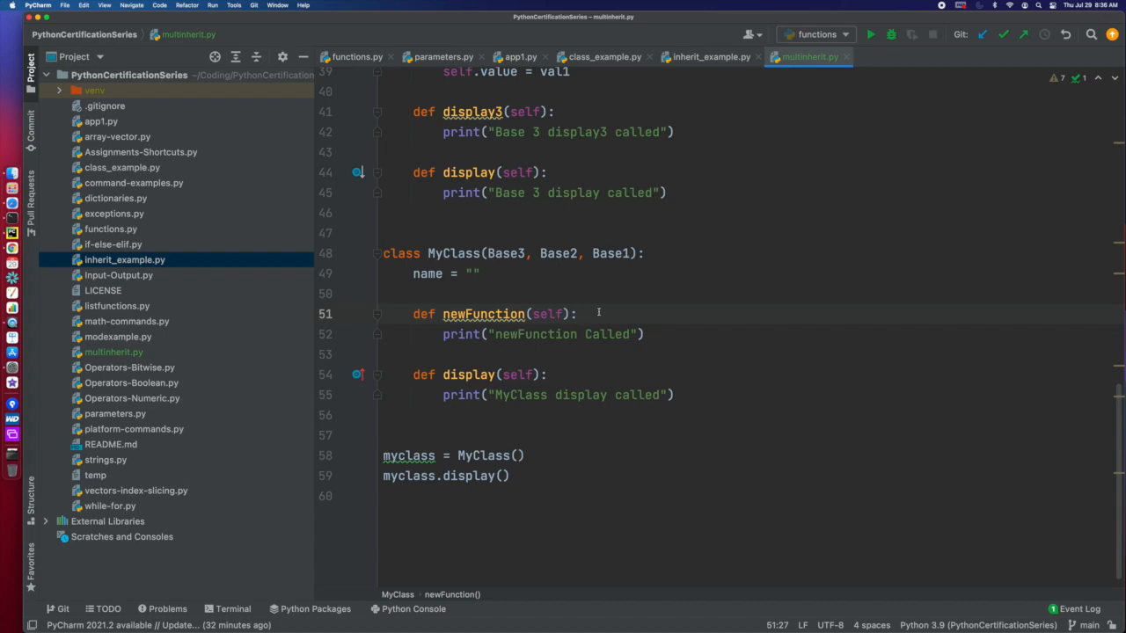
click(390, 374)
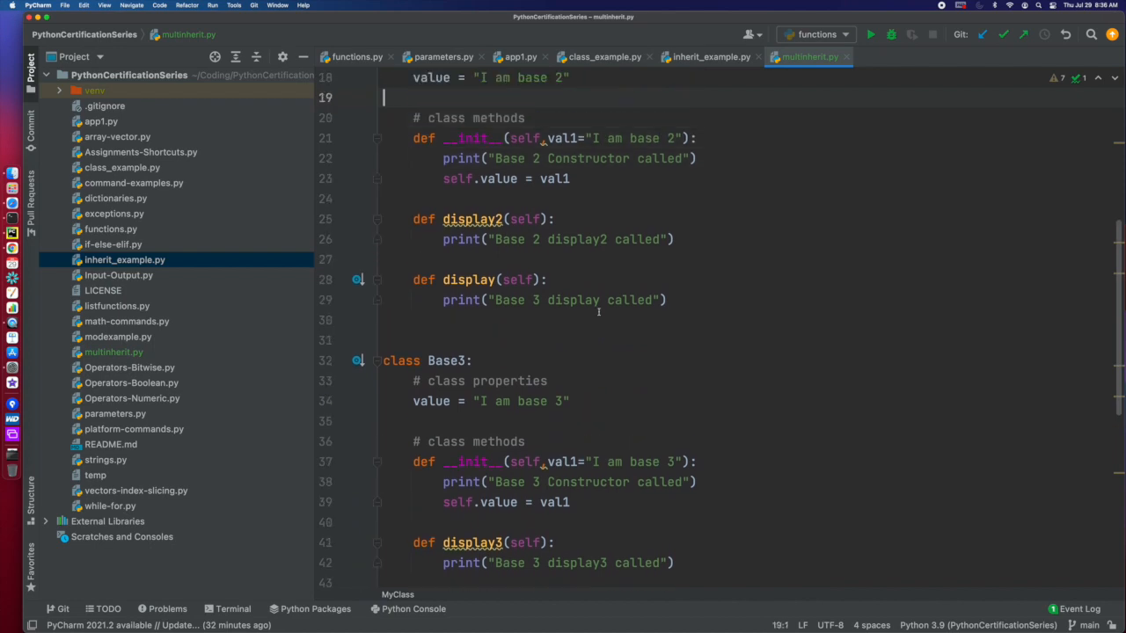
scroll(up, 3)
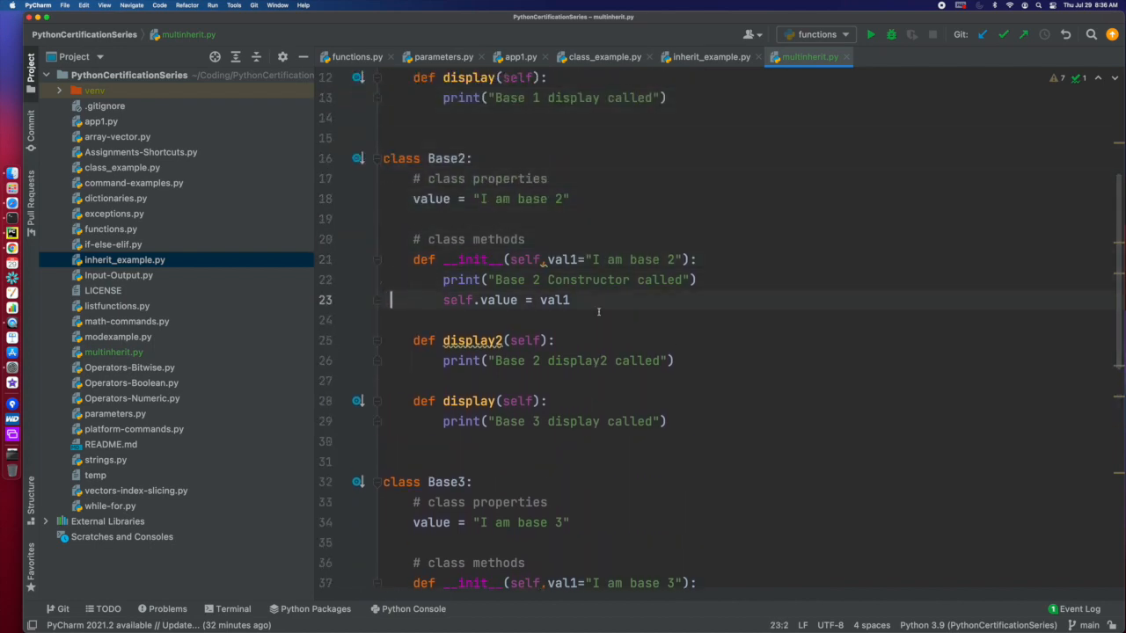
scroll(down, 3)
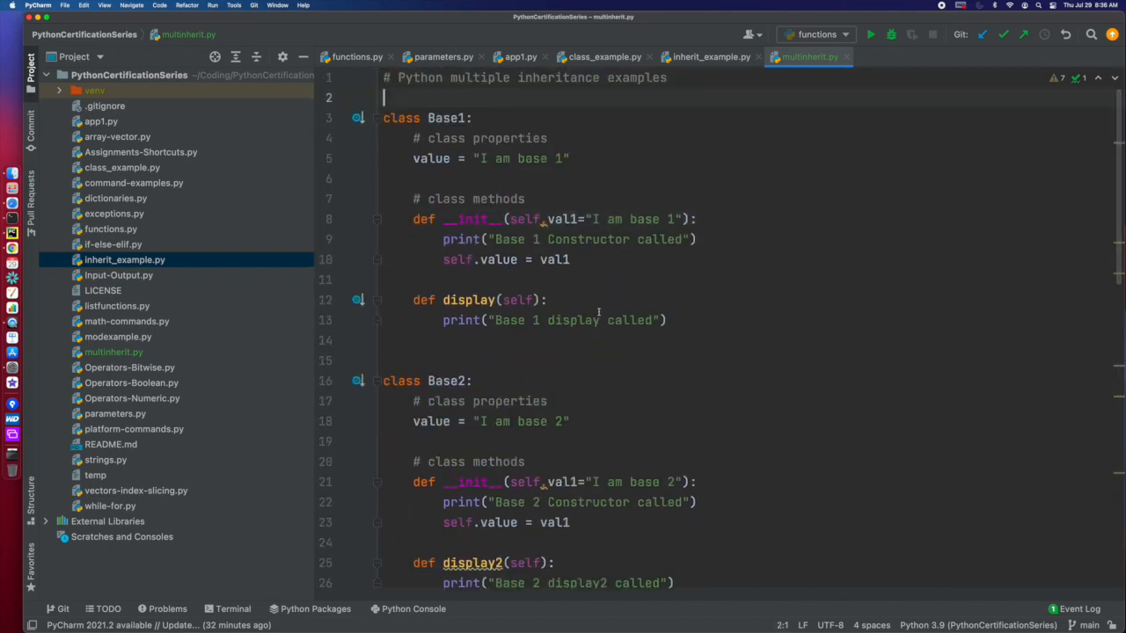
click(413, 442)
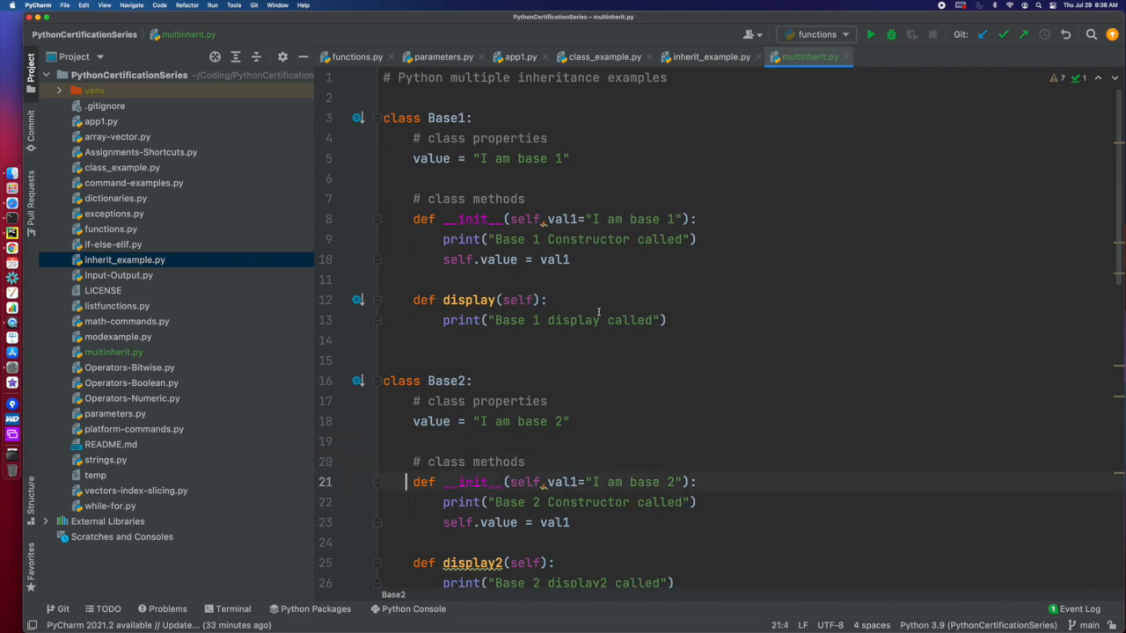
click(570, 482)
text(2)
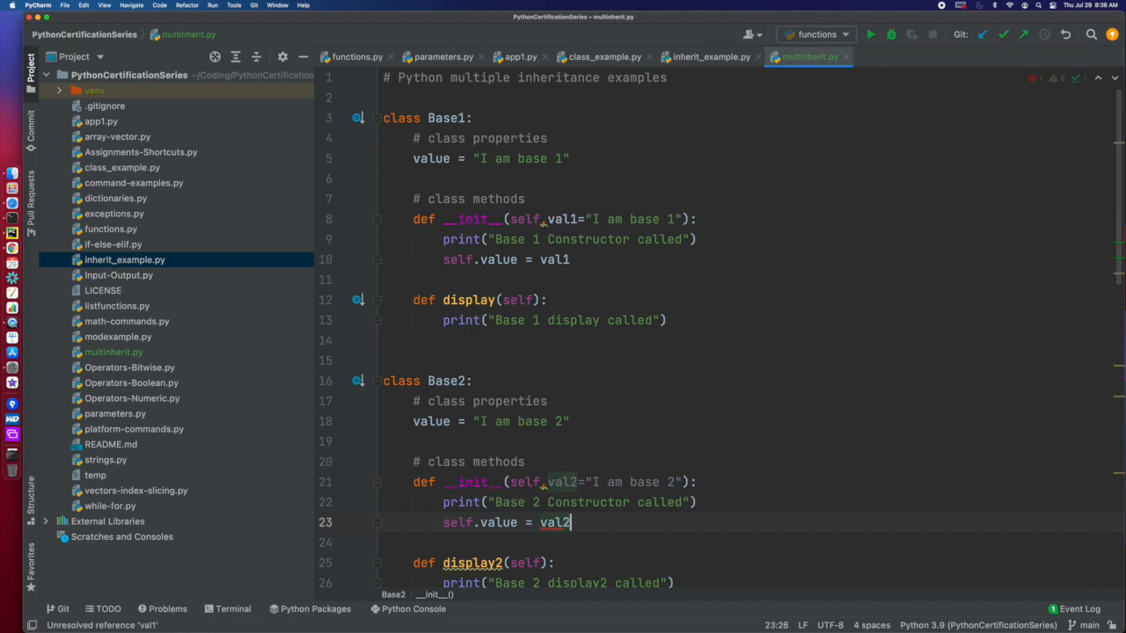
click(869, 35)
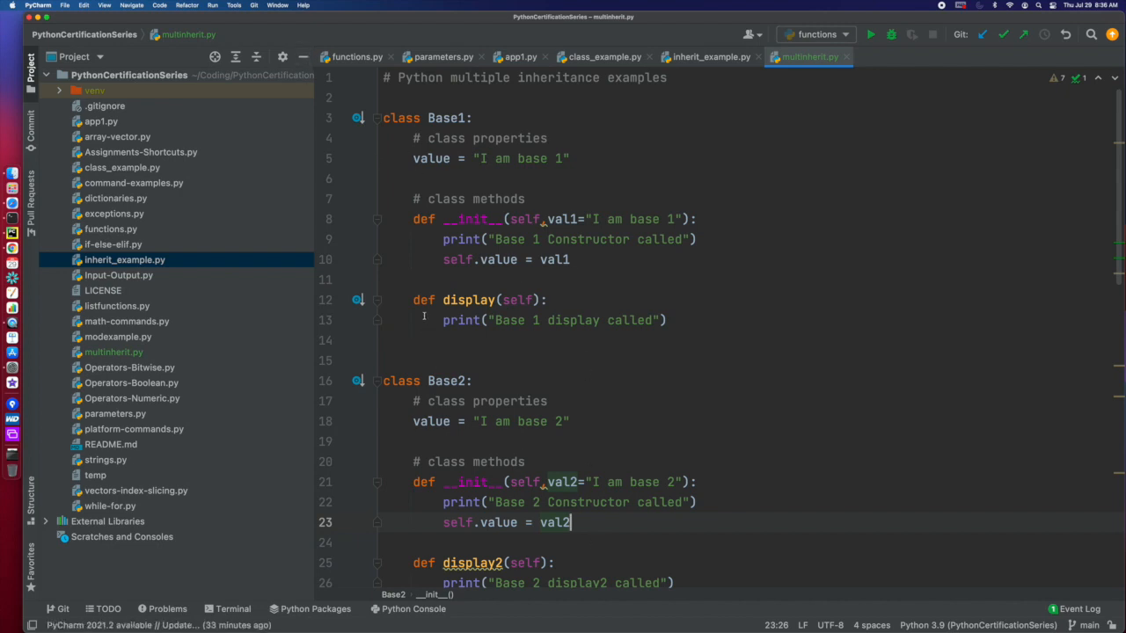
scroll(down, 3)
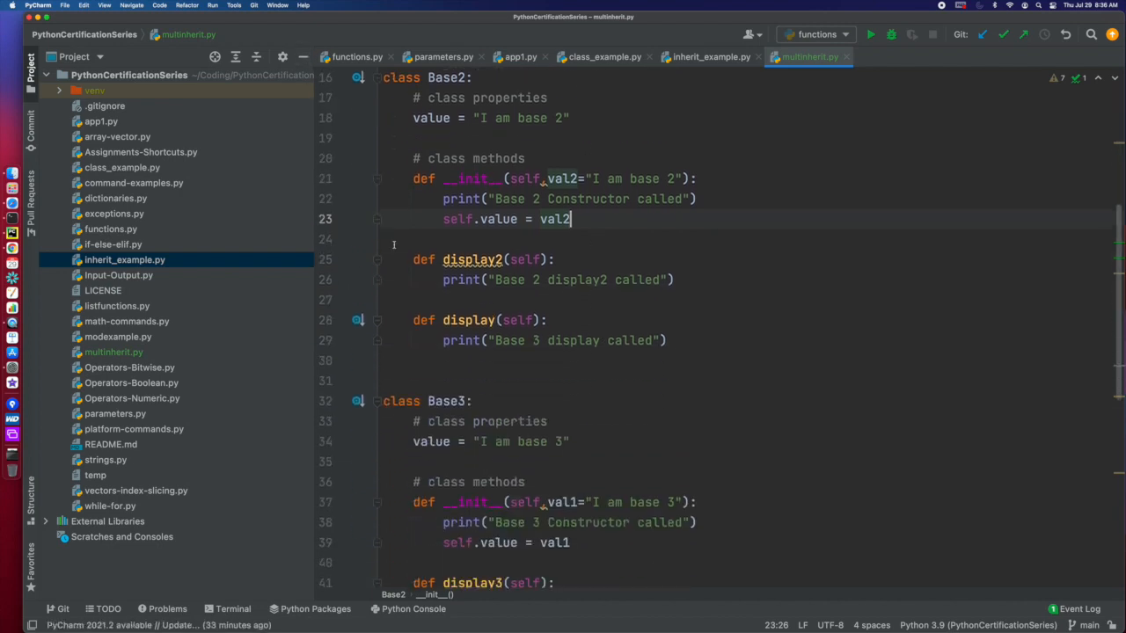
scroll(down, 3)
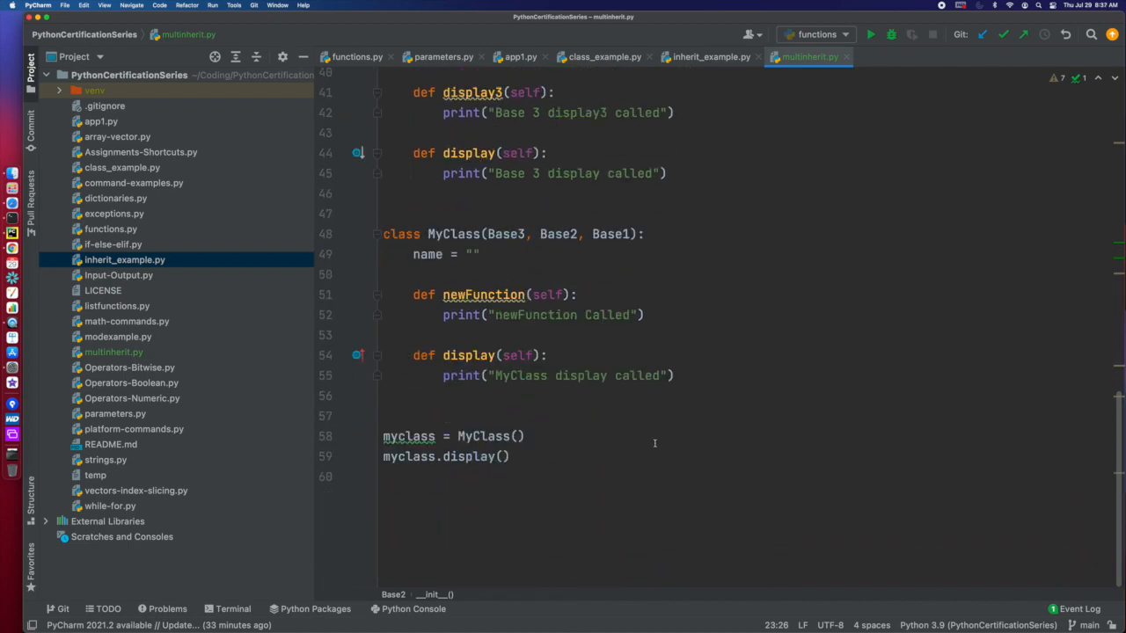
Pass "test" to MyClass on the myclass instantiation line
click(517, 437)
text("test")
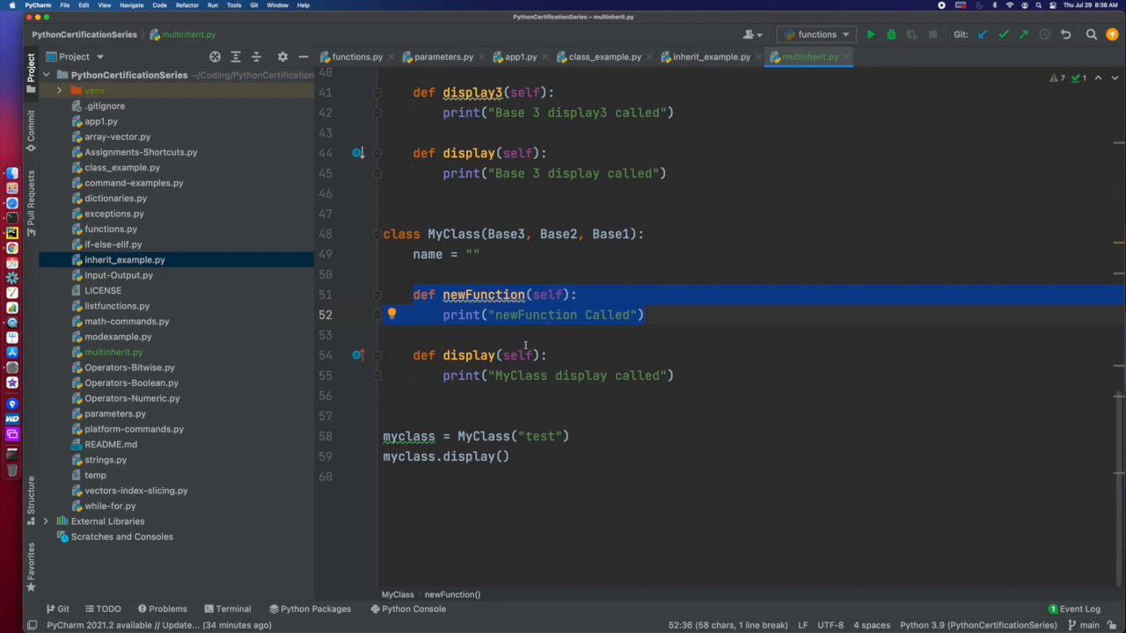
mouse_move(500, 482)
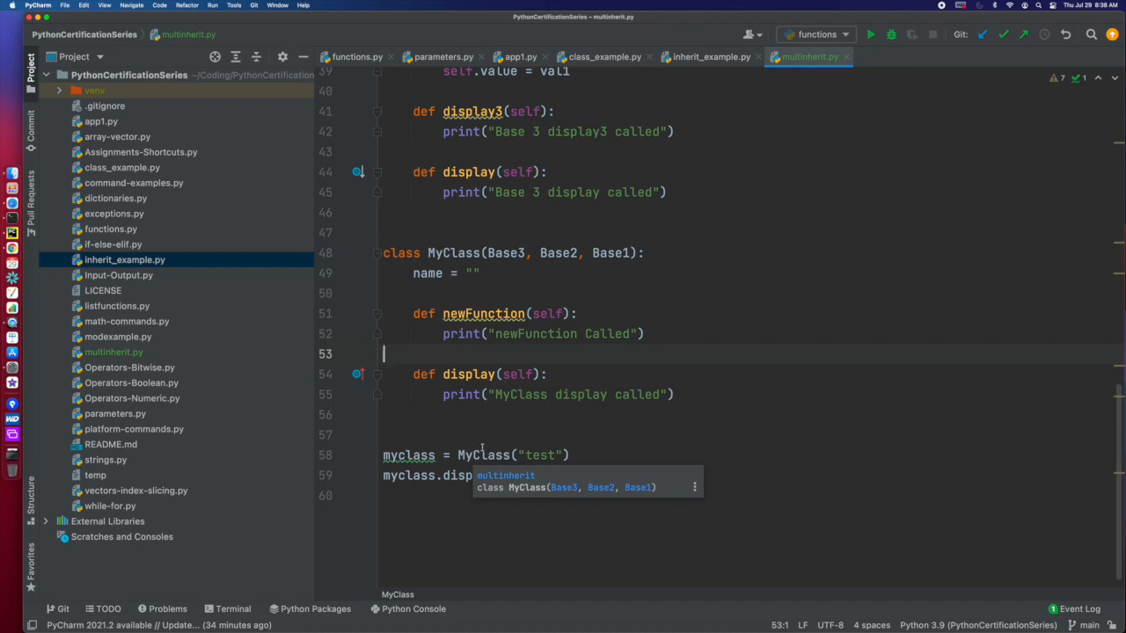
mouse_move(493, 496)
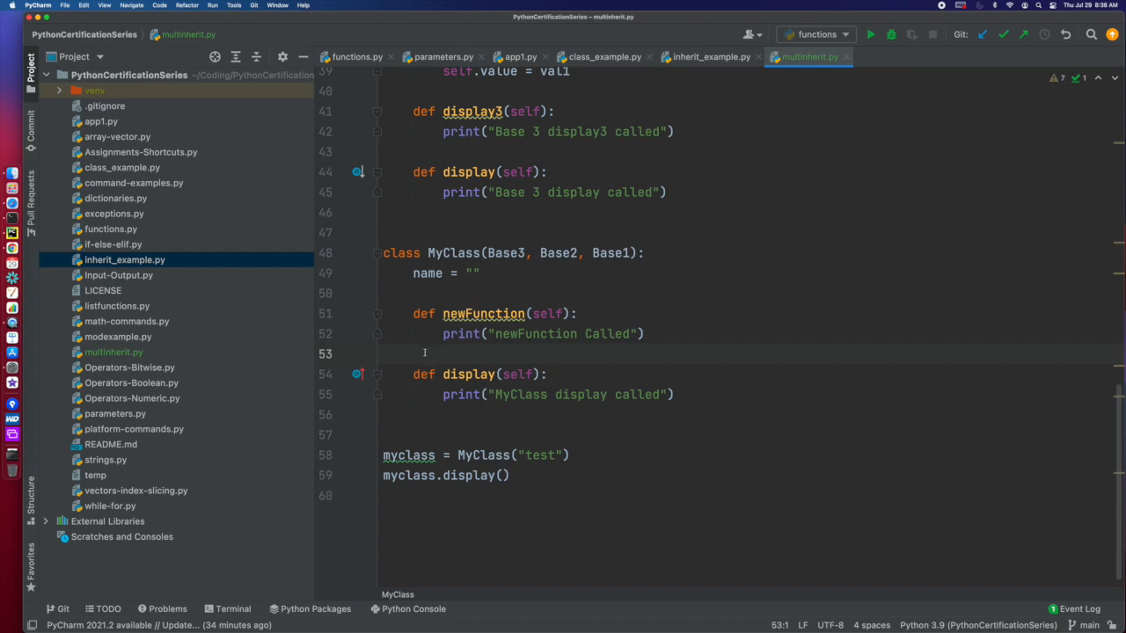
click(458, 425)
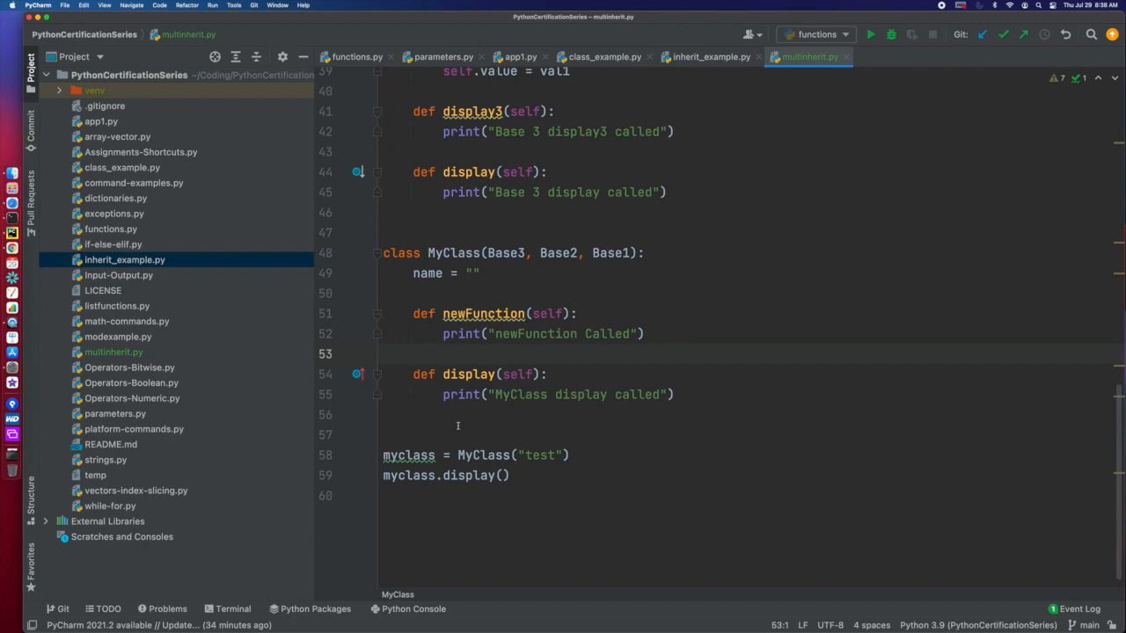